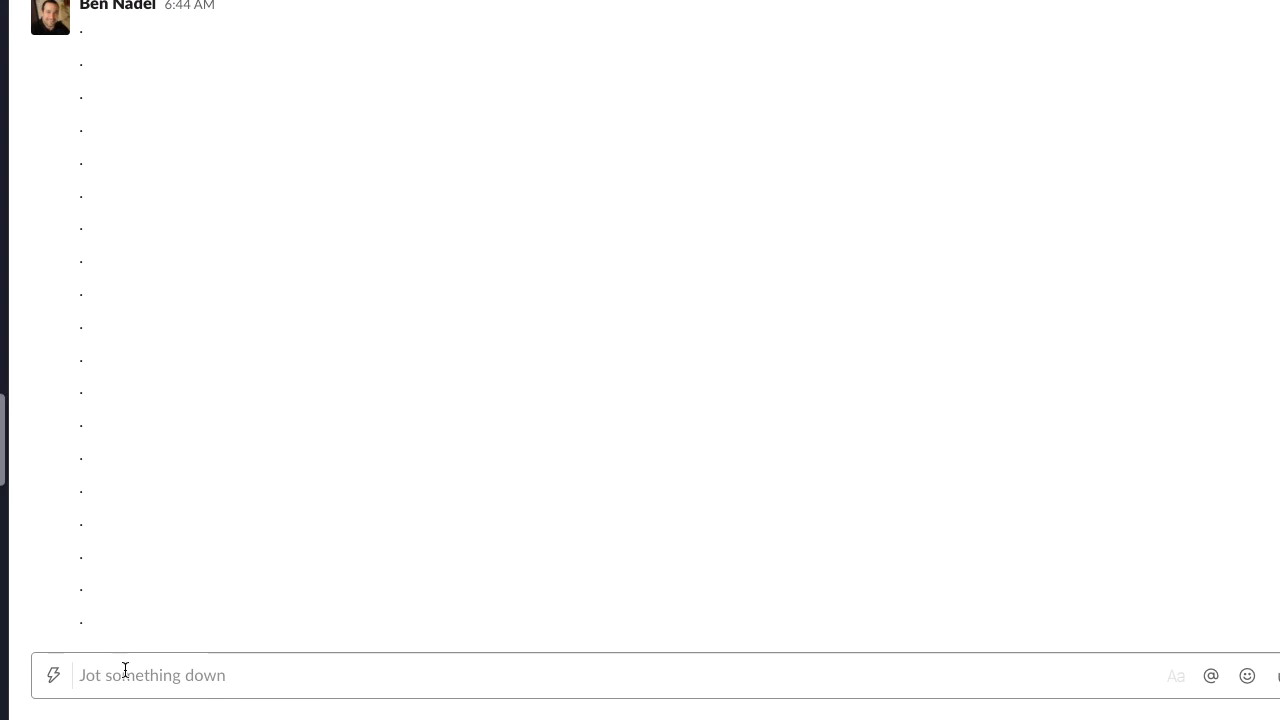
{"action": "mouse_move", "coordinate": [418, 679]}
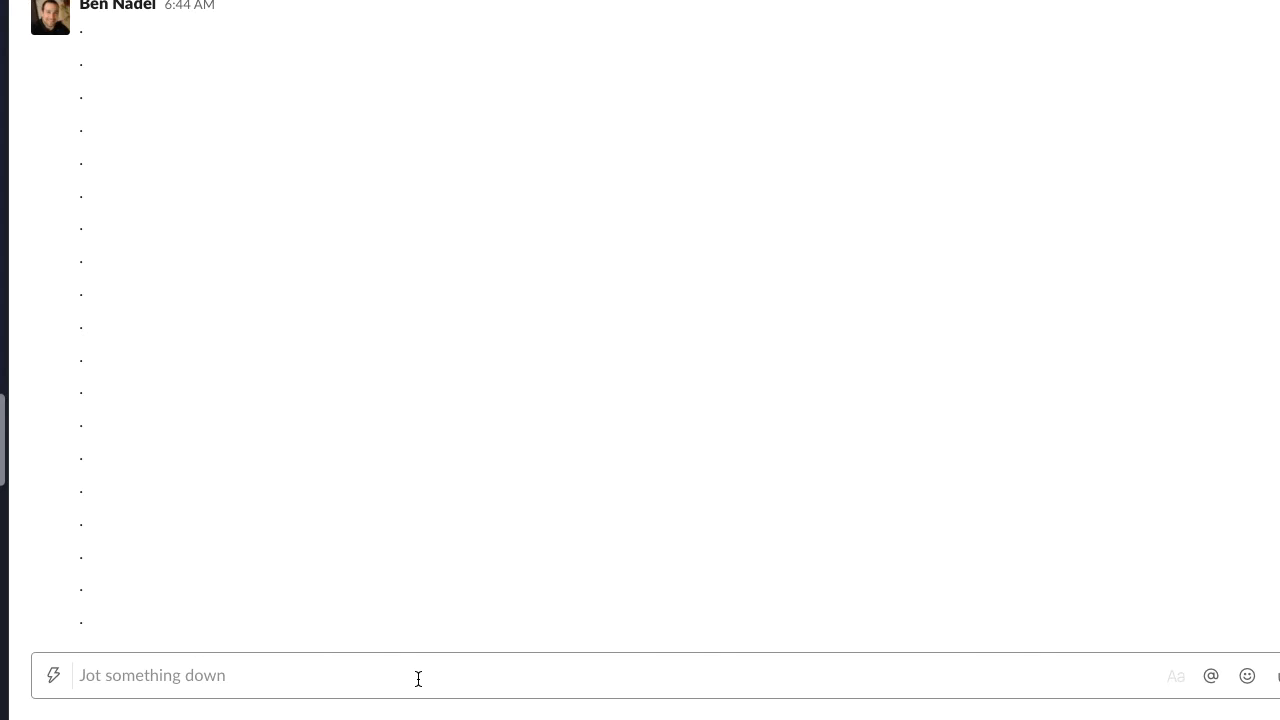
{"action": "mouse_move", "coordinate": [420, 686]}
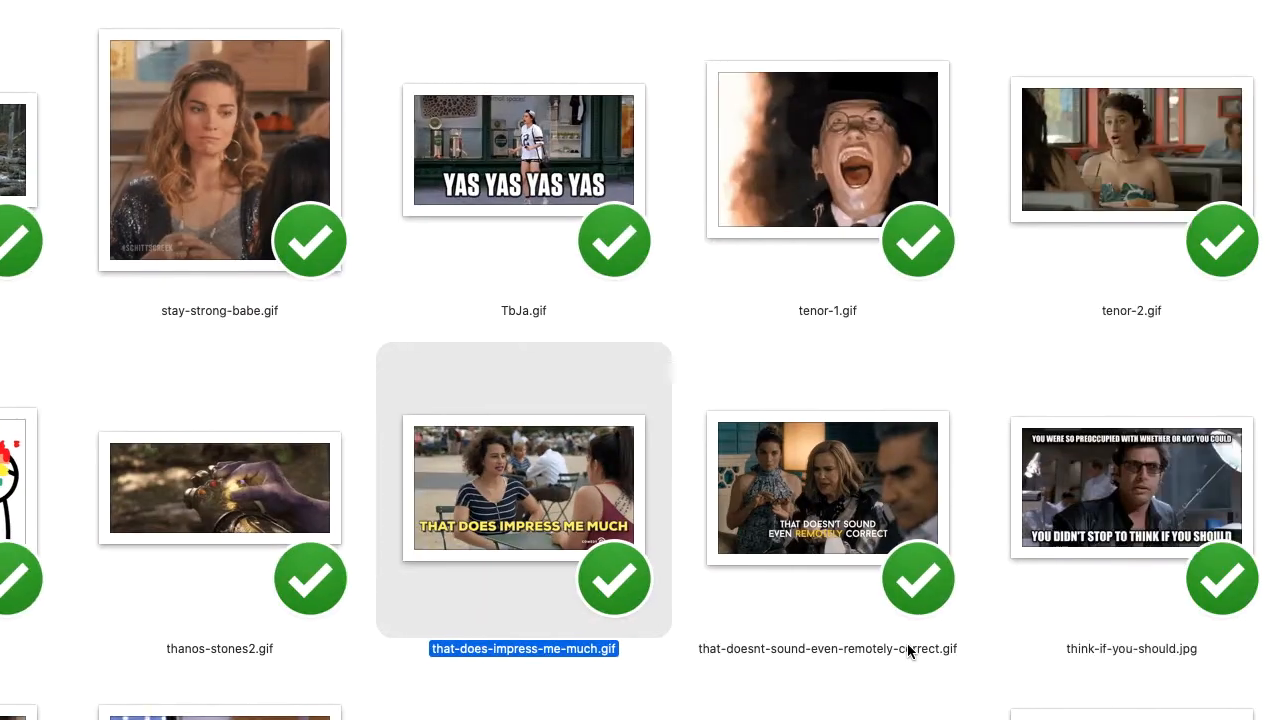
Step: Filter the Ben's Reaction GIFs gallery by typing 'wat' in the Search GIFs box
{"action": "scroll", "scroll_direction": "down", "scroll_amount": 3}
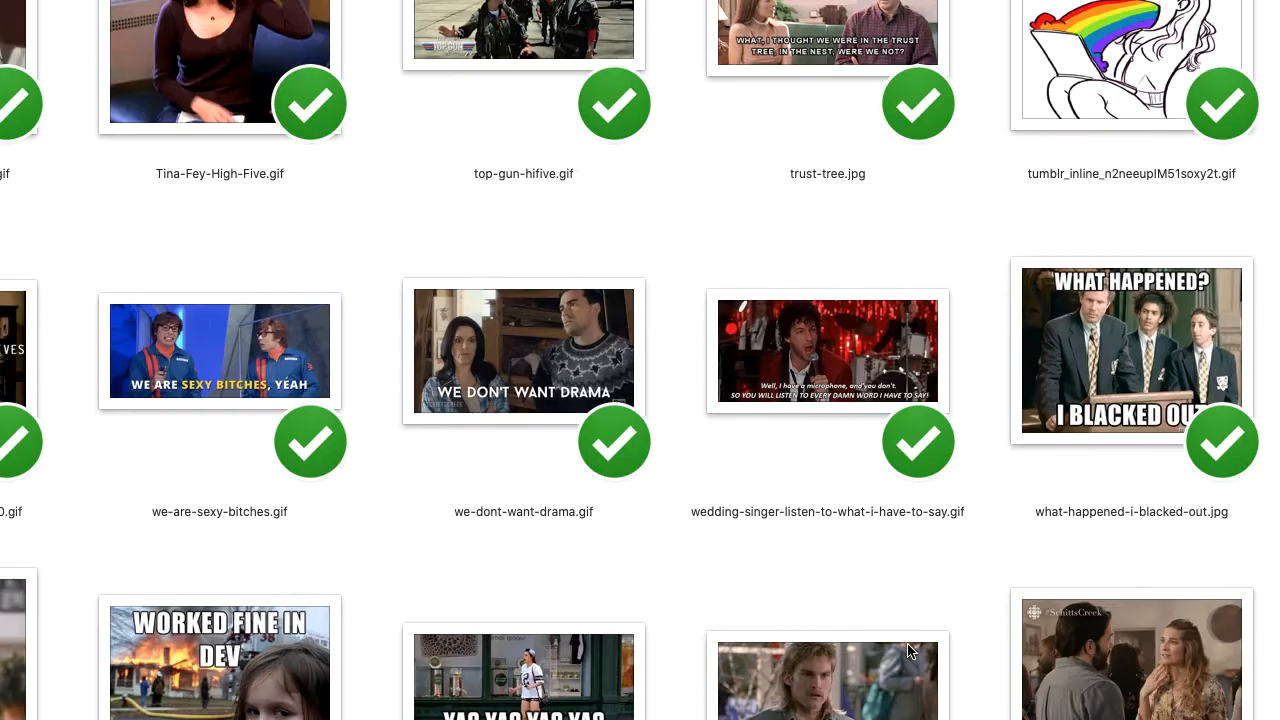
{"action": "scroll", "scroll_direction": "left", "scroll_amount": 3}
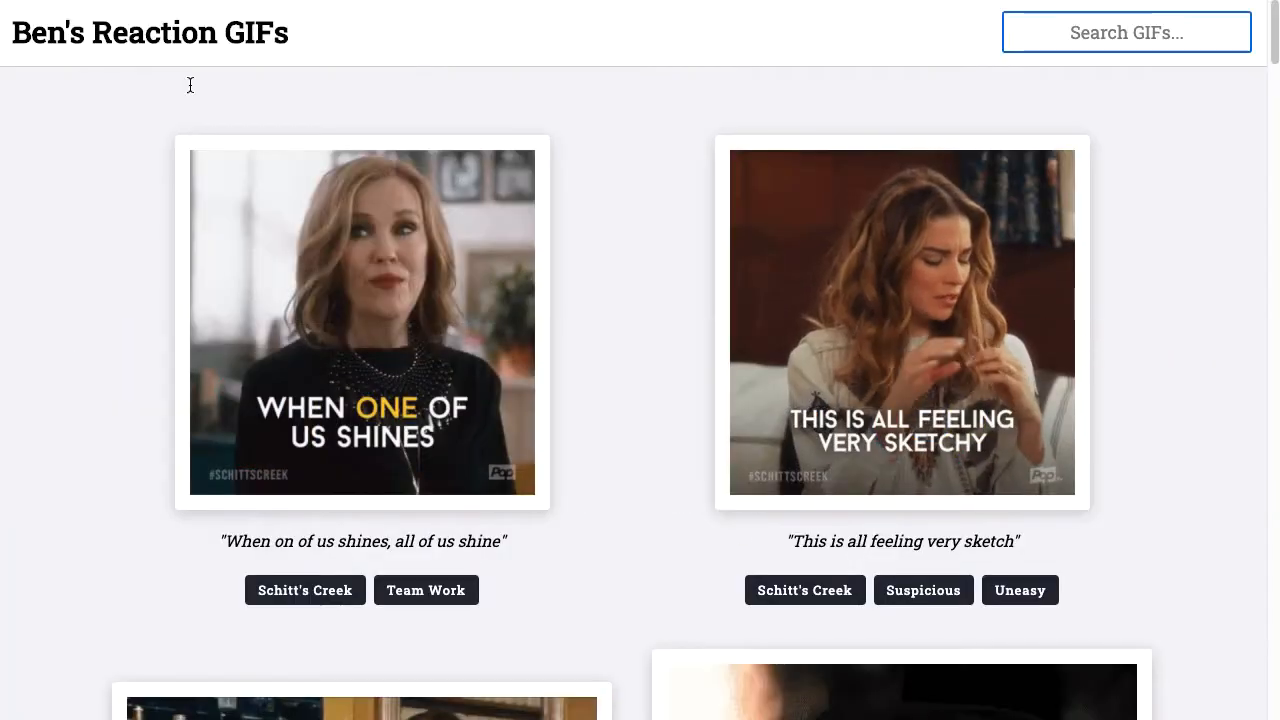
{"action": "mouse_move", "coordinate": [342, 44]}
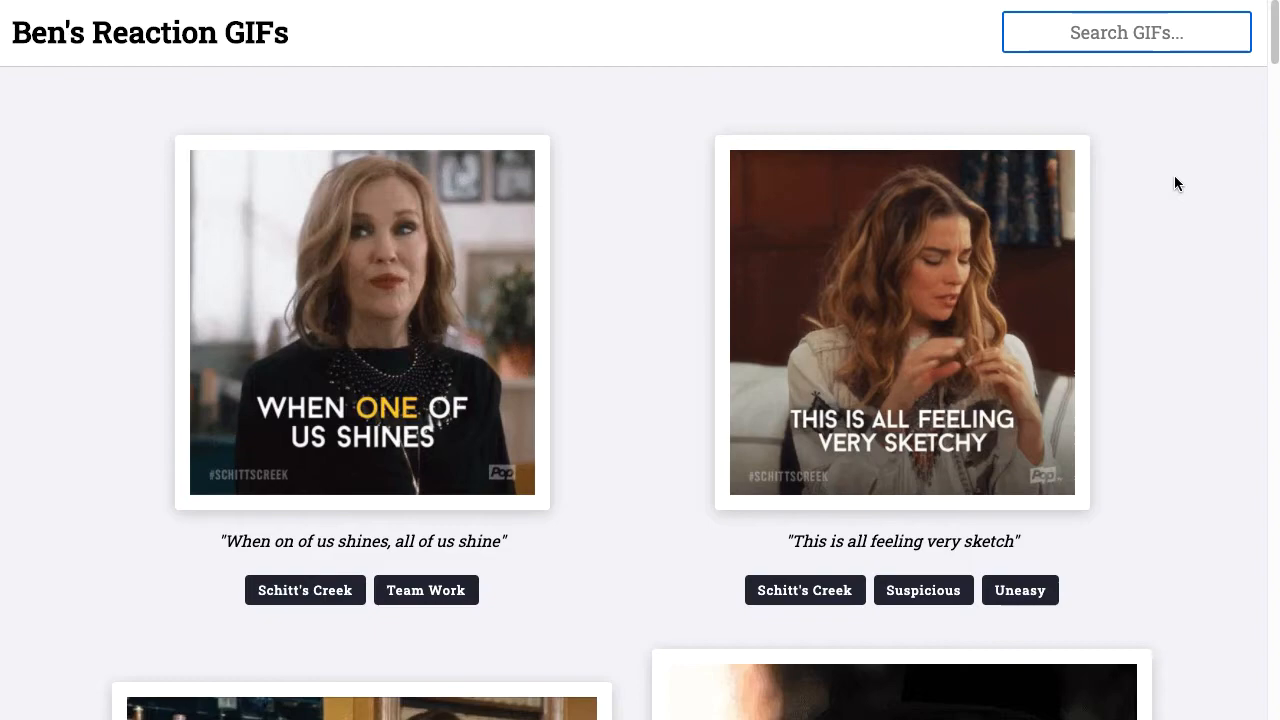
{"action": "scroll", "scroll_direction": "down", "scroll_amount": 3}
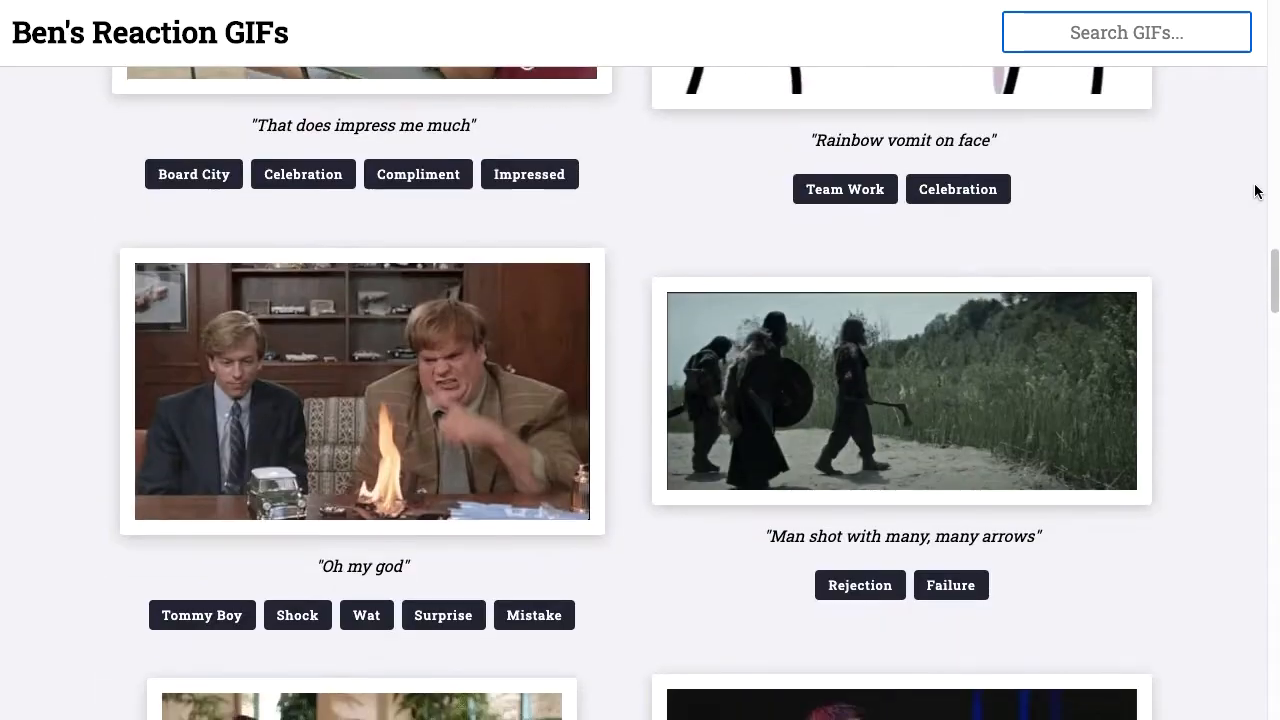
{"action": "scroll", "scroll_direction": "down", "scroll_amount": 3}
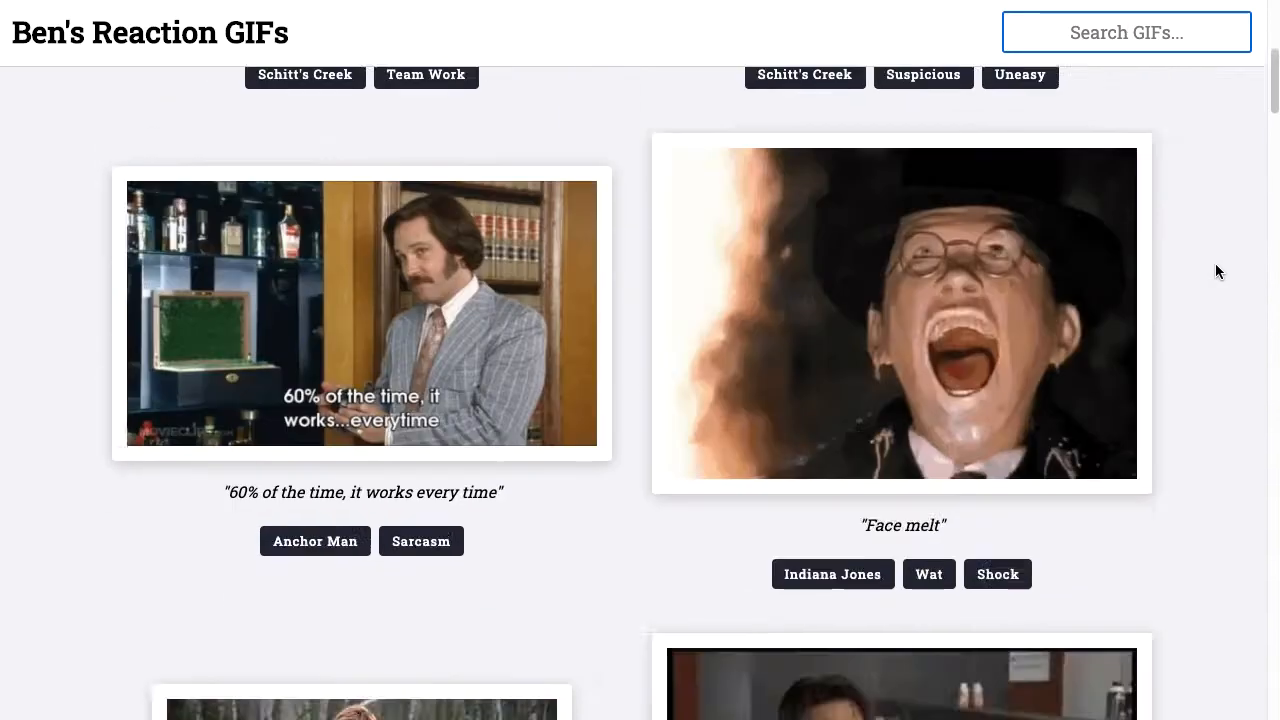
{"action": "scroll", "scroll_direction": "up", "scroll_amount": 3}
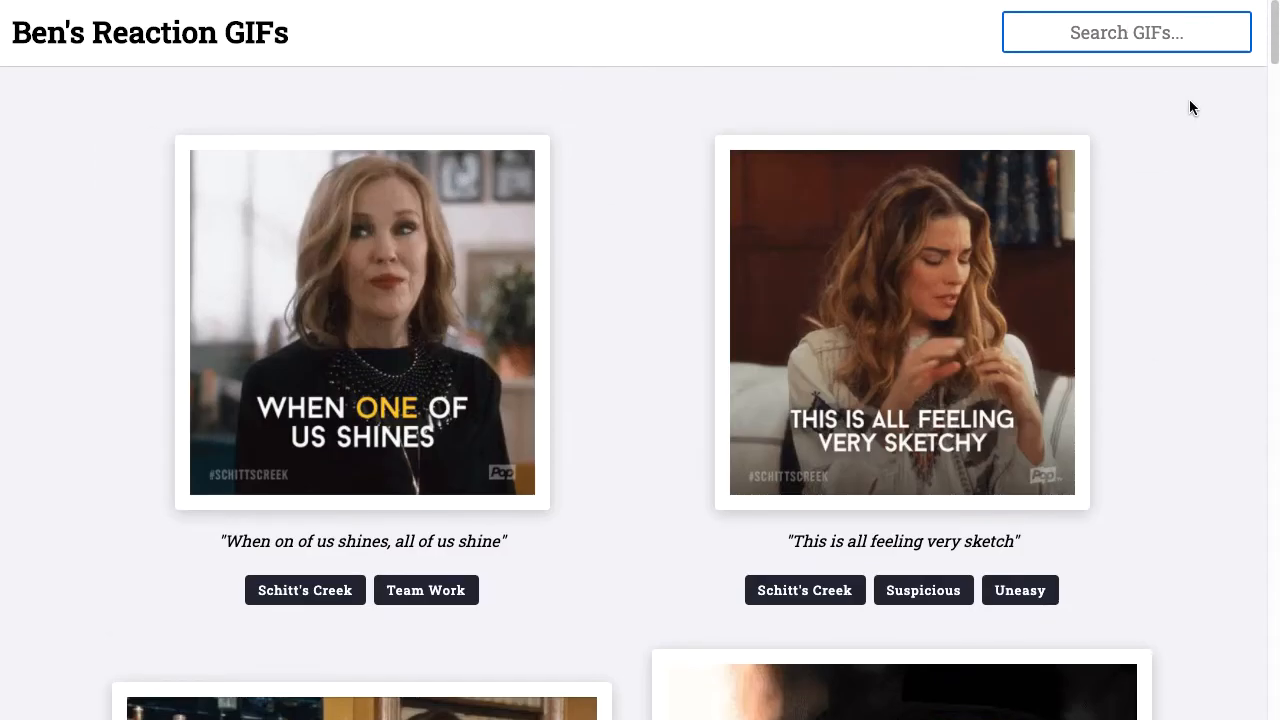
{"action": "type", "text": "wat"}
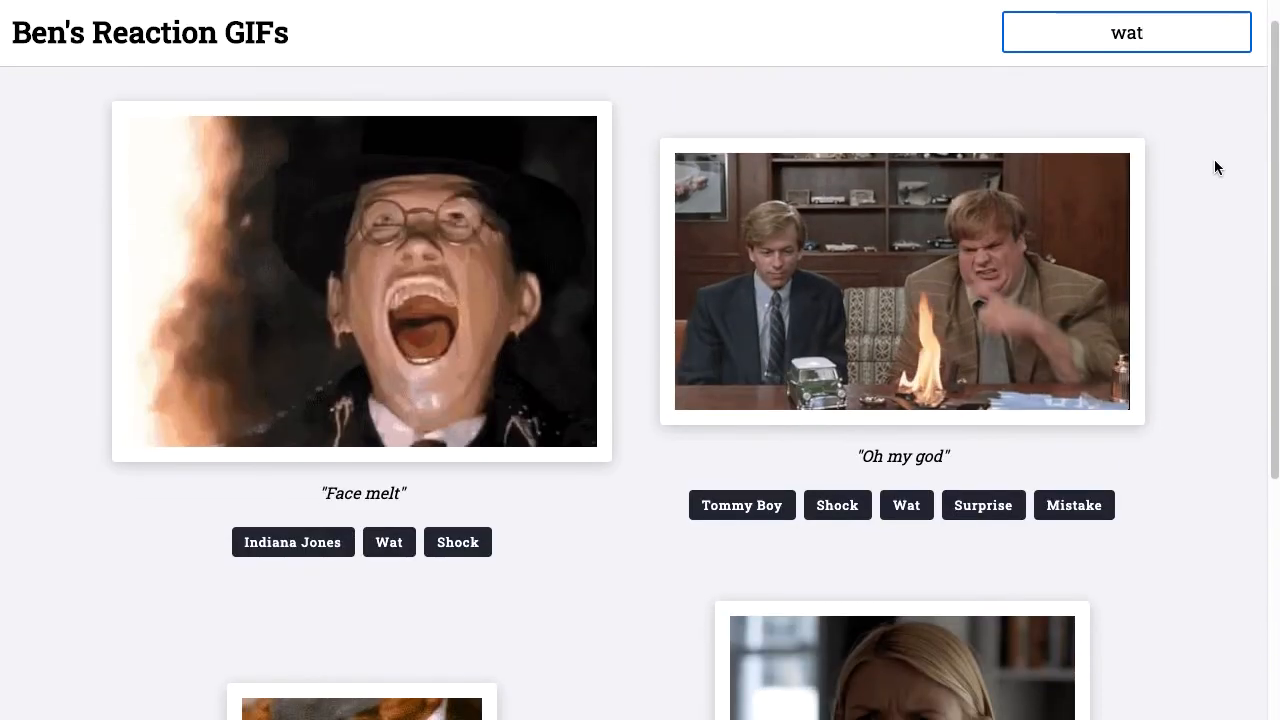
{"action": "mouse_move", "coordinate": [1242, 339]}
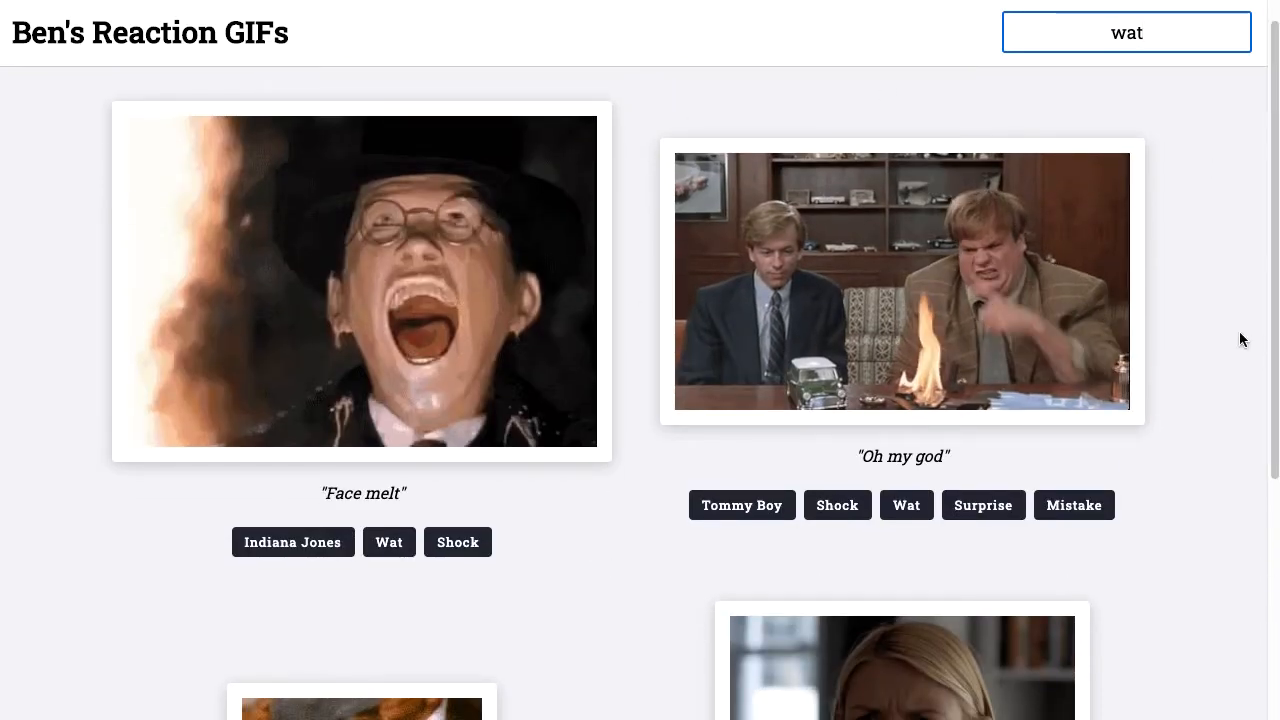
Step: Scroll the 'wat' results and copy the What is this? GIF link
{"action": "scroll", "scroll_direction": "down", "scroll_amount": 3}
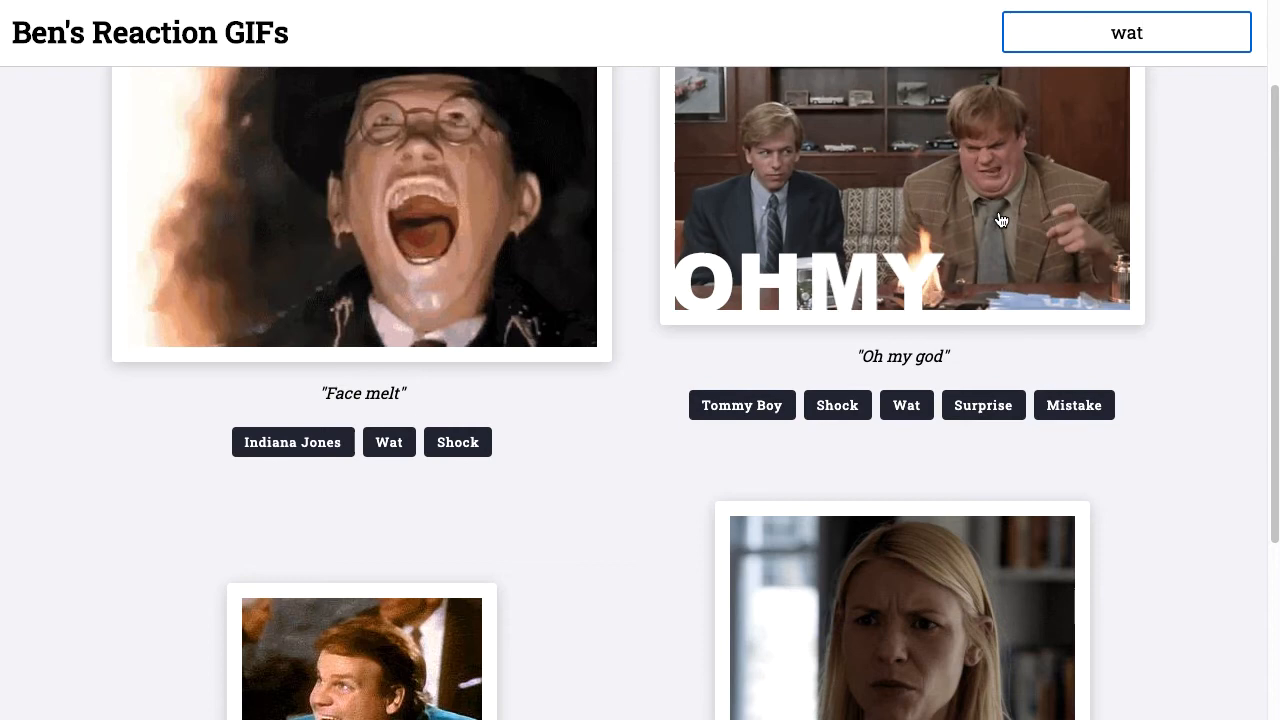
{"action": "scroll", "scroll_direction": "down", "scroll_amount": 3}
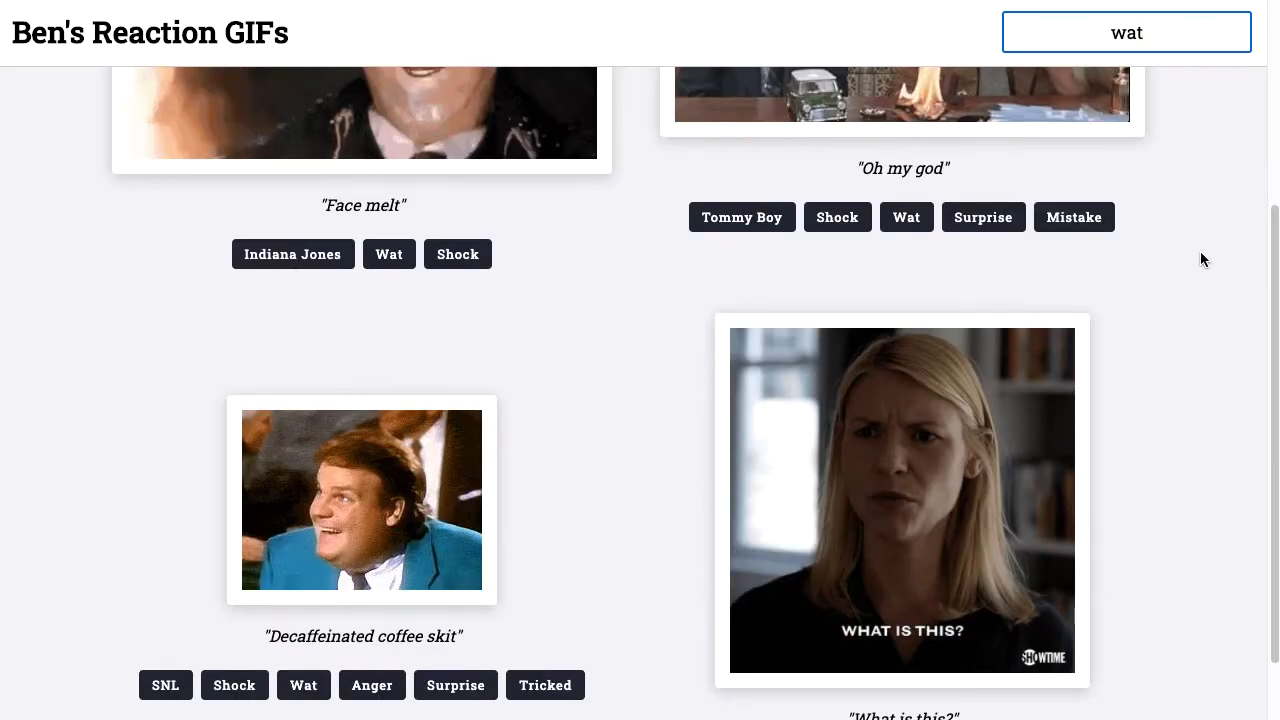
{"action": "mouse_move", "coordinate": [980, 443]}
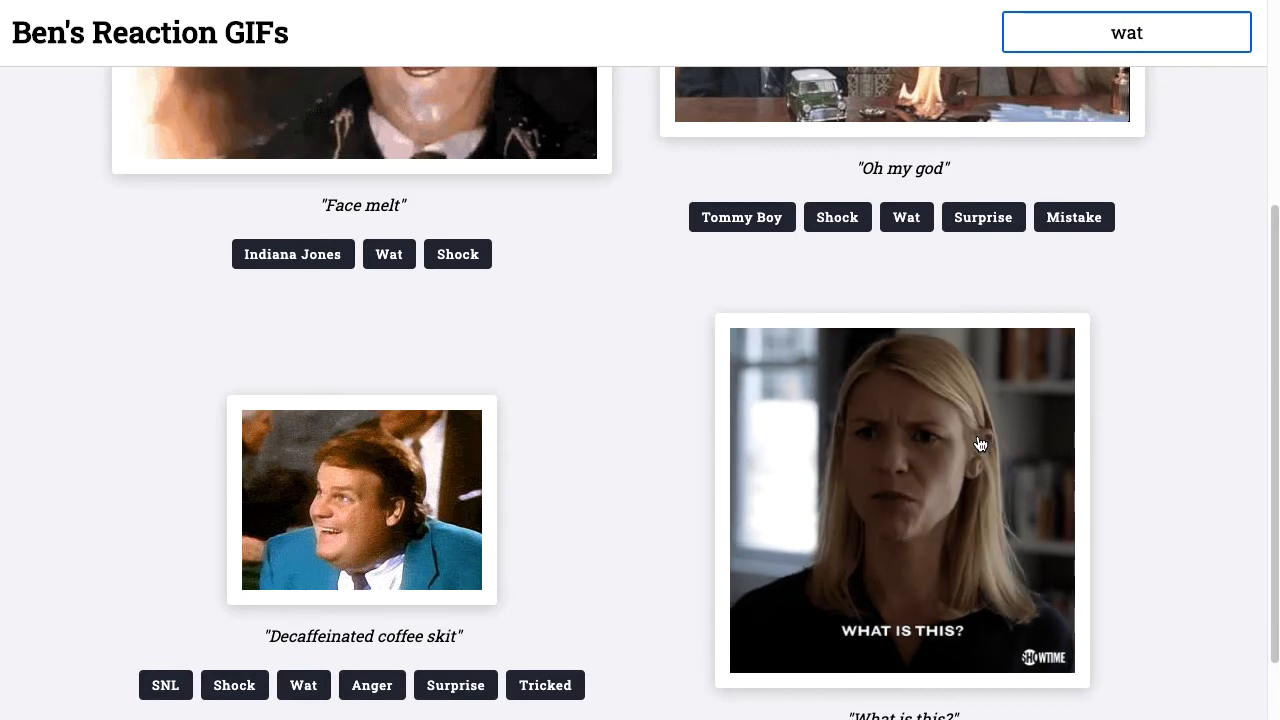
{"action": "scroll", "scroll_direction": "down", "scroll_amount": 3}
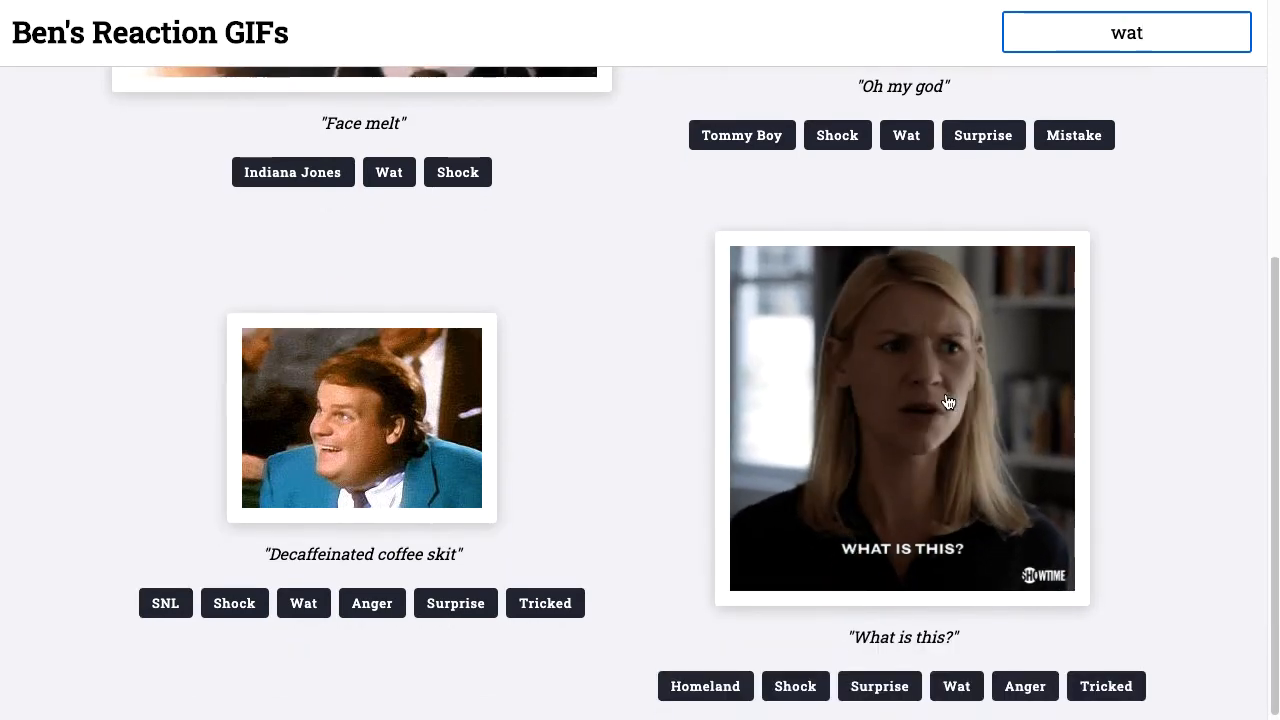
{"action": "left_click", "coordinate": [901, 418]}
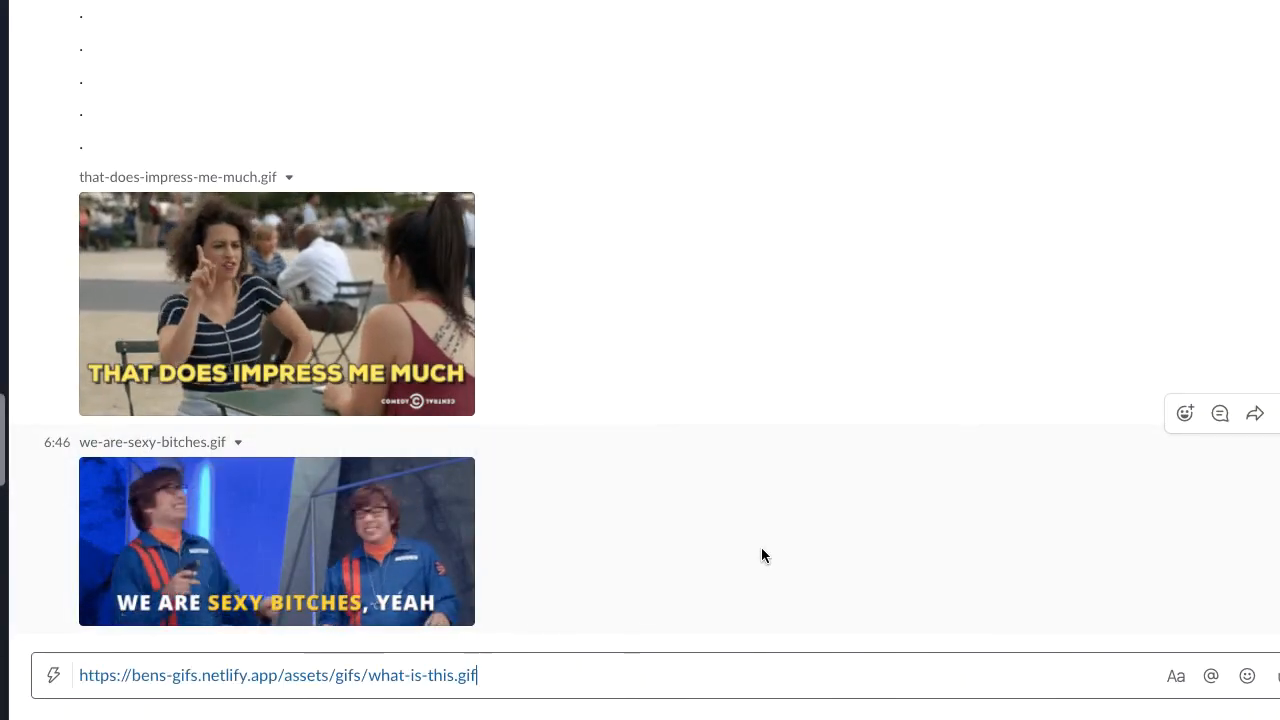
Step: Send the what-is-this.gif link and expand its 4 MB preview inline
{"action": "key", "text": "enter"}
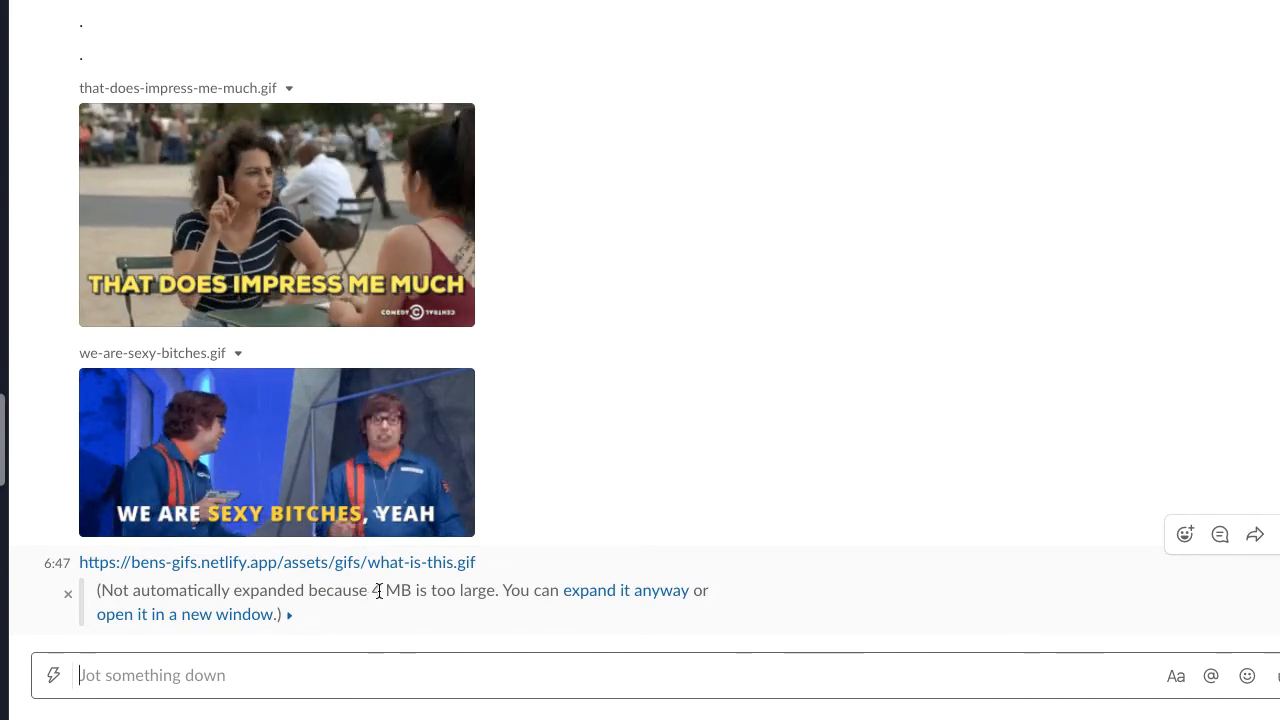
{"action": "mouse_move", "coordinate": [454, 620]}
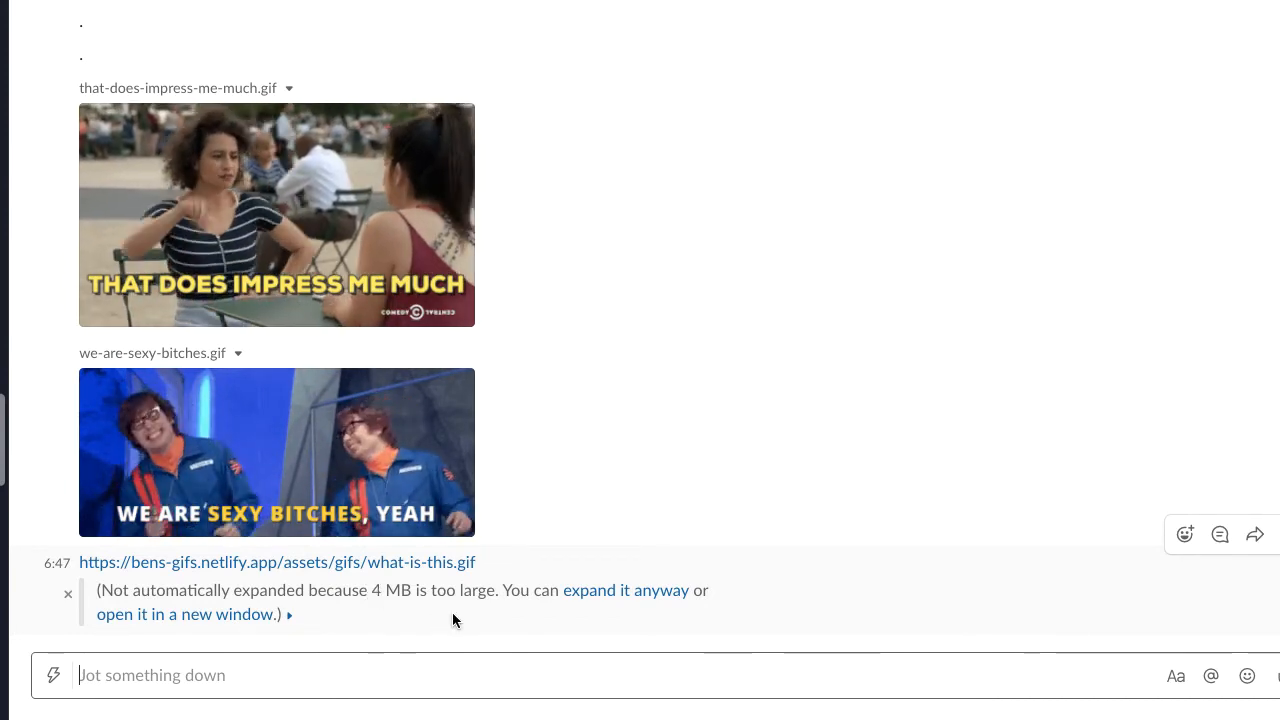
{"action": "left_click", "coordinate": [626, 590]}
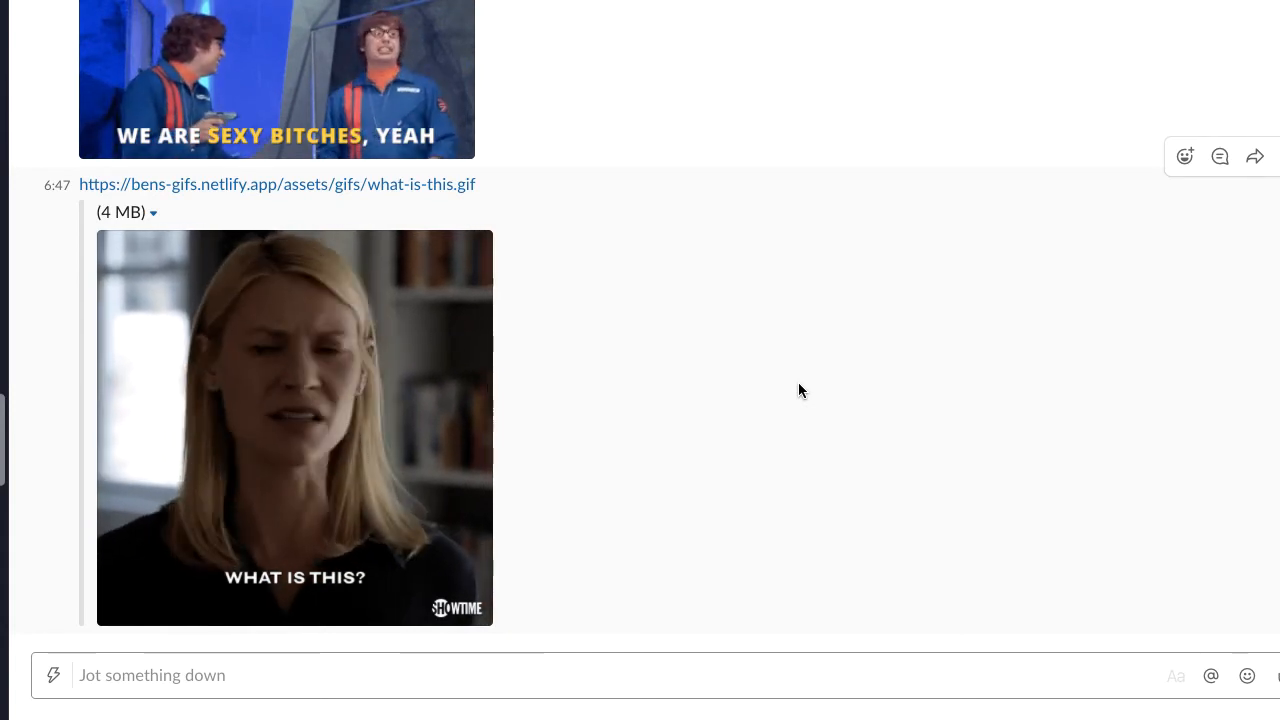
{"action": "mouse_move", "coordinate": [831, 401]}
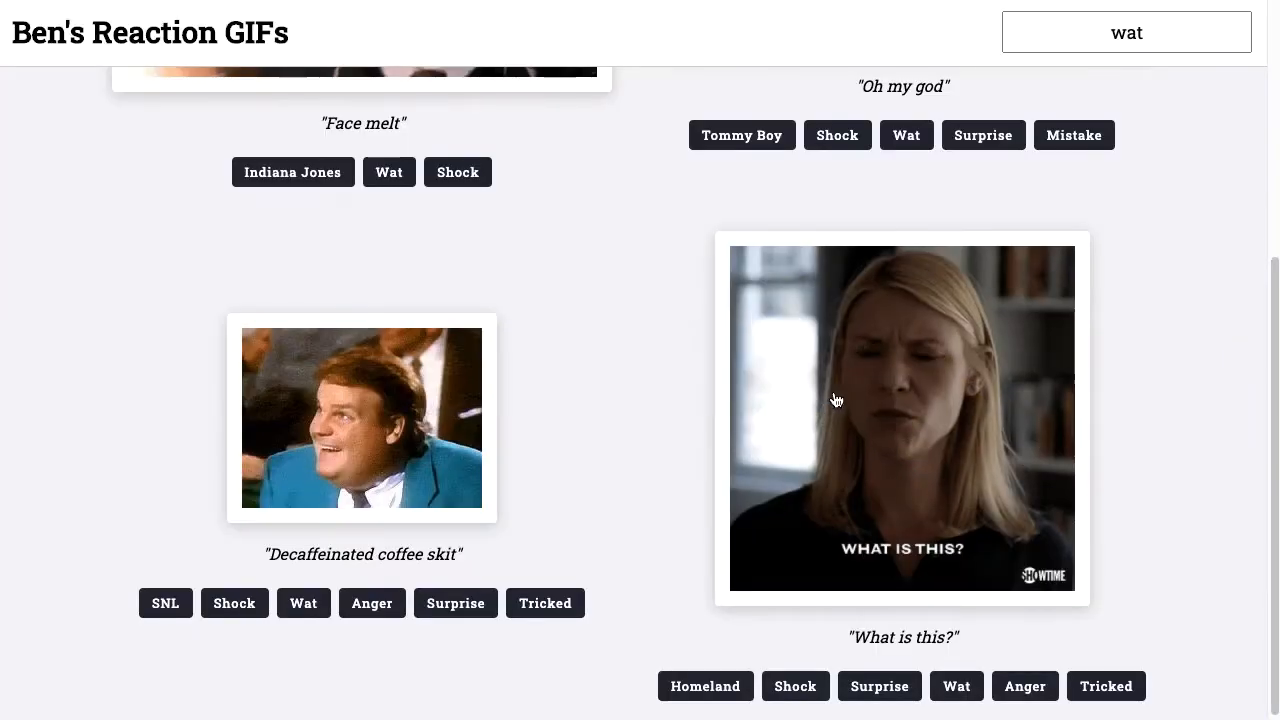
Step: Go back to Ben's Reaction GIFs and clear the 'wat' search
{"action": "left_click", "coordinate": [1126, 32]}
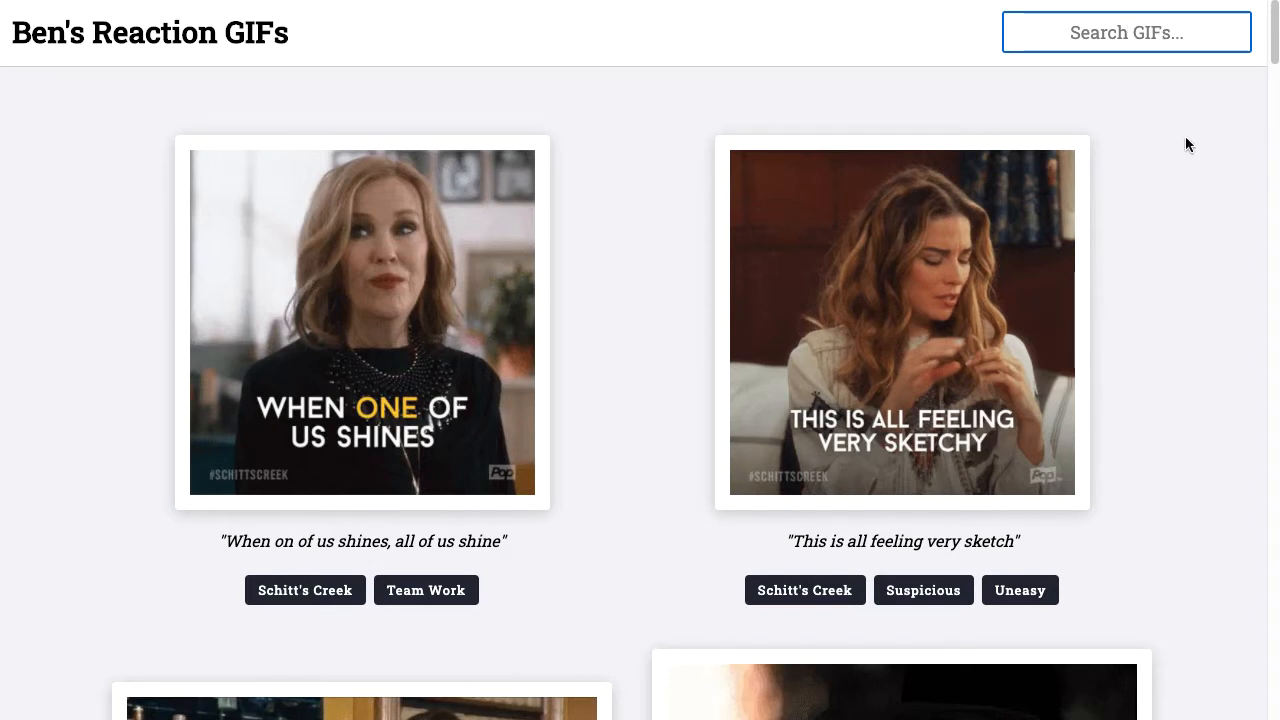
{"action": "mouse_move", "coordinate": [1194, 160]}
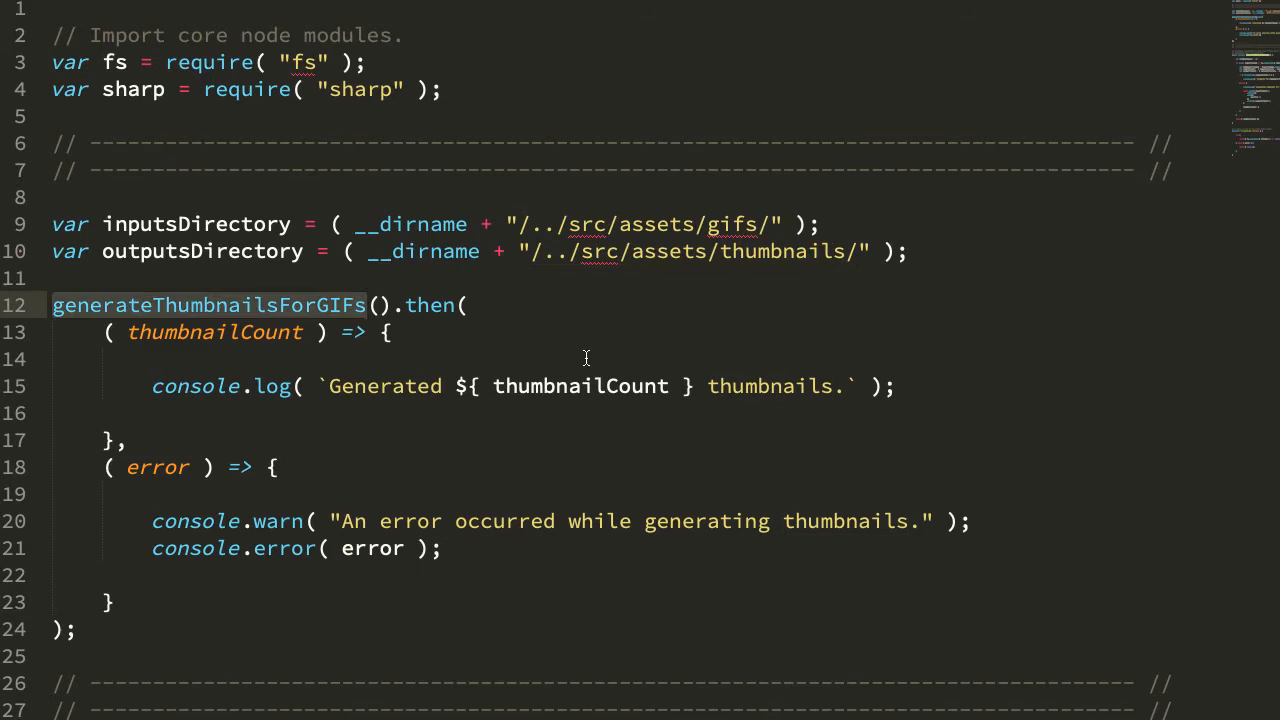
Step: Scroll thumbnails.js to the sharp flatten-and-JPEG quality 70 block, marking inputFileName uses
{"action": "scroll", "scroll_direction": "down", "scroll_amount": 3}
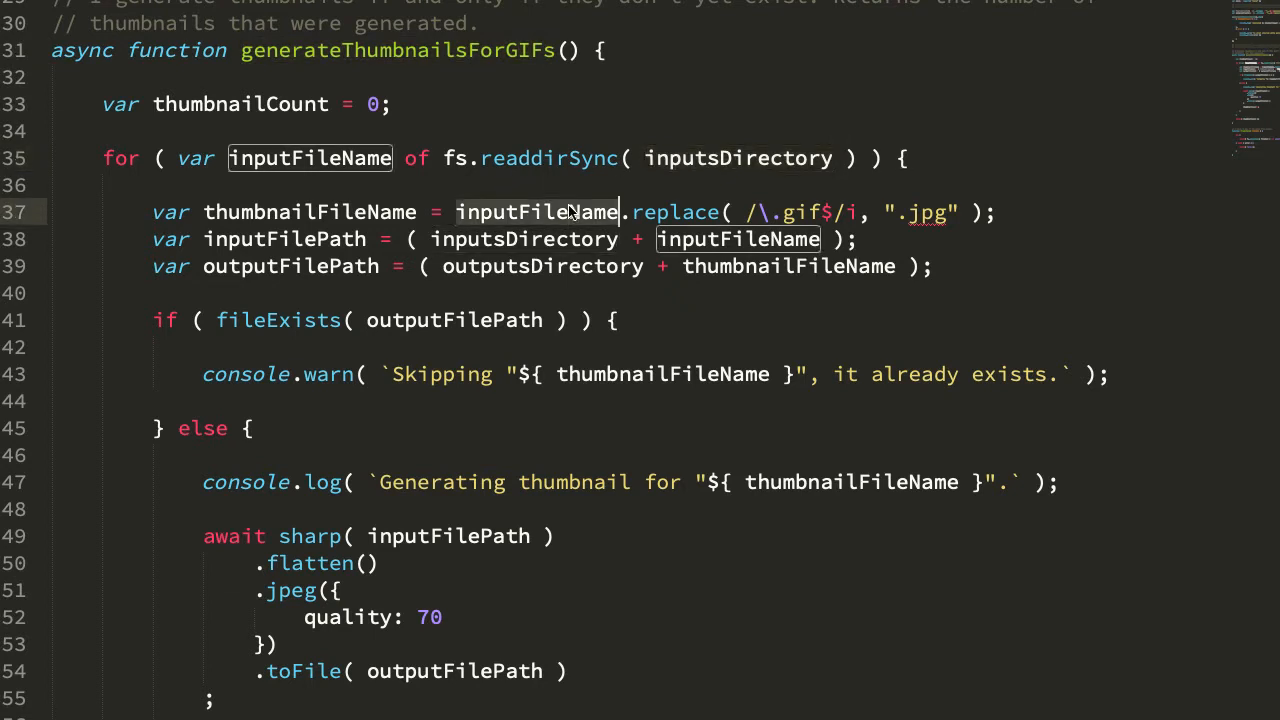
{"action": "left_click", "coordinate": [310, 212]}
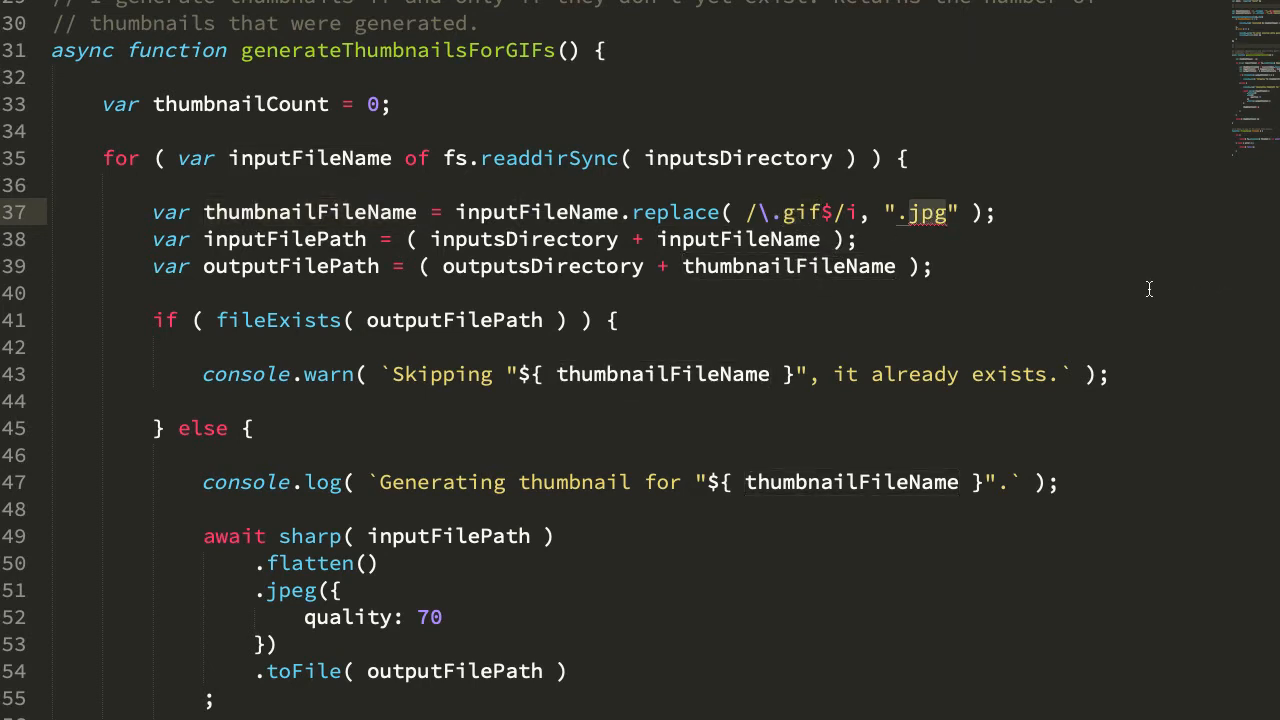
{"action": "scroll", "scroll_direction": "down", "scroll_amount": 3}
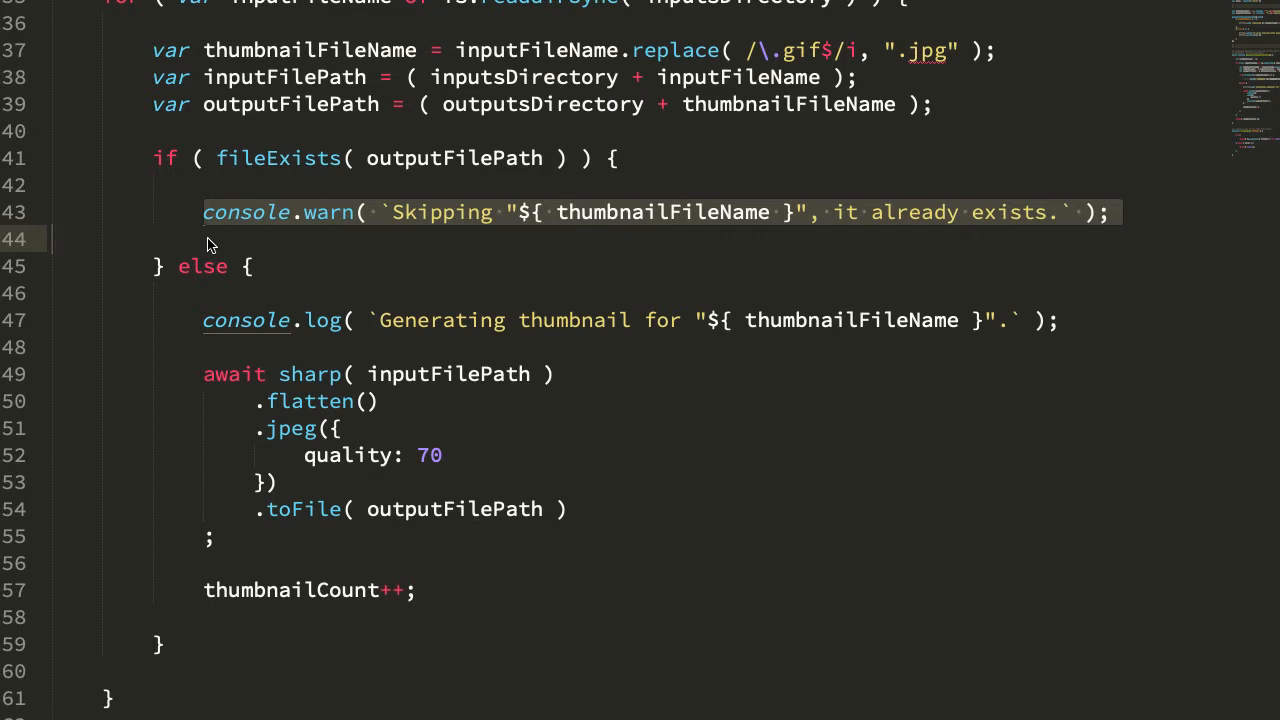
{"action": "mouse_move", "coordinate": [124, 269]}
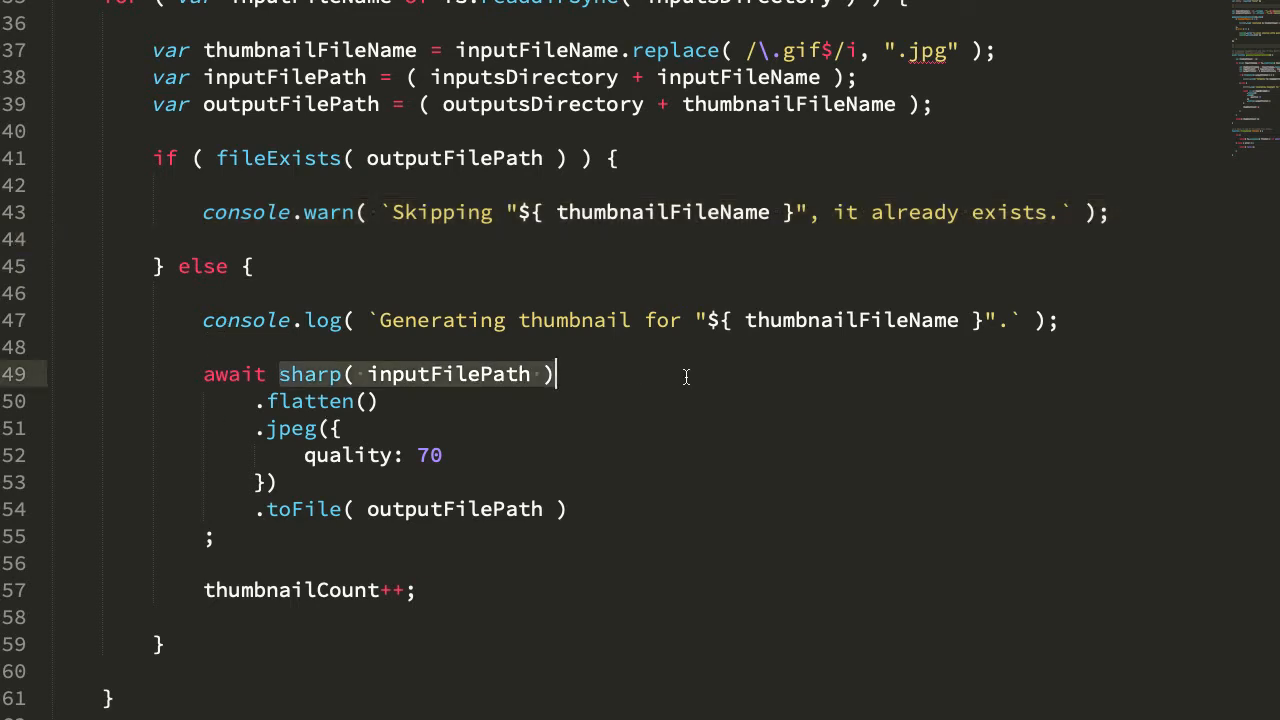
{"action": "mouse_move", "coordinate": [450, 387]}
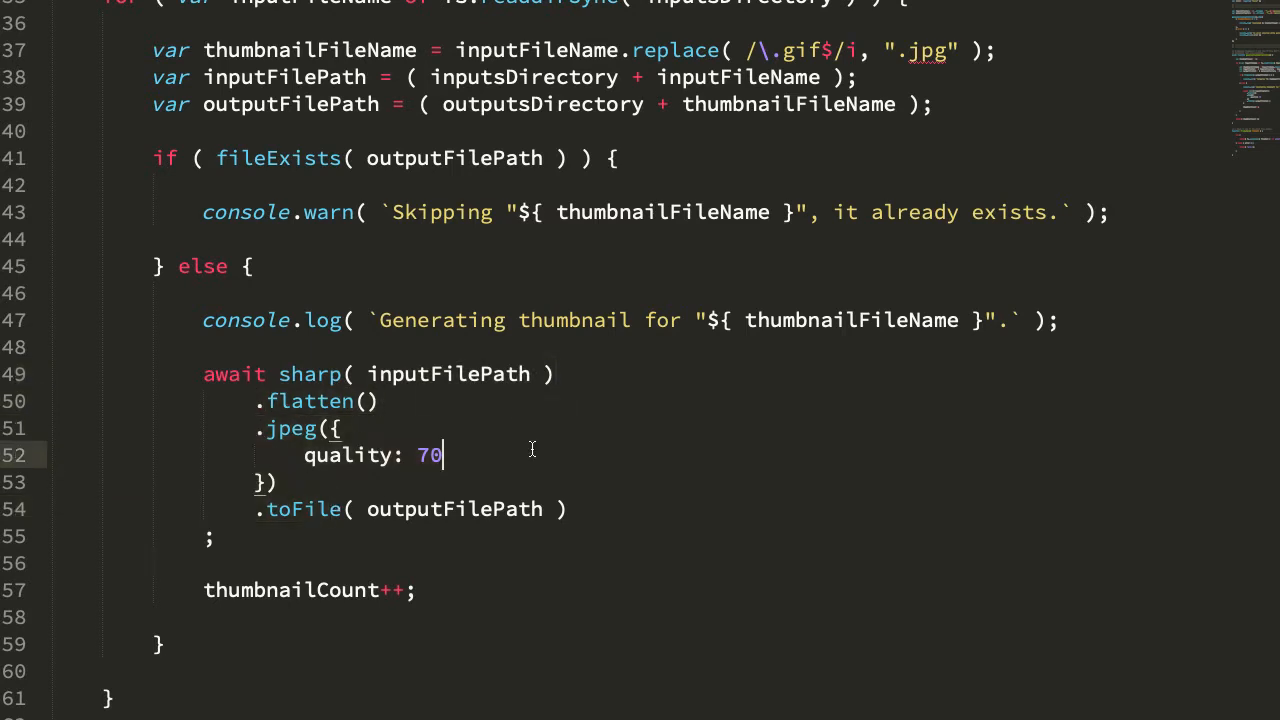
{"action": "mouse_move", "coordinate": [588, 505]}
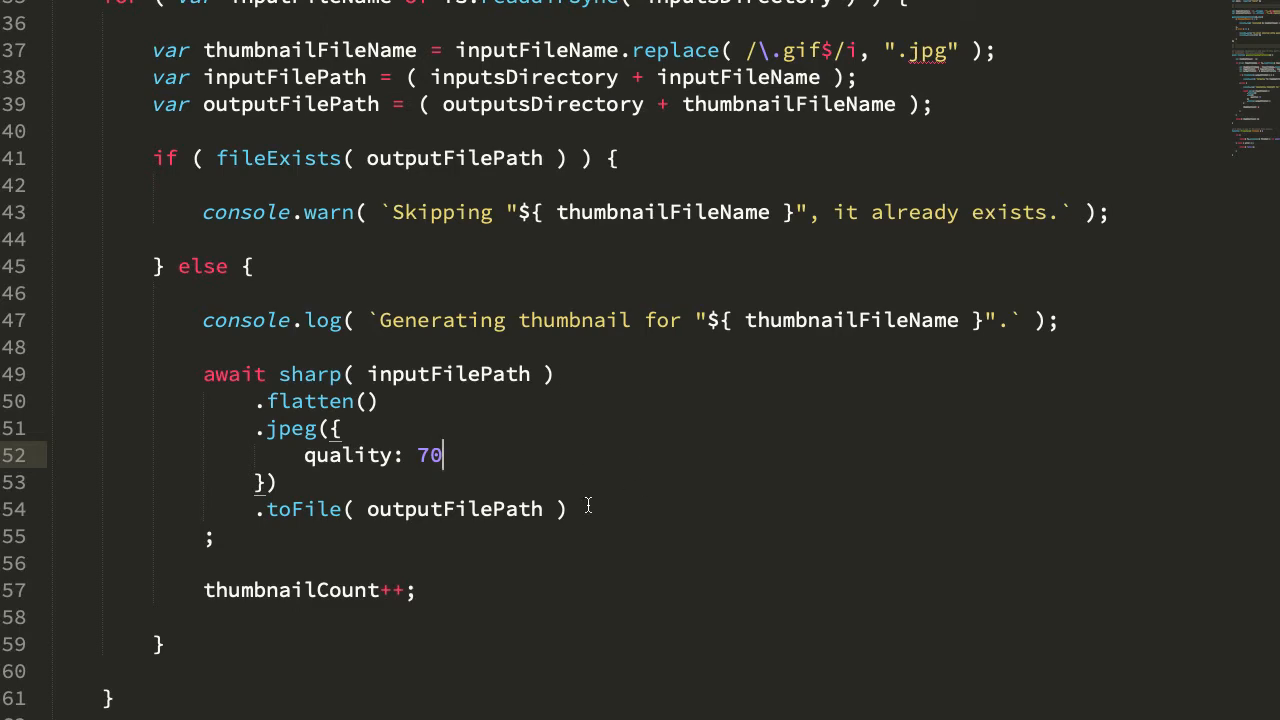
{"action": "scroll", "scroll_direction": "down", "scroll_amount": 3}
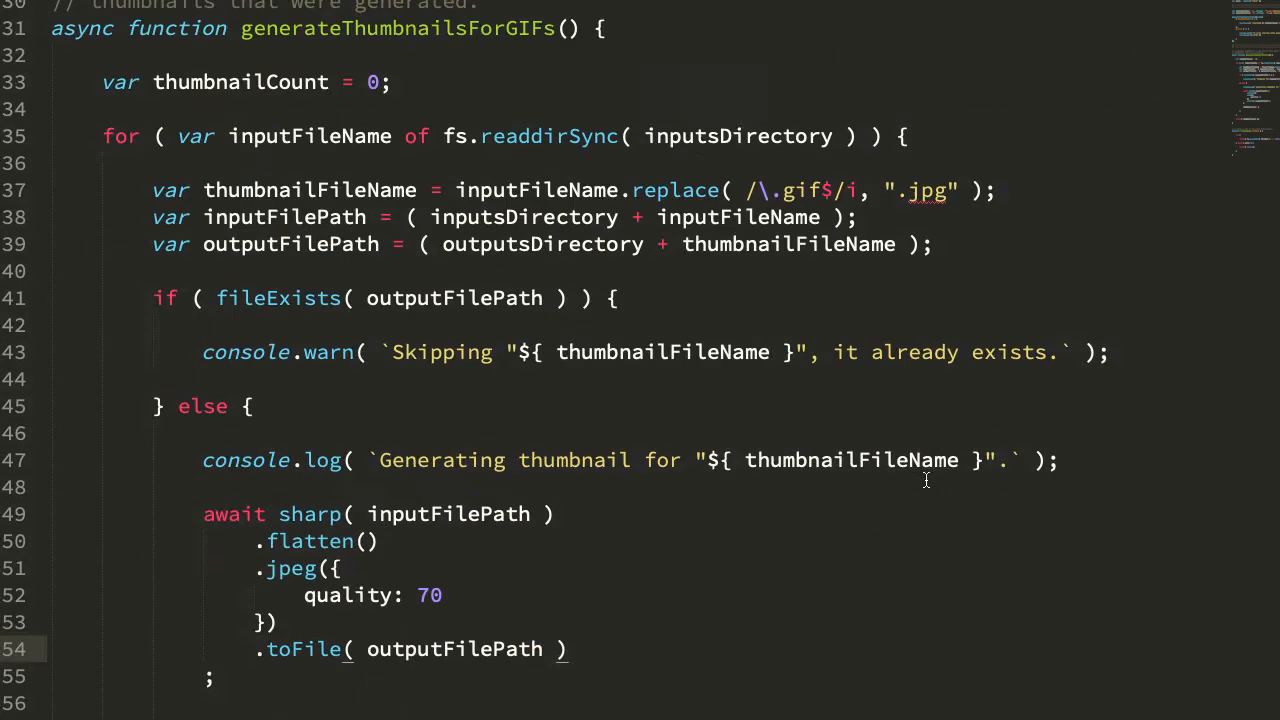
{"action": "scroll", "scroll_direction": "down", "scroll_amount": 3}
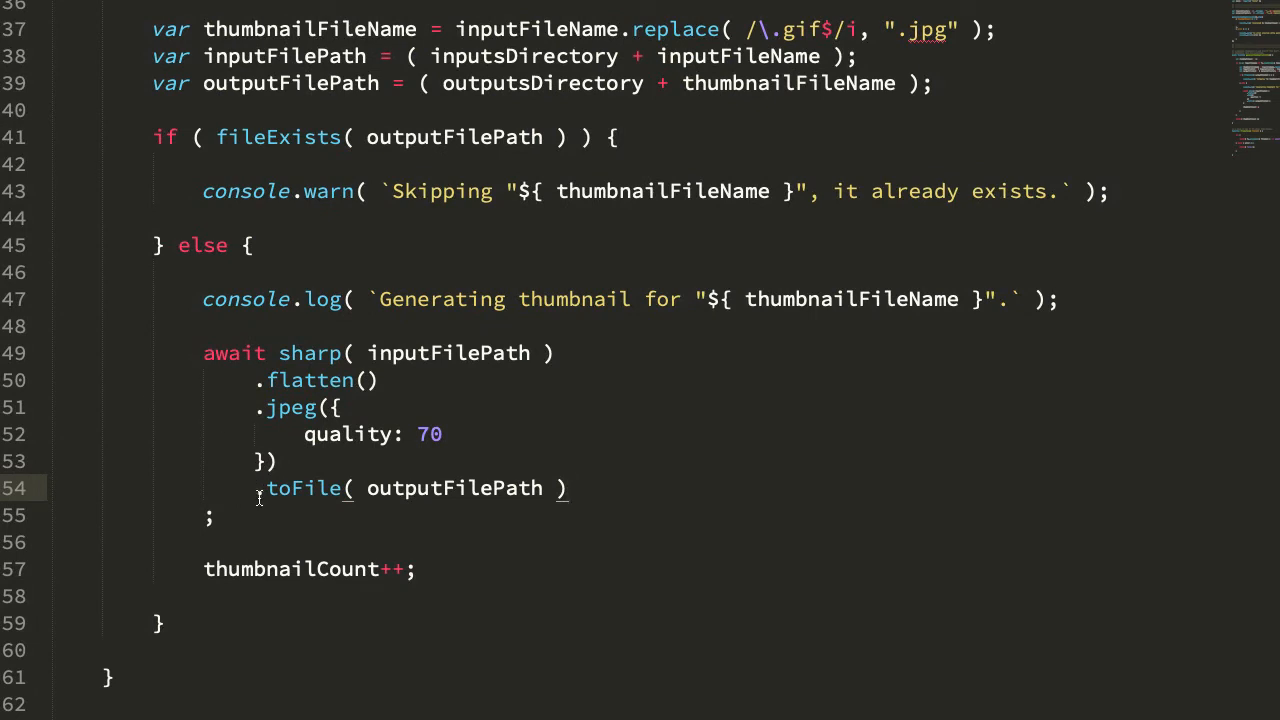
{"action": "mouse_move", "coordinate": [493, 378]}
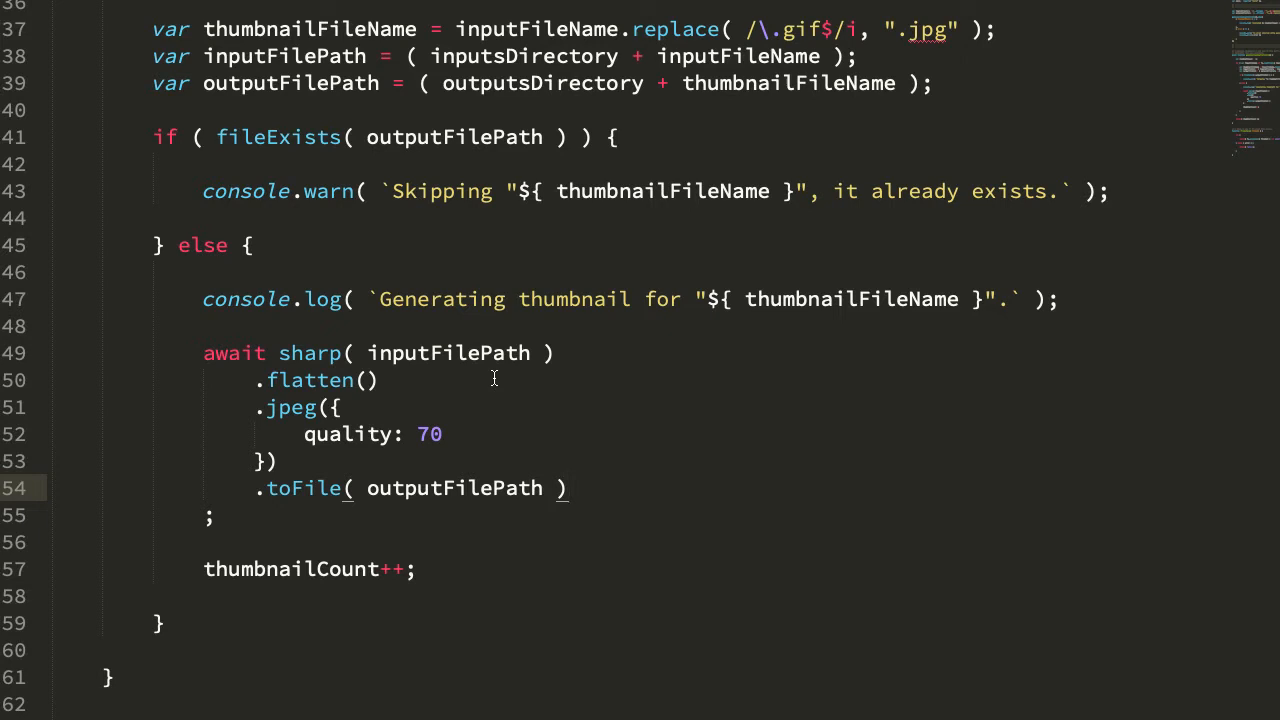
{"action": "mouse_move", "coordinate": [505, 396]}
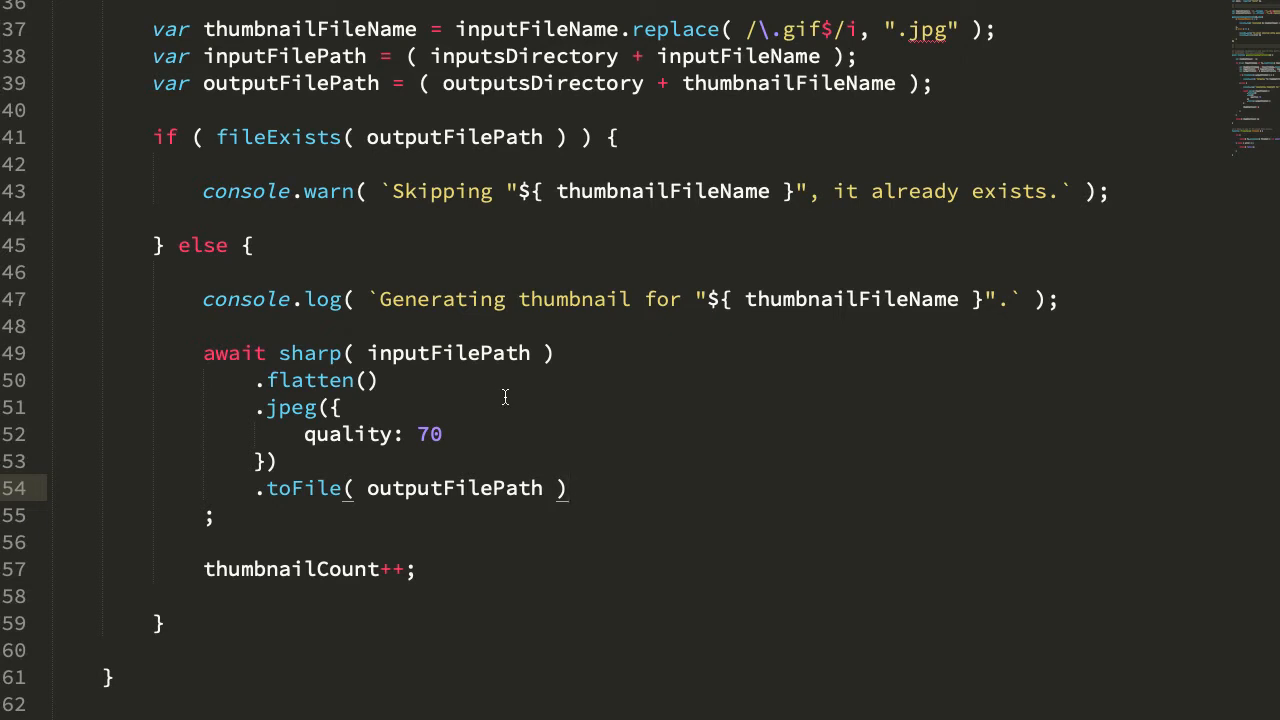
{"action": "mouse_move", "coordinate": [78, 409]}
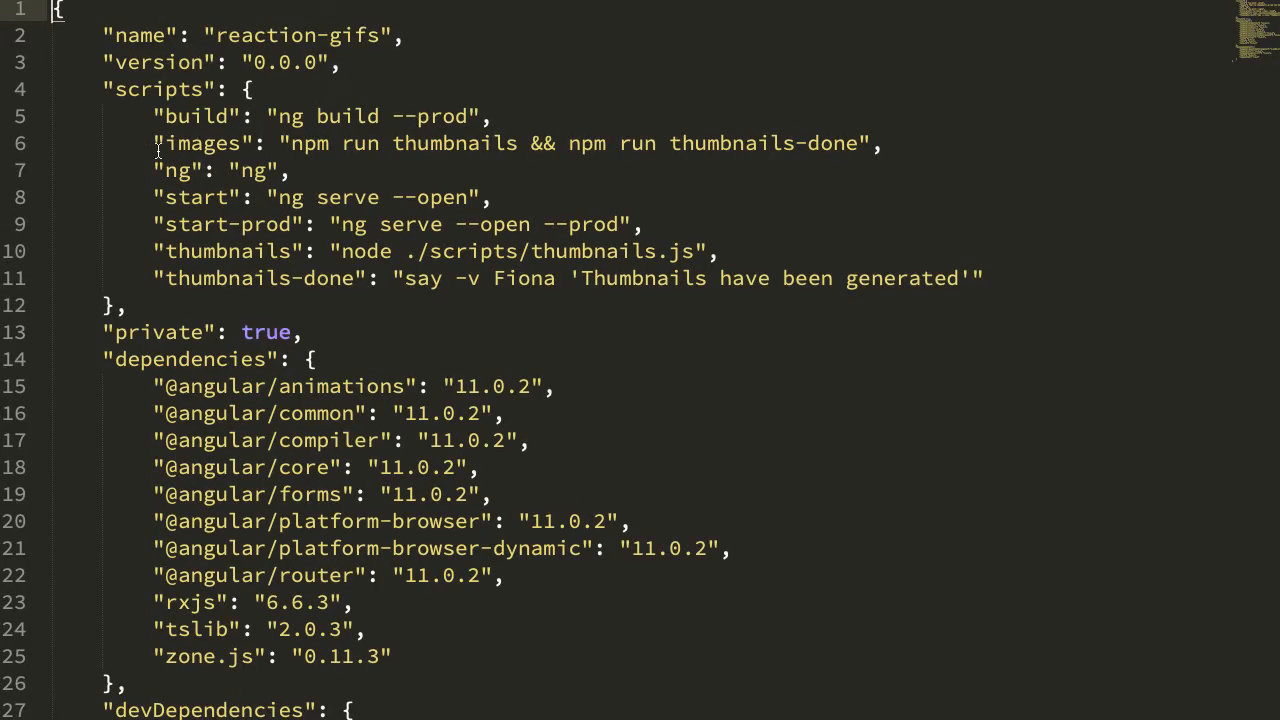
Step: Highlight the 'images' script name in package.json's scripts section
{"action": "double_click", "coordinate": [200, 143]}
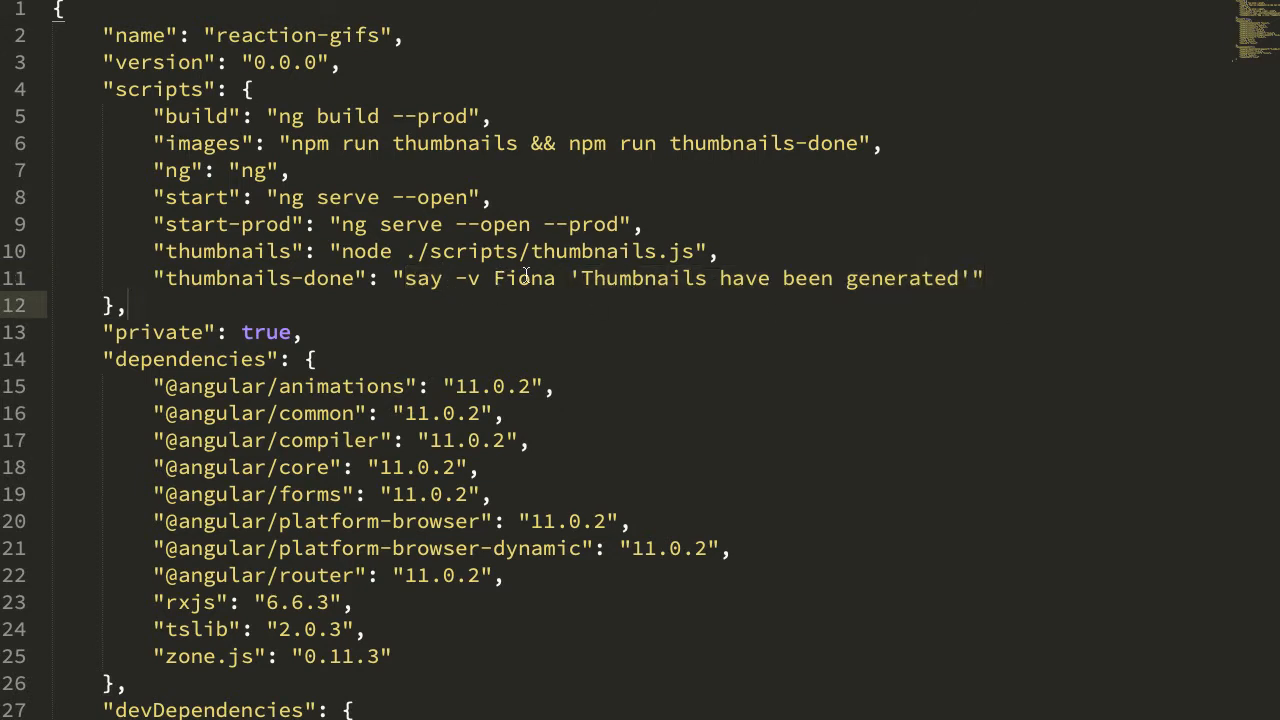
{"action": "mouse_move", "coordinate": [430, 285]}
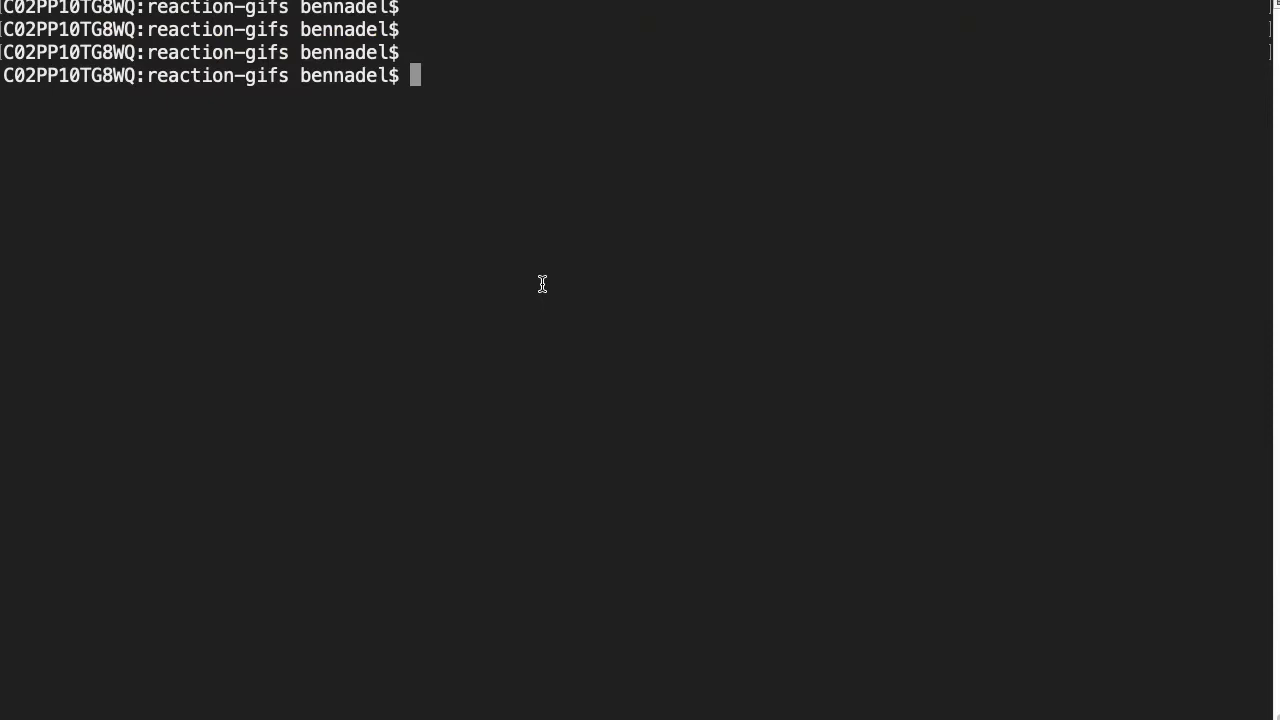
Step: Run 'npm run images' and review the Skipping messages showing 0 thumbnails generated
{"action": "type", "text": "npm run"}
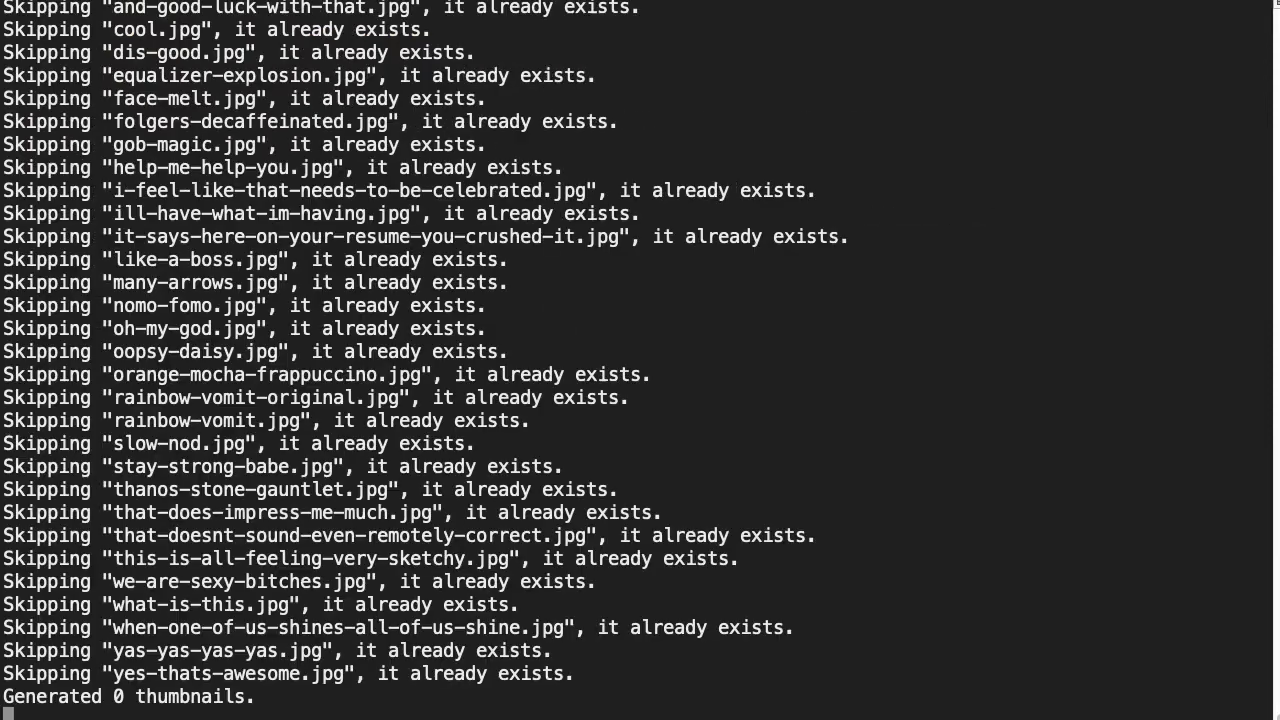
{"action": "scroll", "scroll_direction": "down", "scroll_amount": 3}
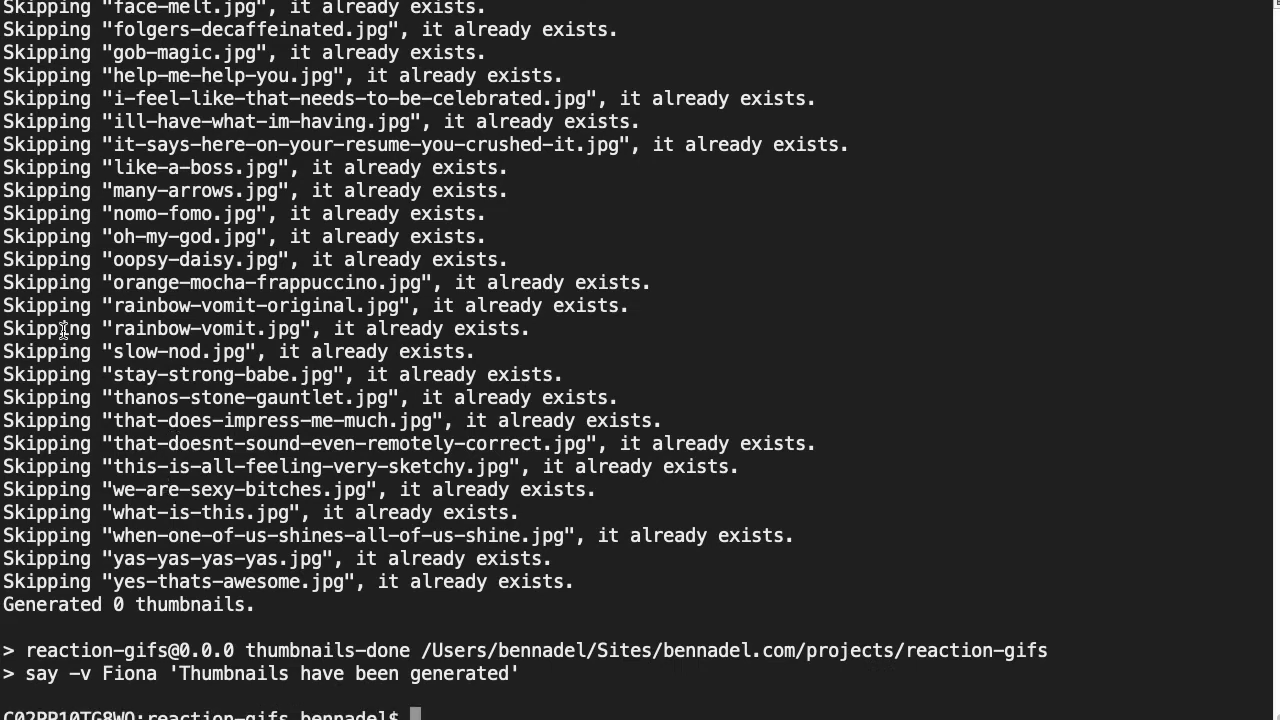
{"action": "double_click", "coordinate": [46, 282]}
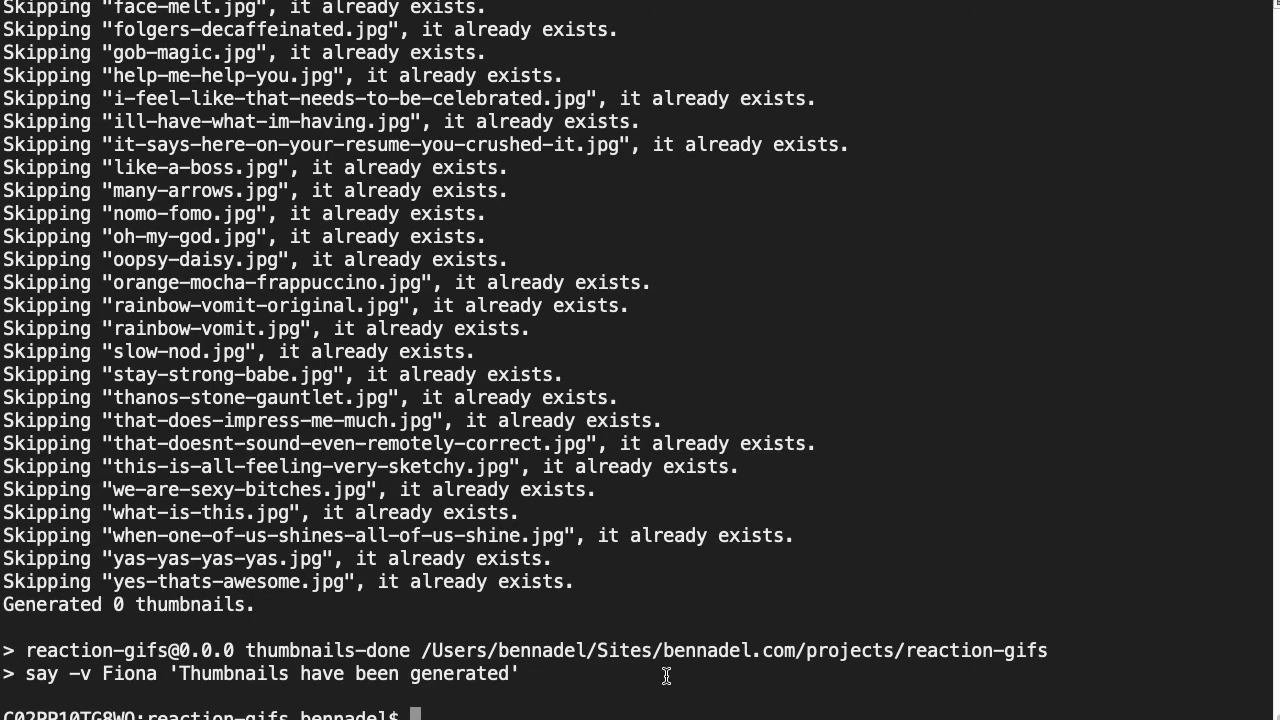
{"action": "mouse_move", "coordinate": [382, 625]}
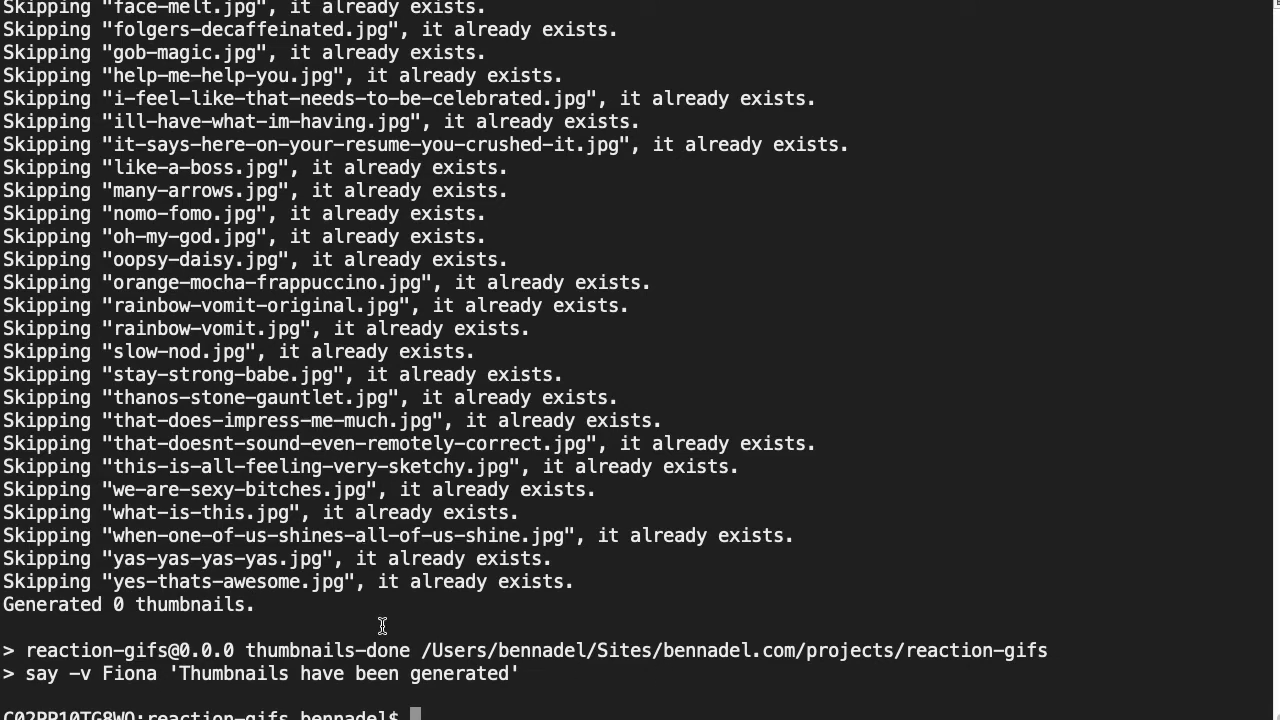
{"action": "mouse_move", "coordinate": [573, 595]}
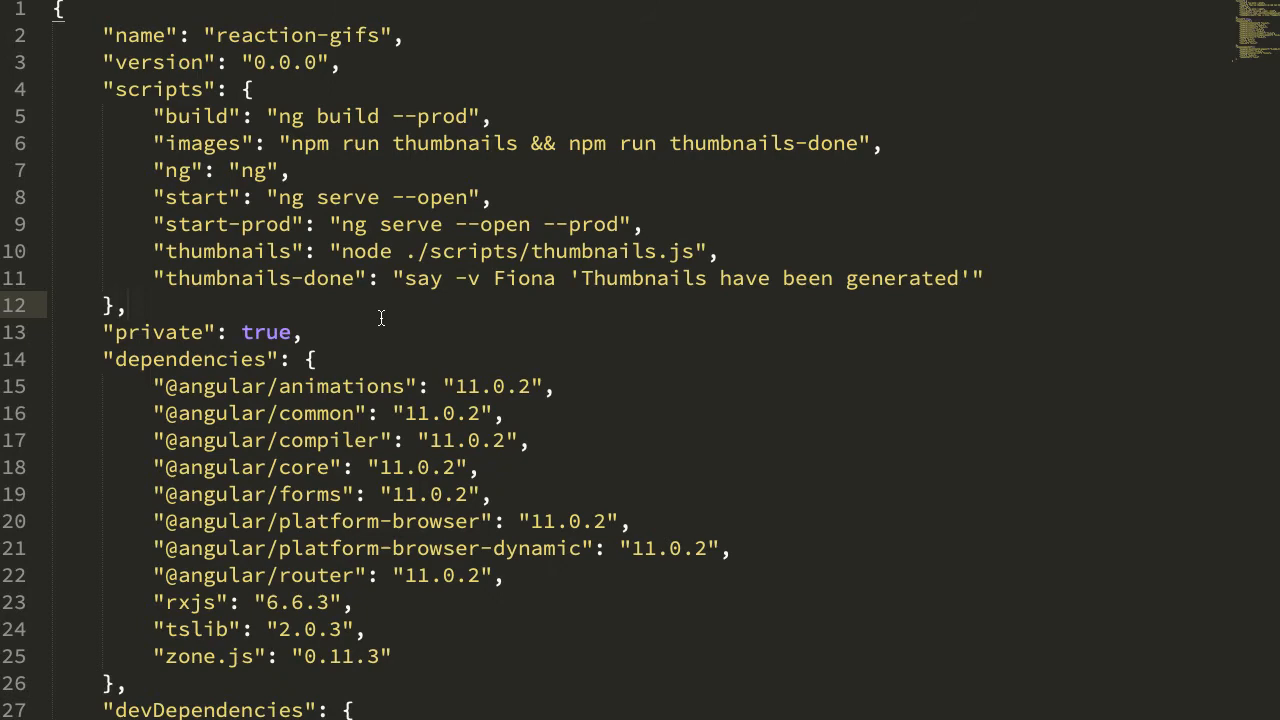
{"action": "mouse_move", "coordinate": [384, 69]}
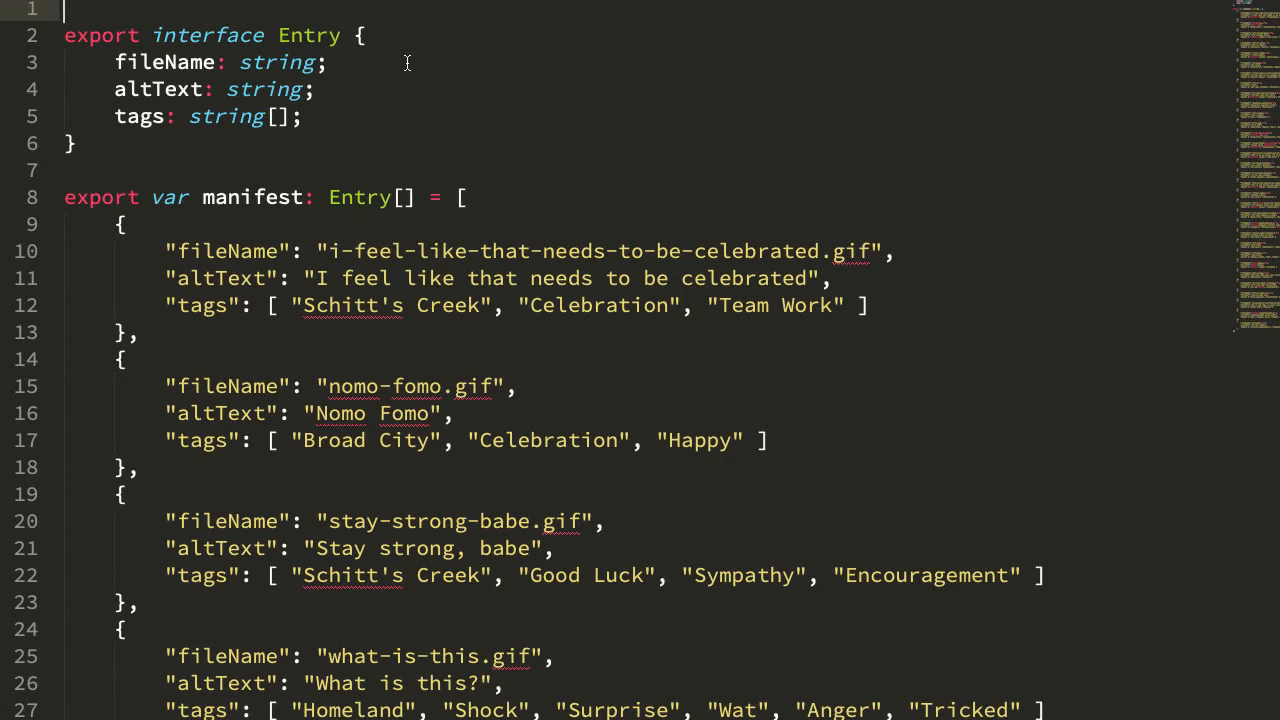
{"action": "mouse_move", "coordinate": [487, 83]}
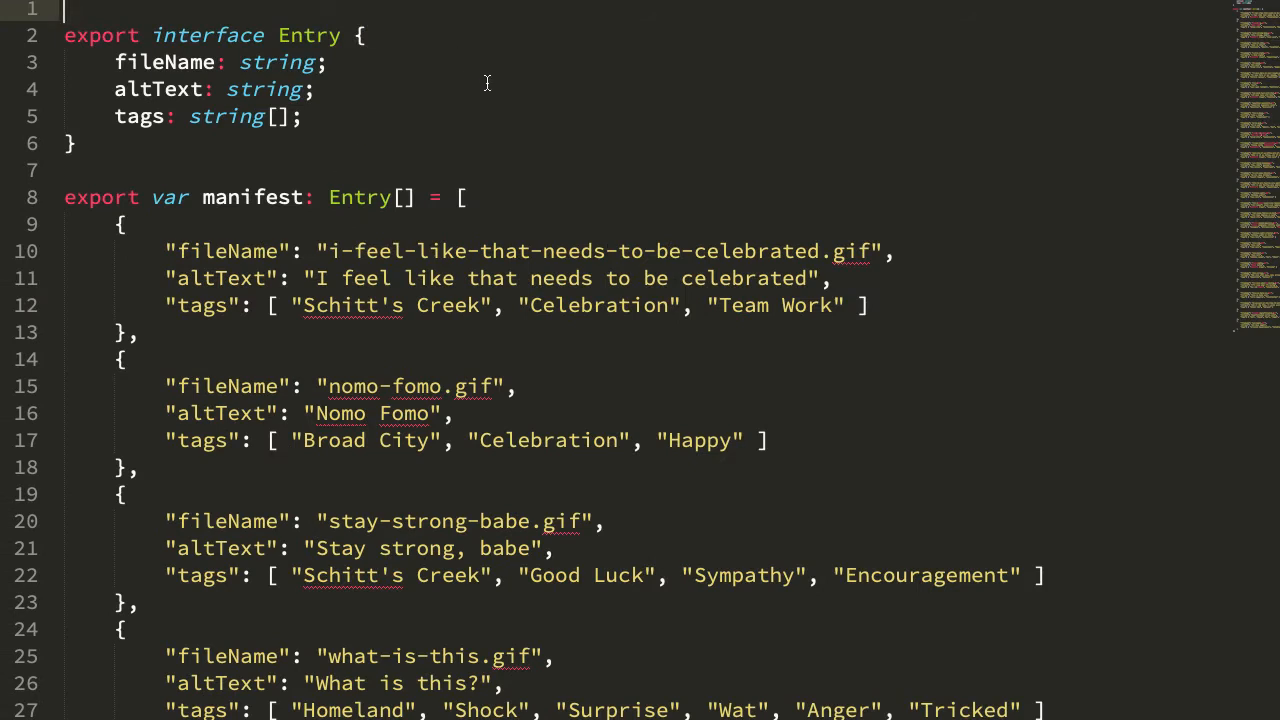
{"action": "mouse_move", "coordinate": [230, 148]}
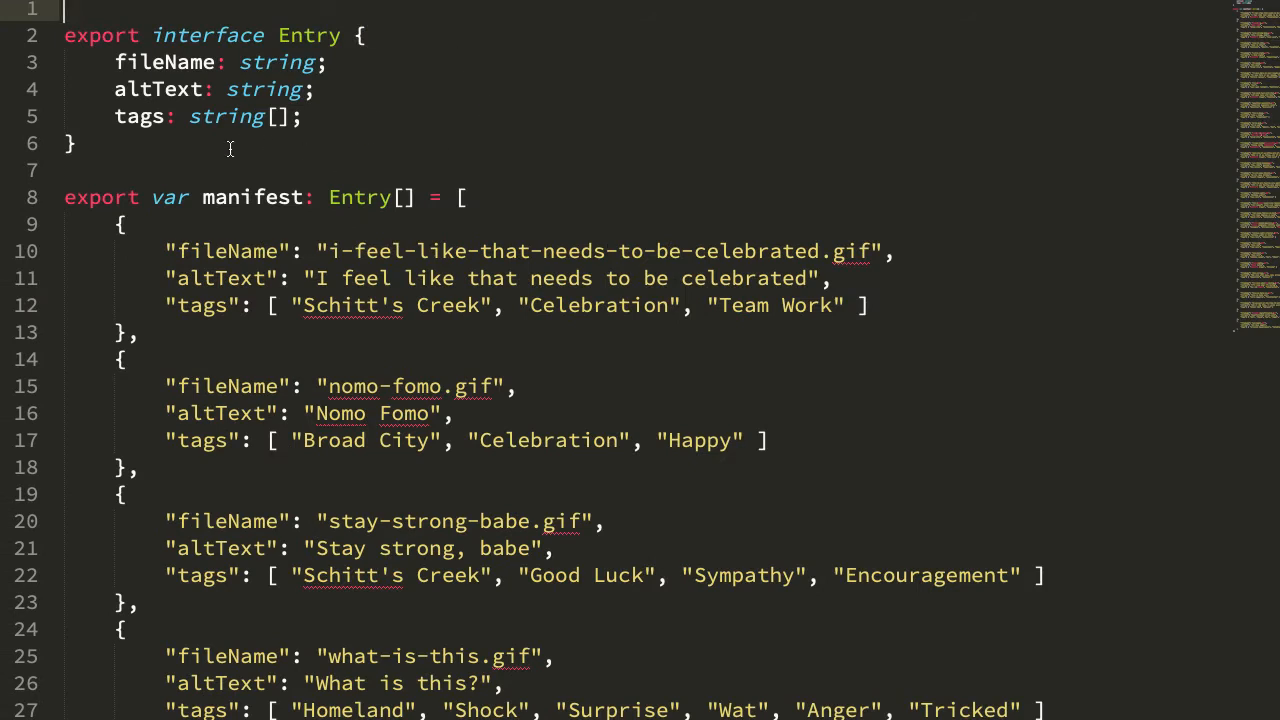
{"action": "mouse_move", "coordinate": [617, 147]}
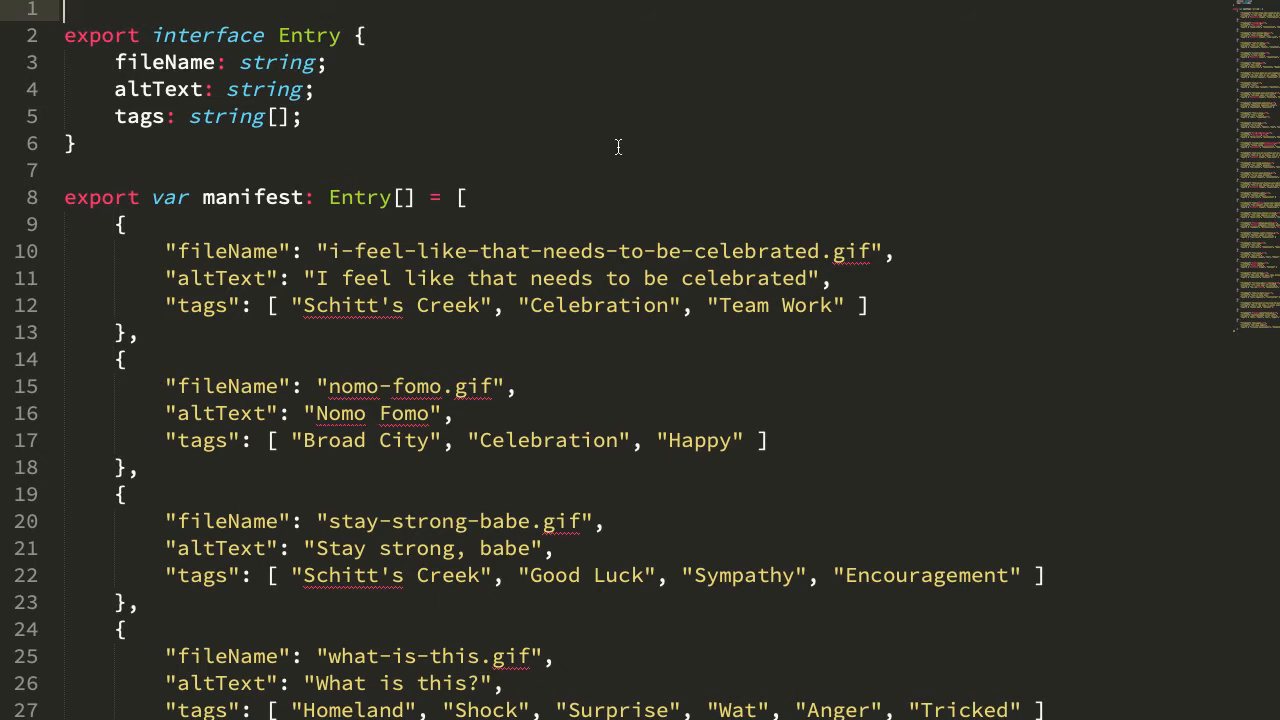
{"action": "mouse_move", "coordinate": [181, 393]}
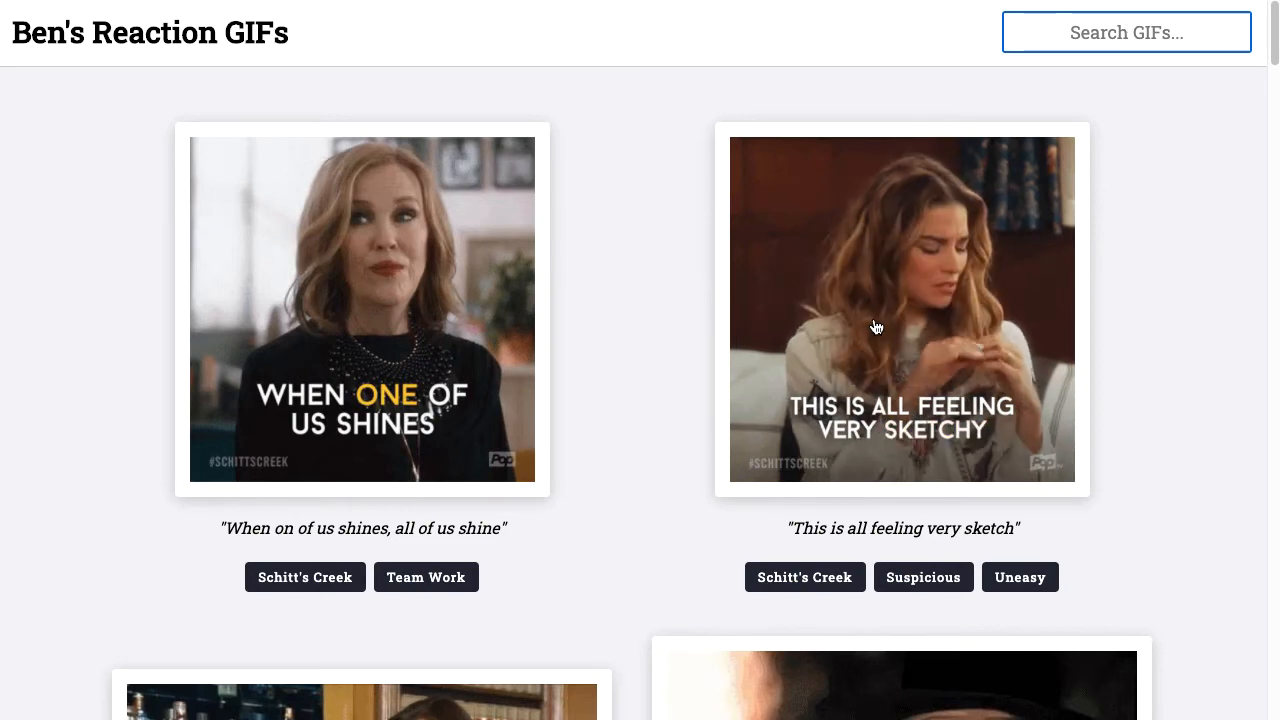
Step: Scroll the GIF list and copy the When One Of Us Shines GIF's URL
{"action": "scroll", "scroll_direction": "down", "scroll_amount": 3}
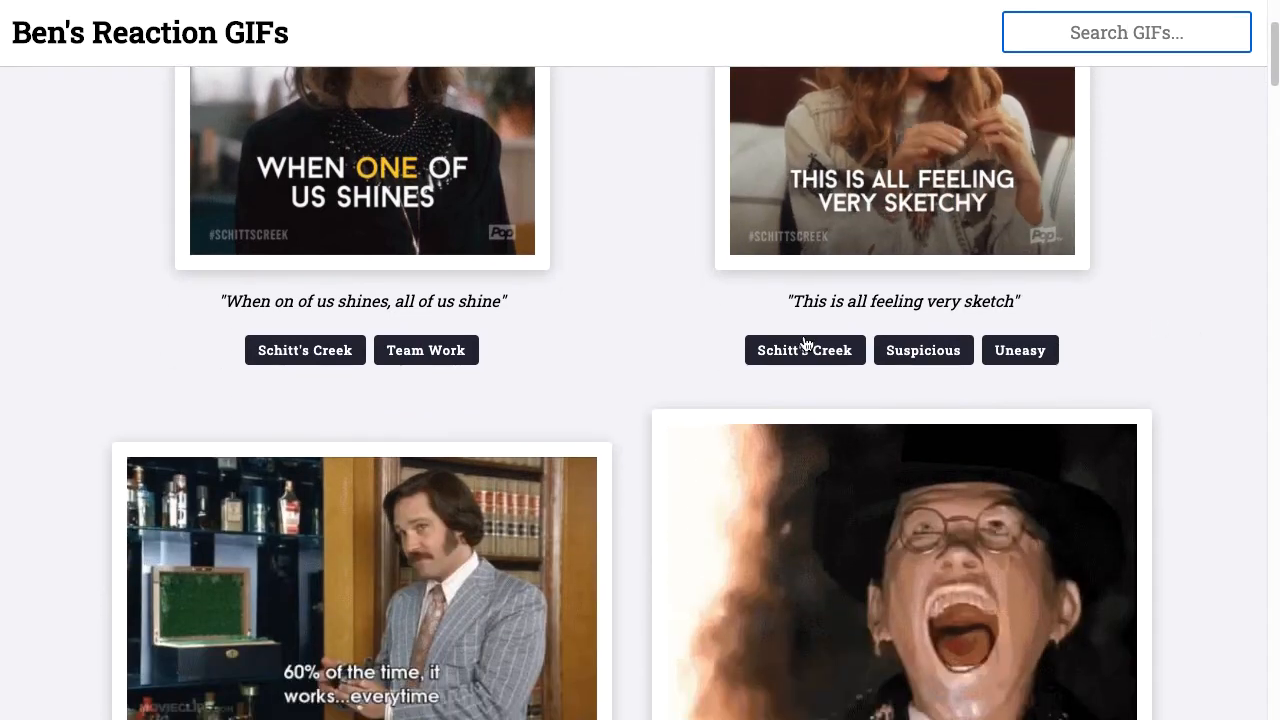
{"action": "scroll", "scroll_direction": "up", "scroll_amount": 3}
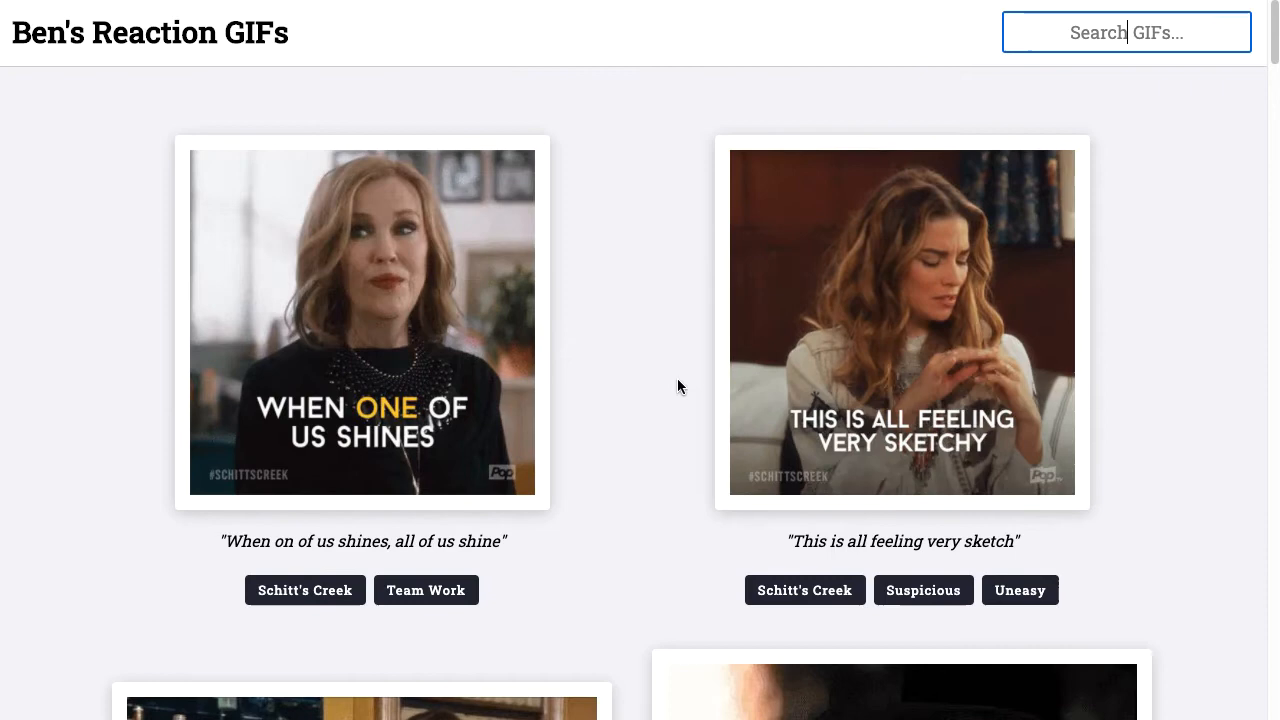
{"action": "left_click", "coordinate": [362, 321]}
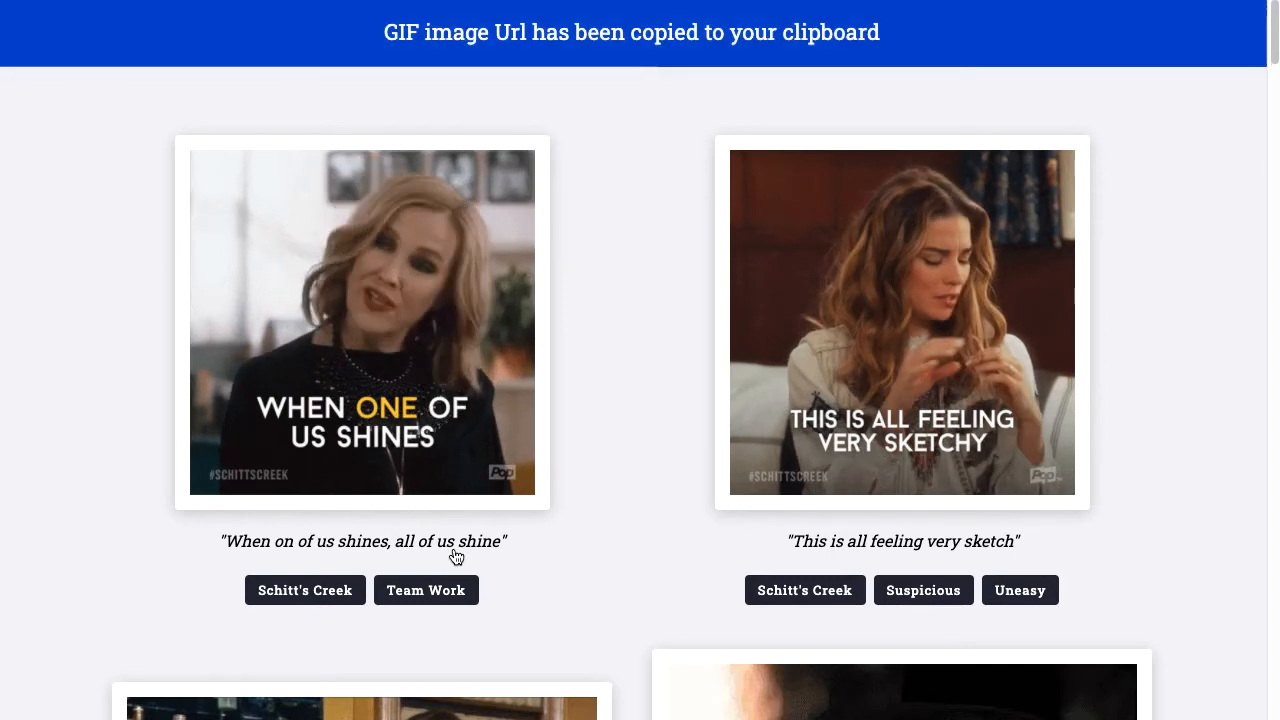
{"action": "scroll", "scroll_direction": "down", "scroll_amount": 3}
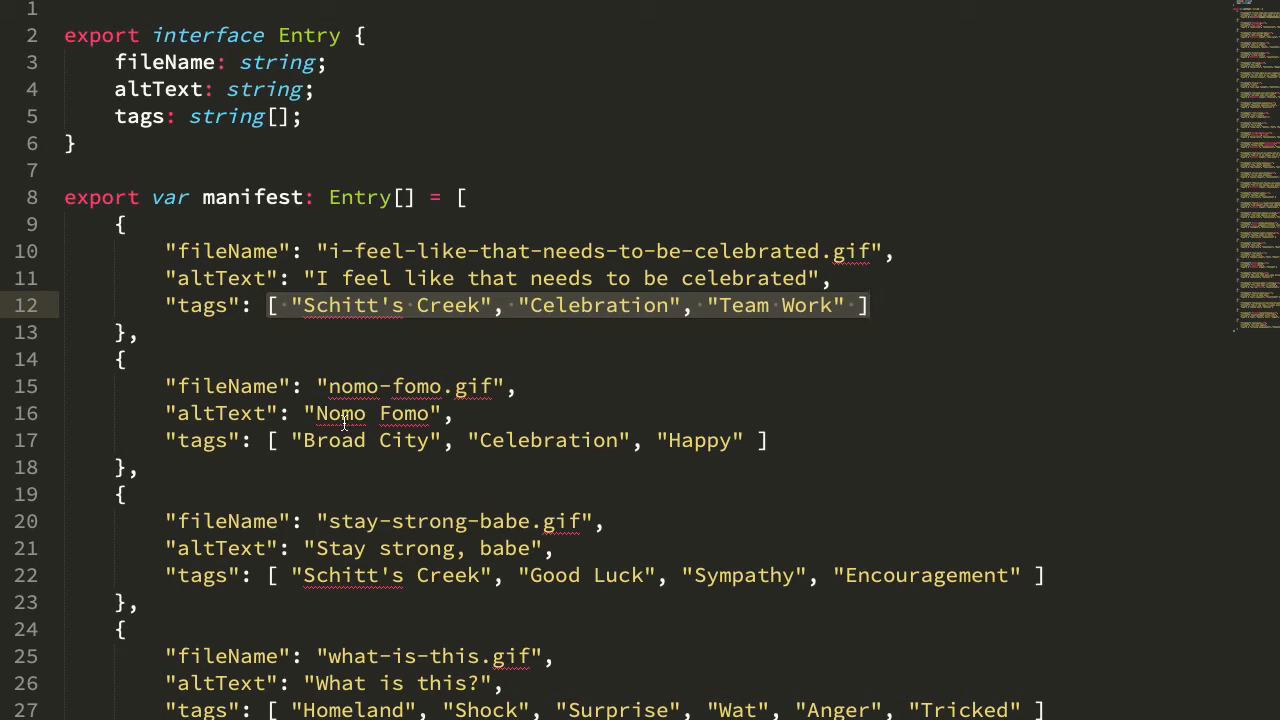
Step: Clear the manifest.ts tag highlight and move to app.component.ts's SearchItem interface
{"action": "left_click", "coordinate": [318, 345]}
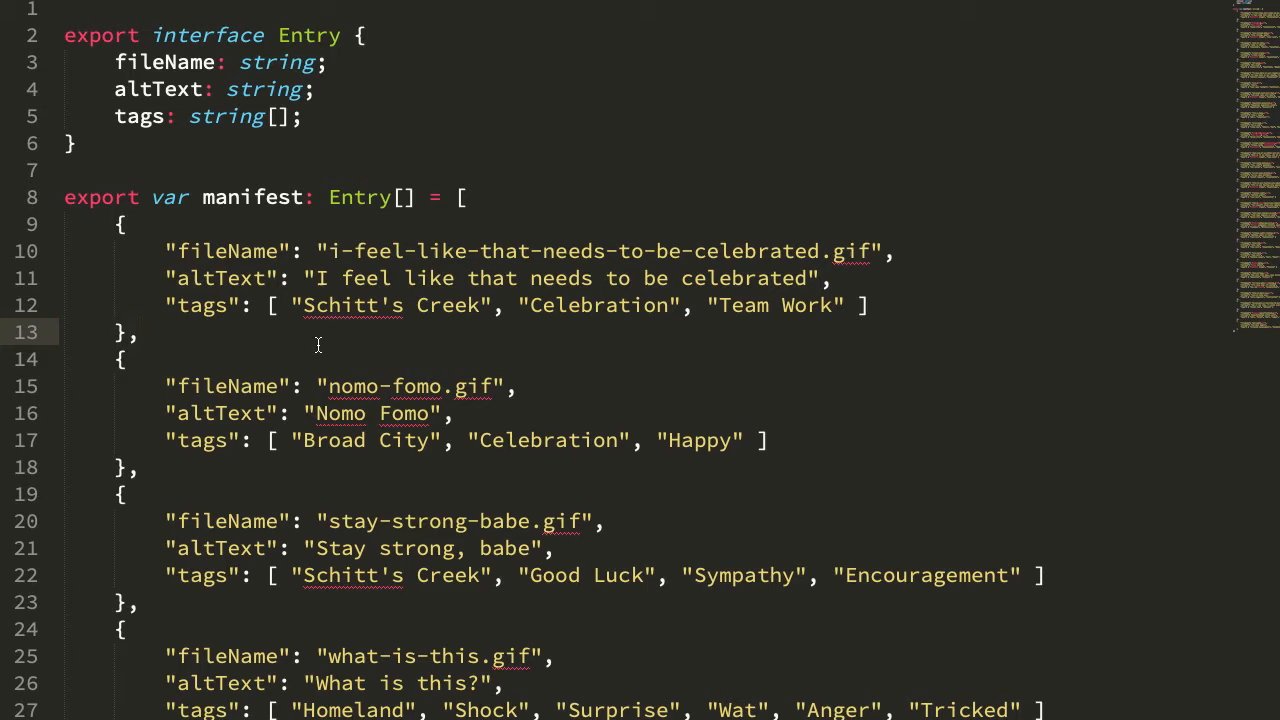
{"action": "mouse_move", "coordinate": [350, 338]}
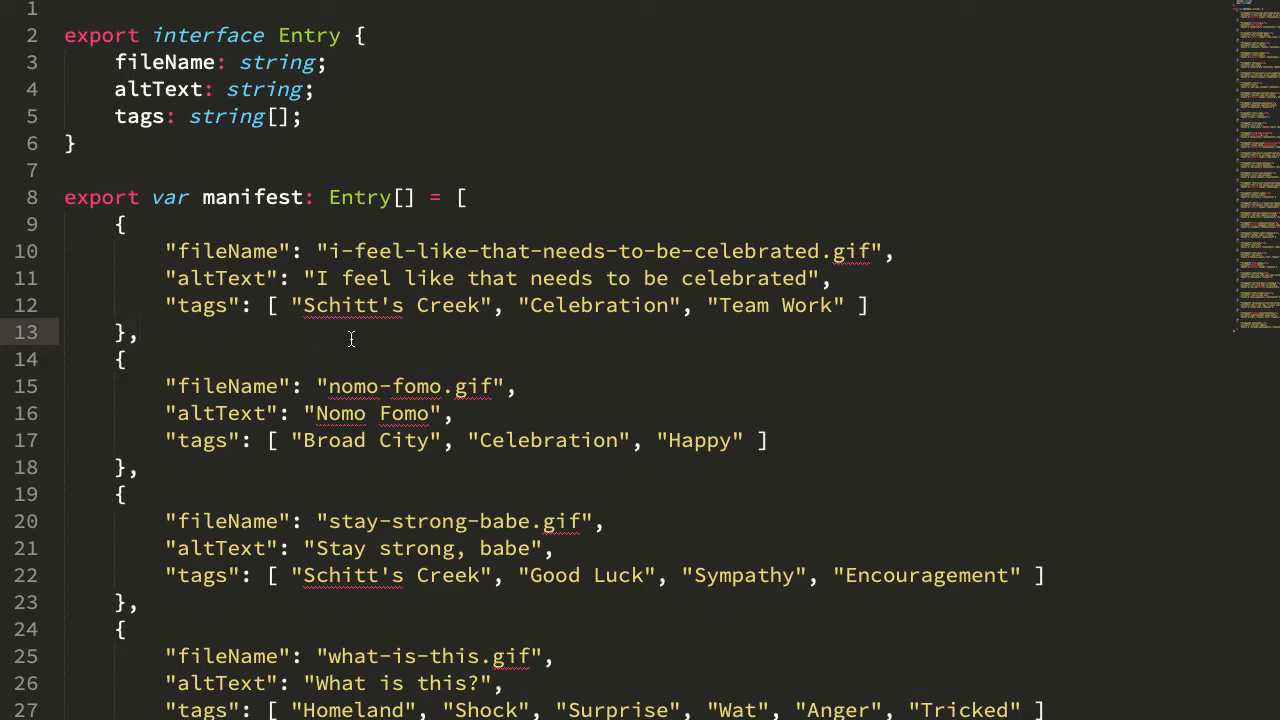
{"action": "double_click", "coordinate": [253, 197]}
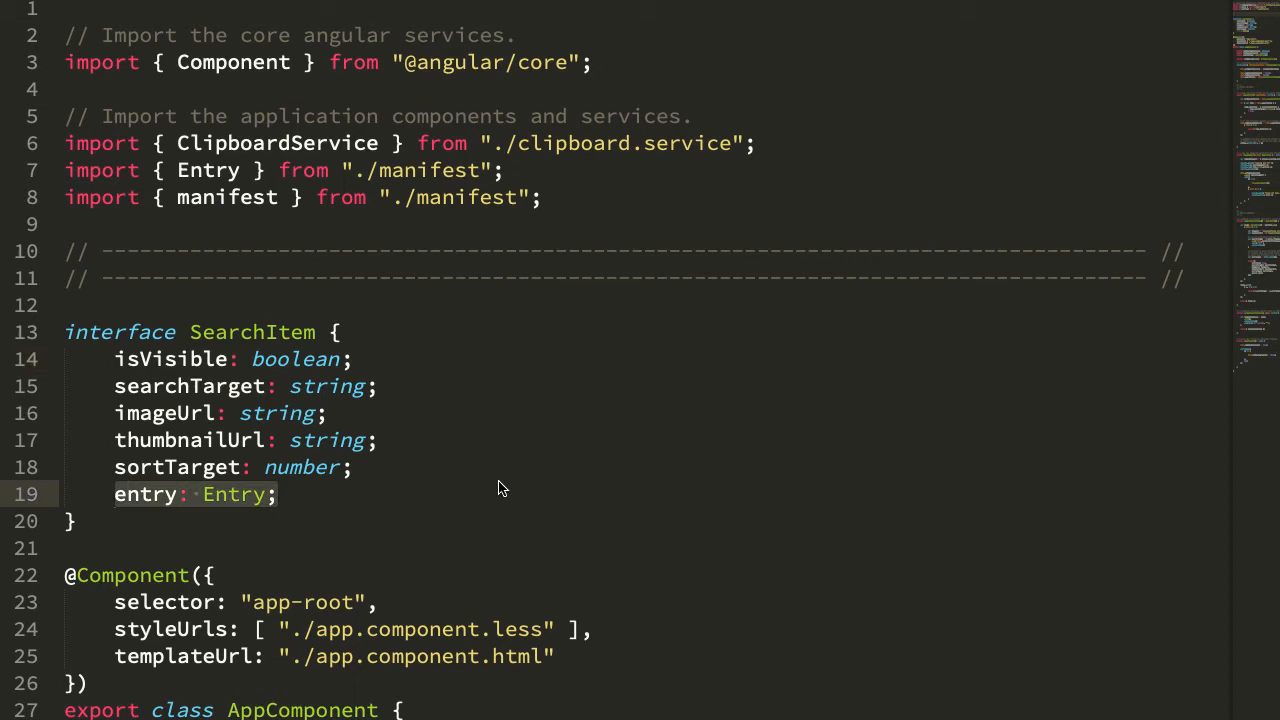
{"action": "mouse_move", "coordinate": [455, 497]}
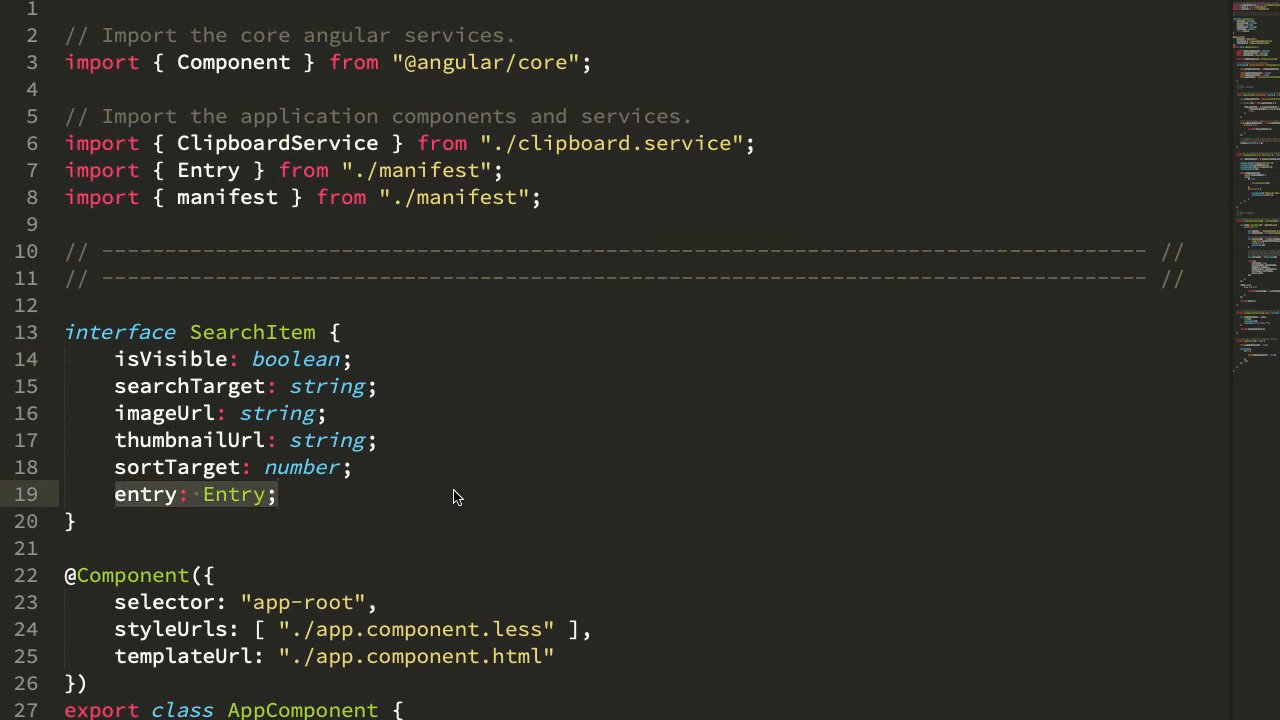
{"action": "mouse_move", "coordinate": [328, 230]}
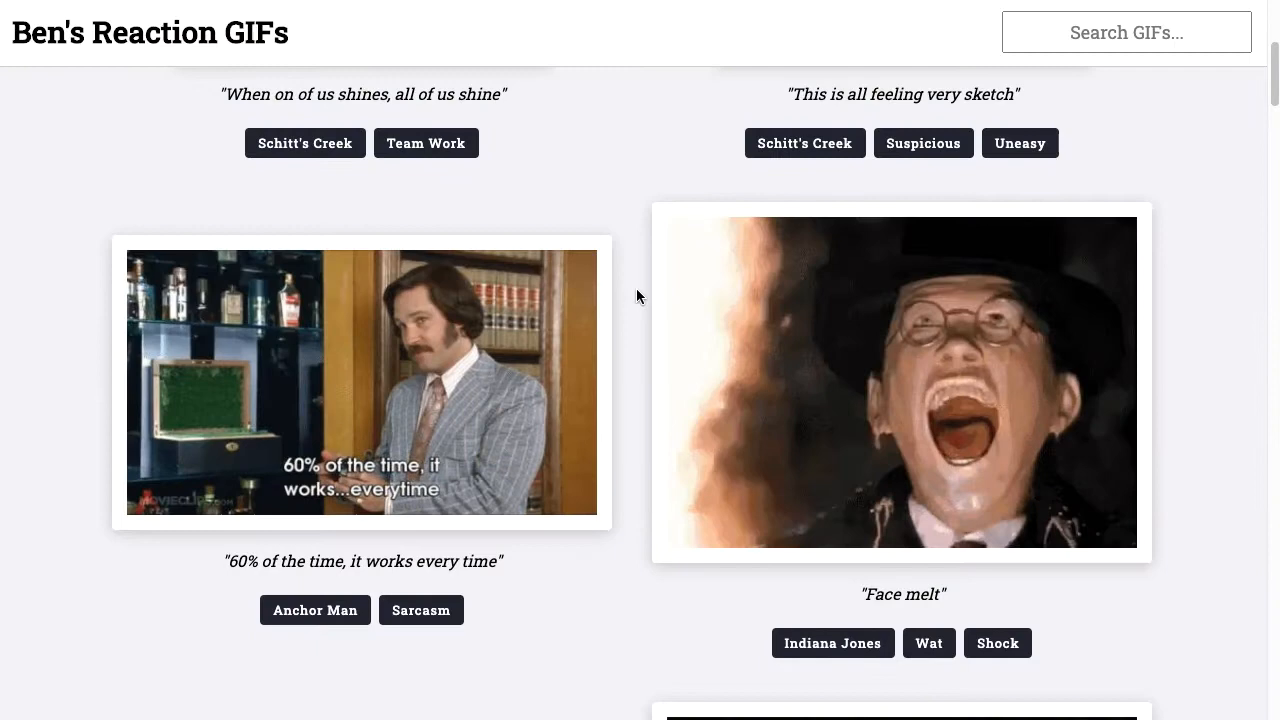
Step: Scroll the GIF list back to the top with the Search GIFs input focused
{"action": "scroll", "scroll_direction": "down", "scroll_amount": 3}
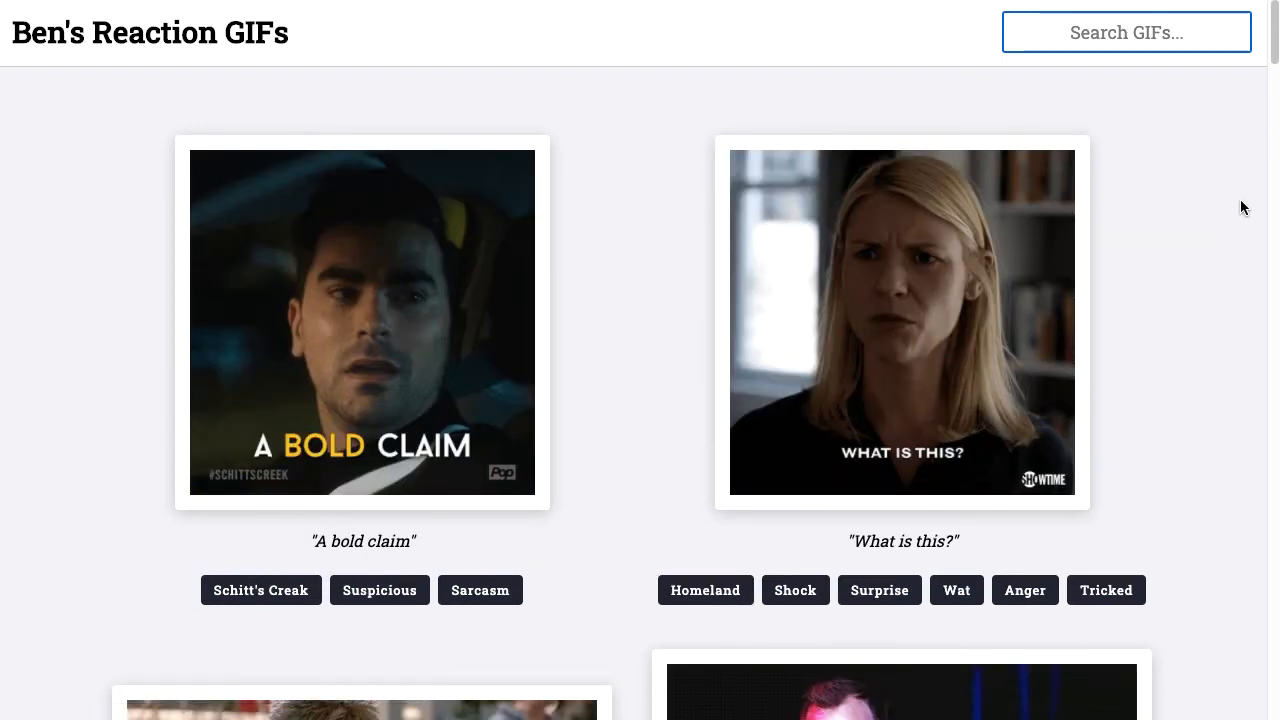
{"action": "left_click", "coordinate": [1126, 32]}
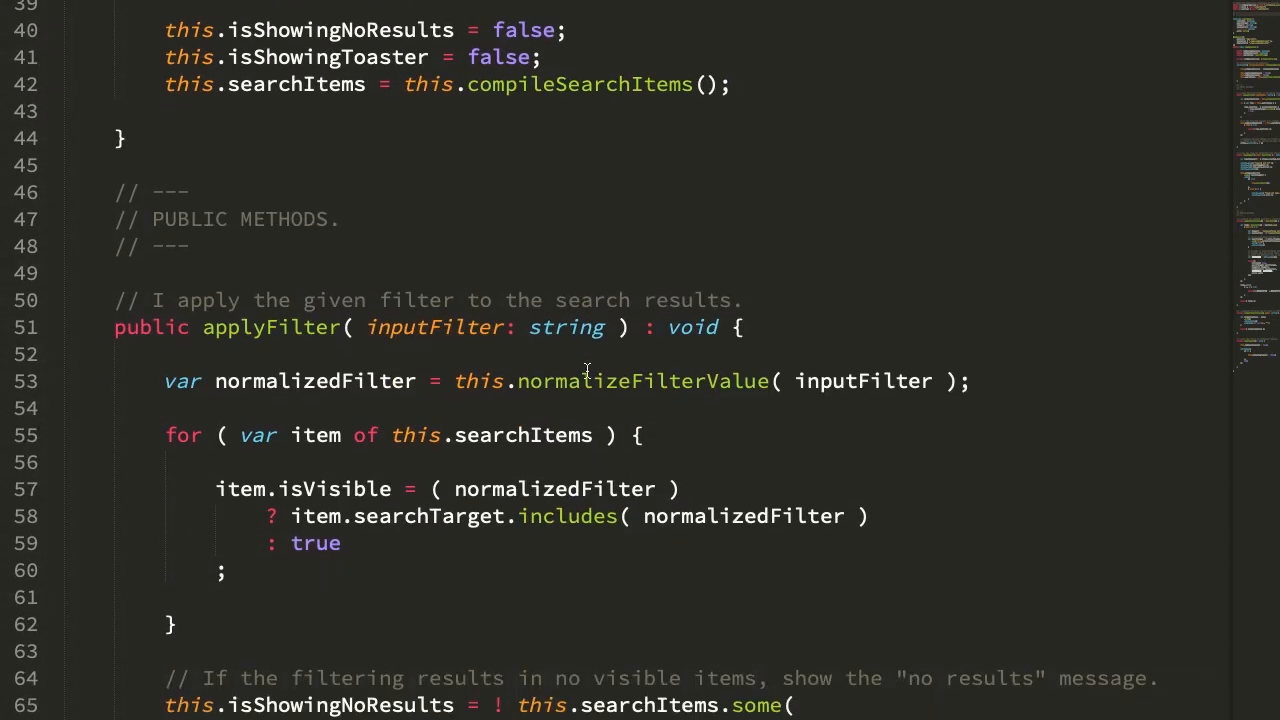
Step: Scroll to compileSearchItems, marking normalizeFilterValue and the newline join in searchTarget
{"action": "scroll", "scroll_direction": "down", "scroll_amount": 3}
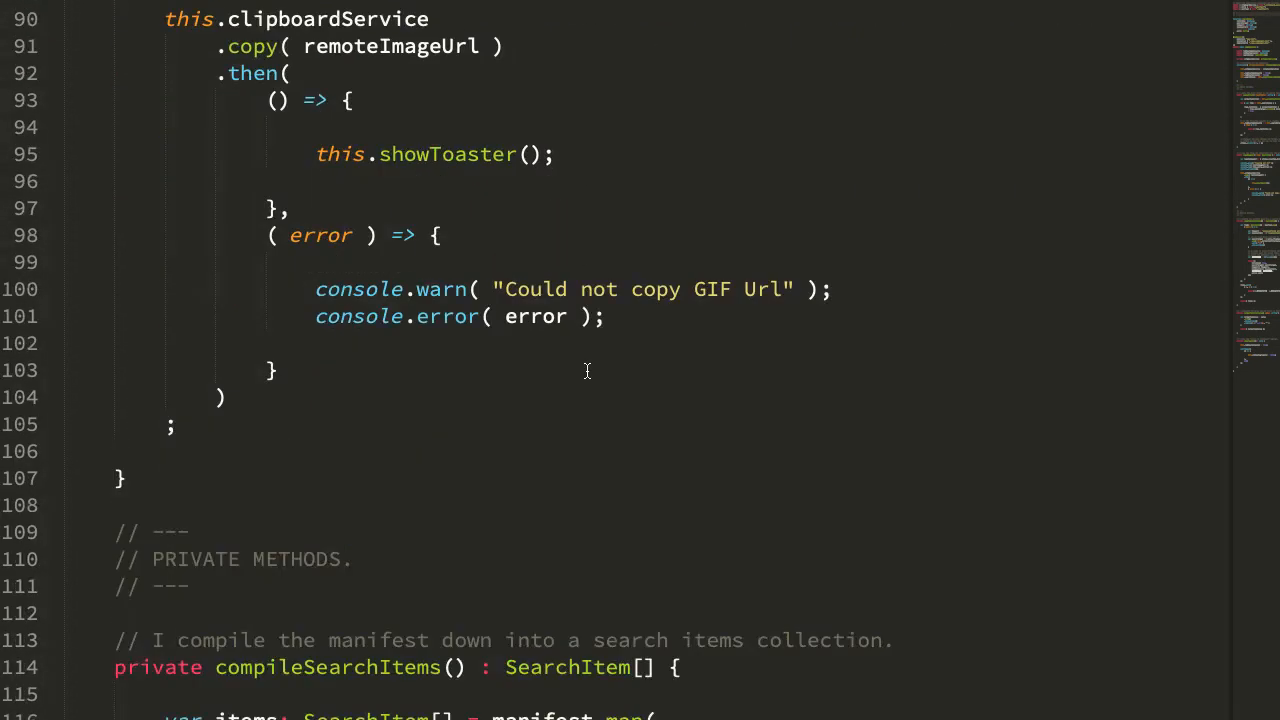
{"action": "scroll", "scroll_direction": "down", "scroll_amount": 3}
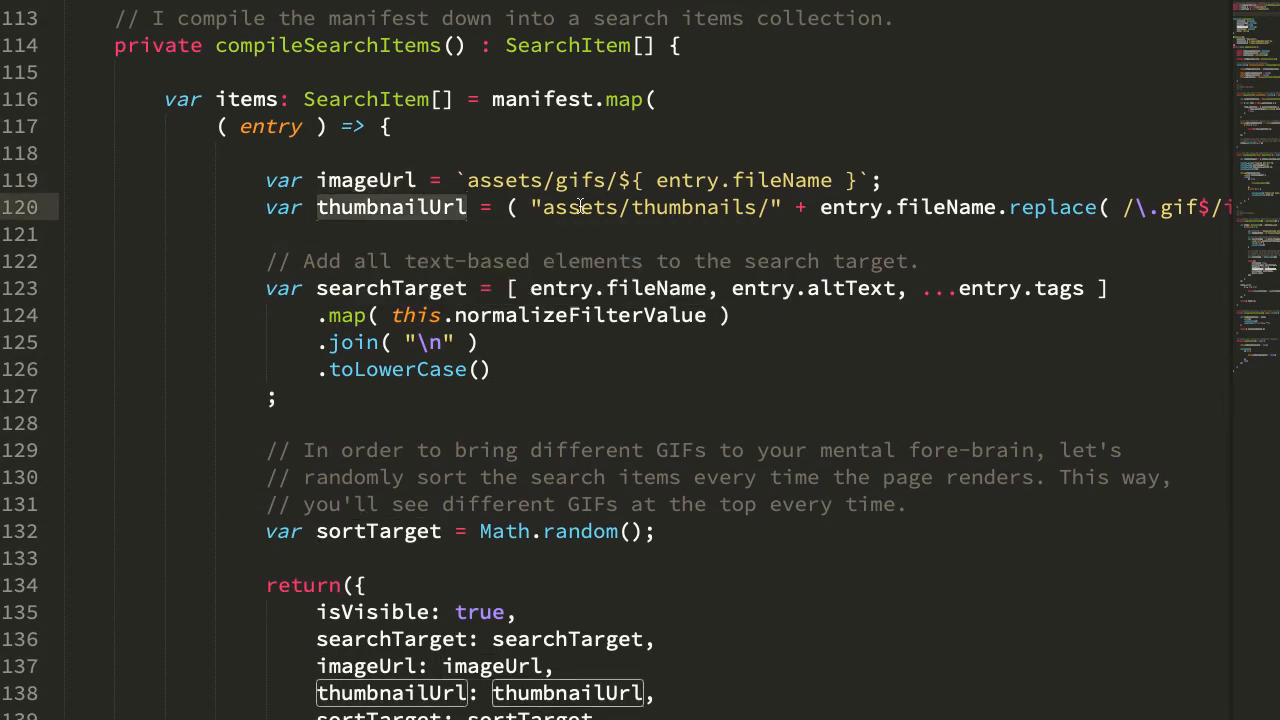
{"action": "scroll", "scroll_direction": "down", "scroll_amount": 3}
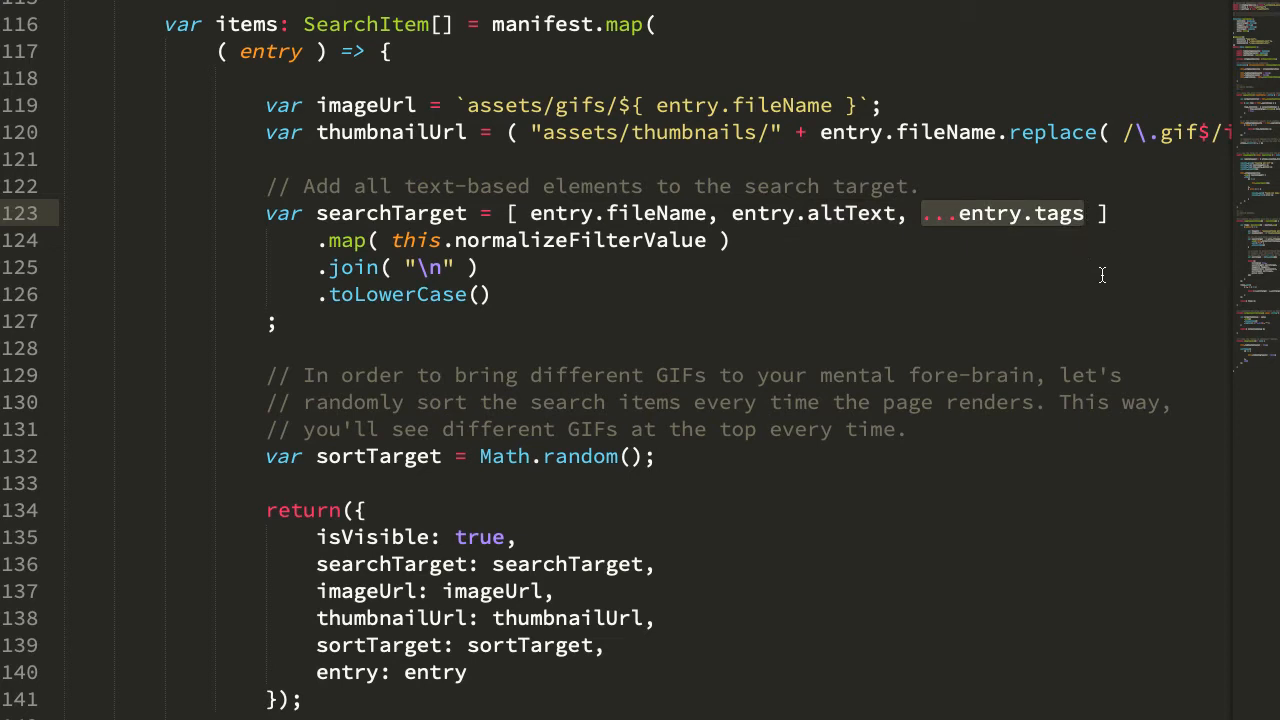
{"action": "double_click", "coordinate": [578, 240]}
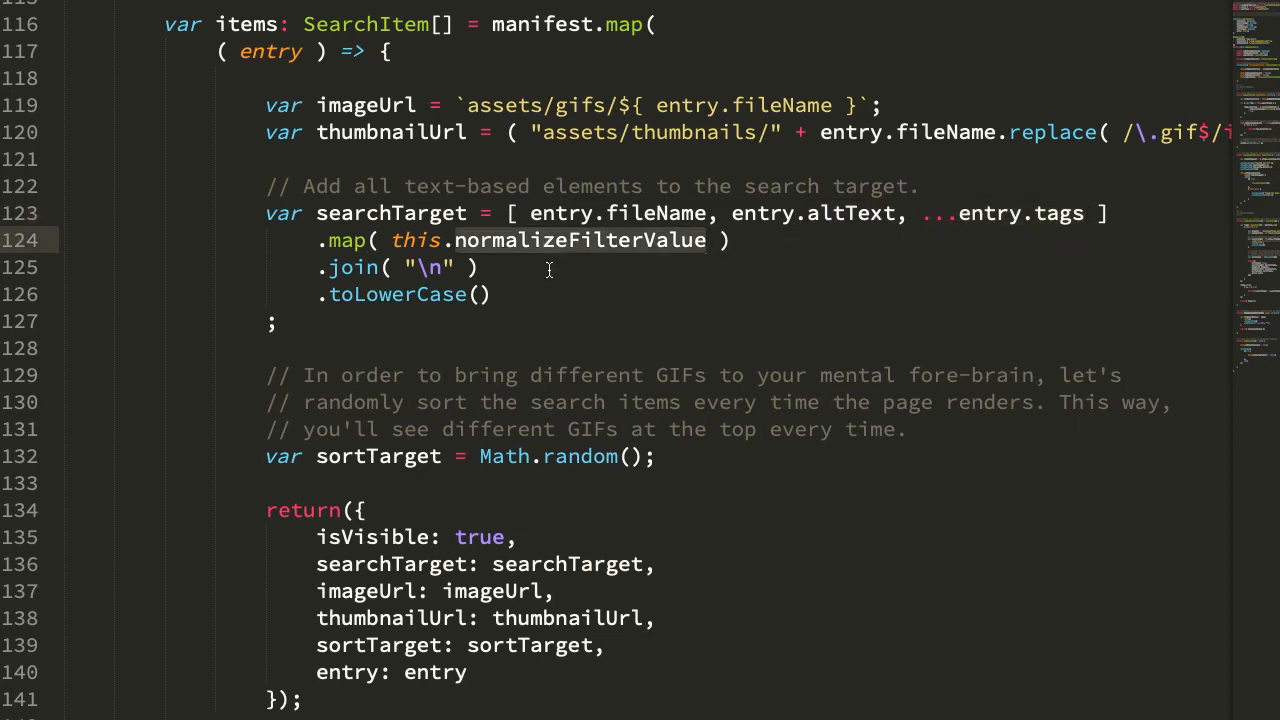
{"action": "mouse_move", "coordinate": [522, 268]}
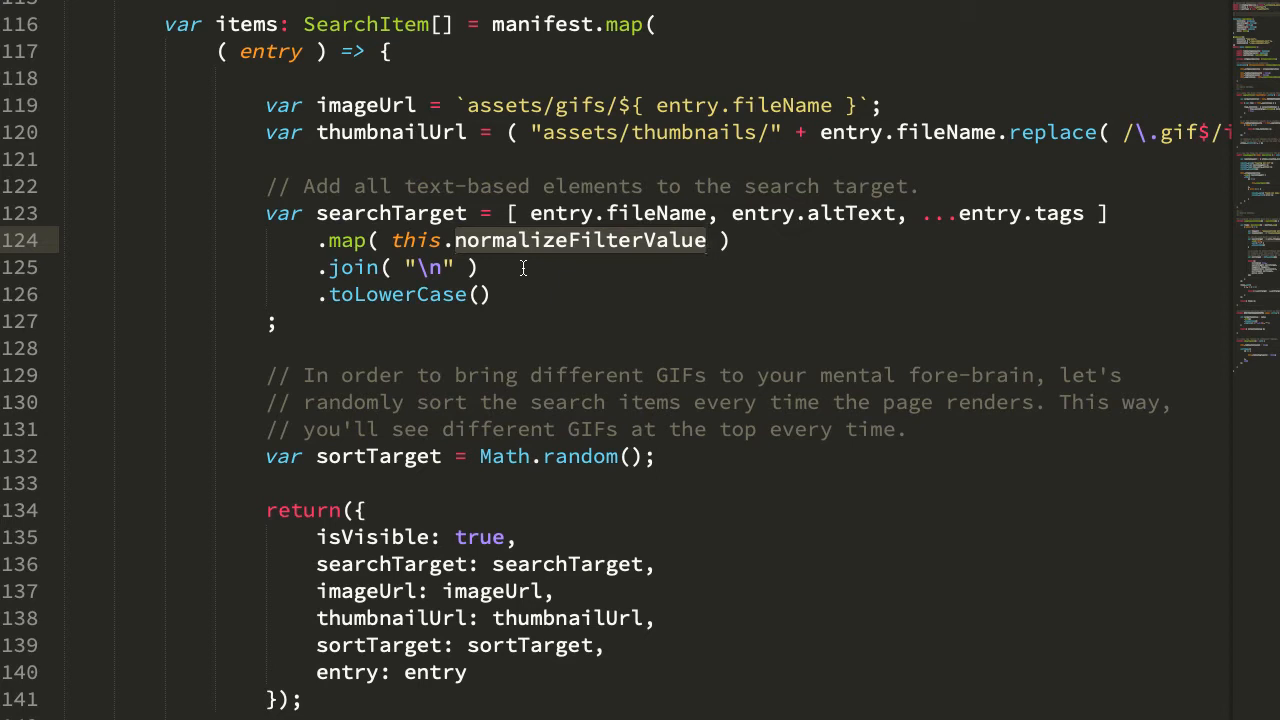
{"action": "double_click", "coordinate": [391, 213]}
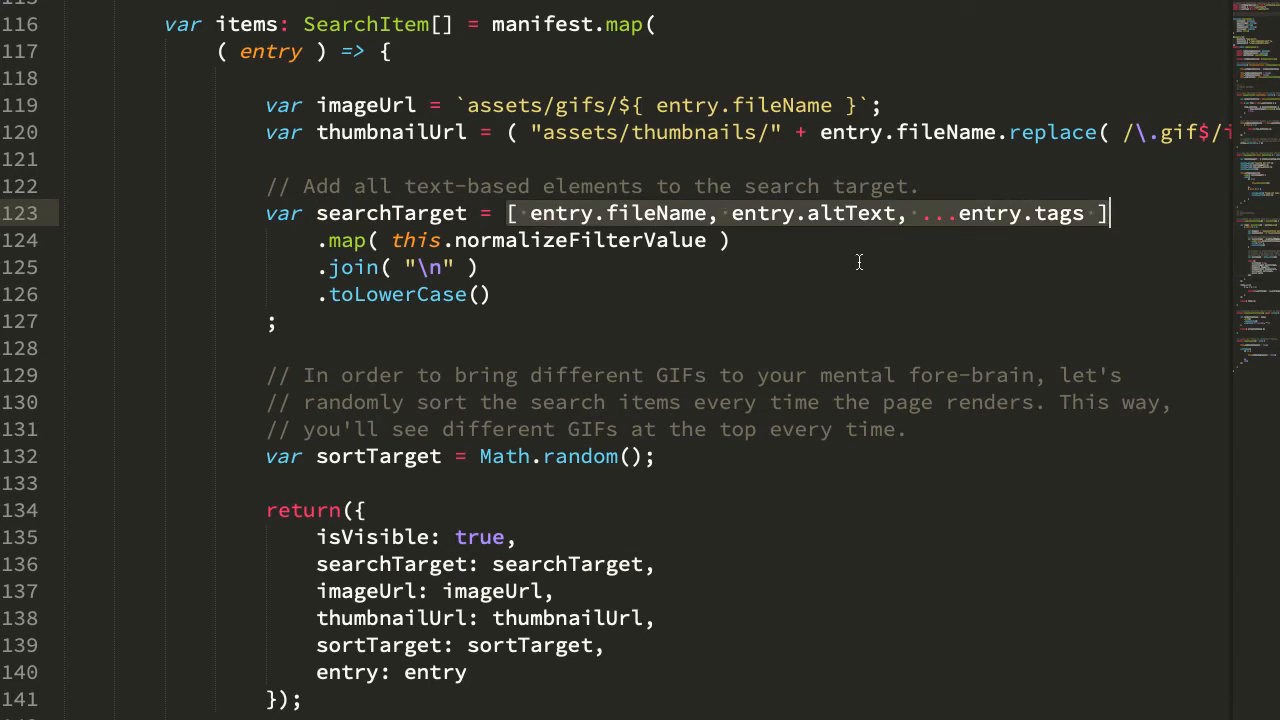
{"action": "mouse_move", "coordinate": [772, 279]}
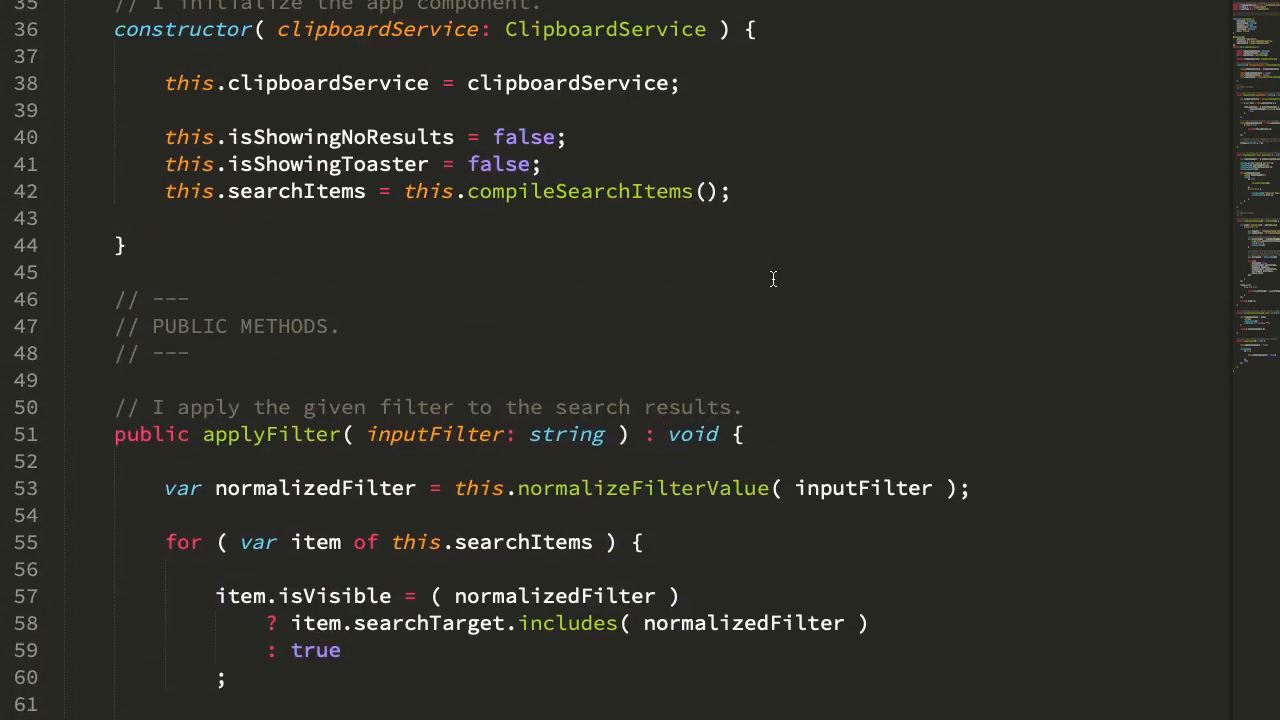
Step: Highlight the includes check and searchTarget in applyFilter's visibility test on line 58
{"action": "scroll", "scroll_direction": "down", "scroll_amount": 3}
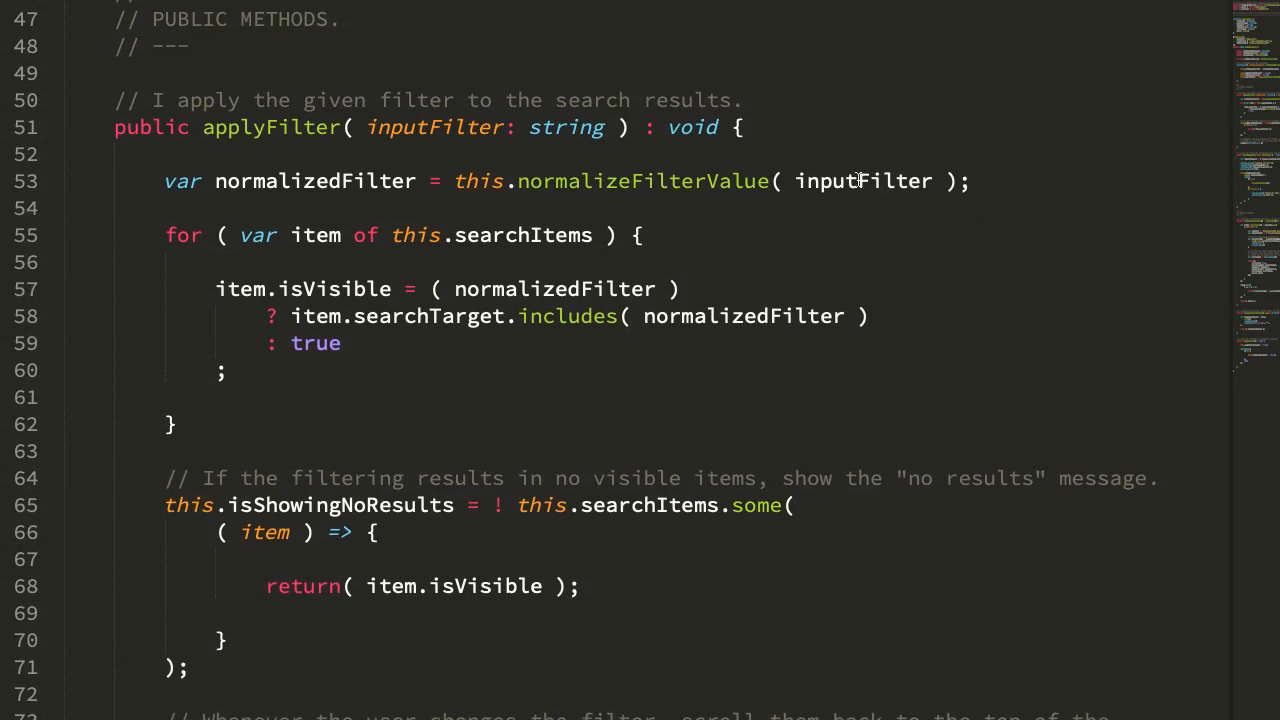
{"action": "double_click", "coordinate": [863, 181]}
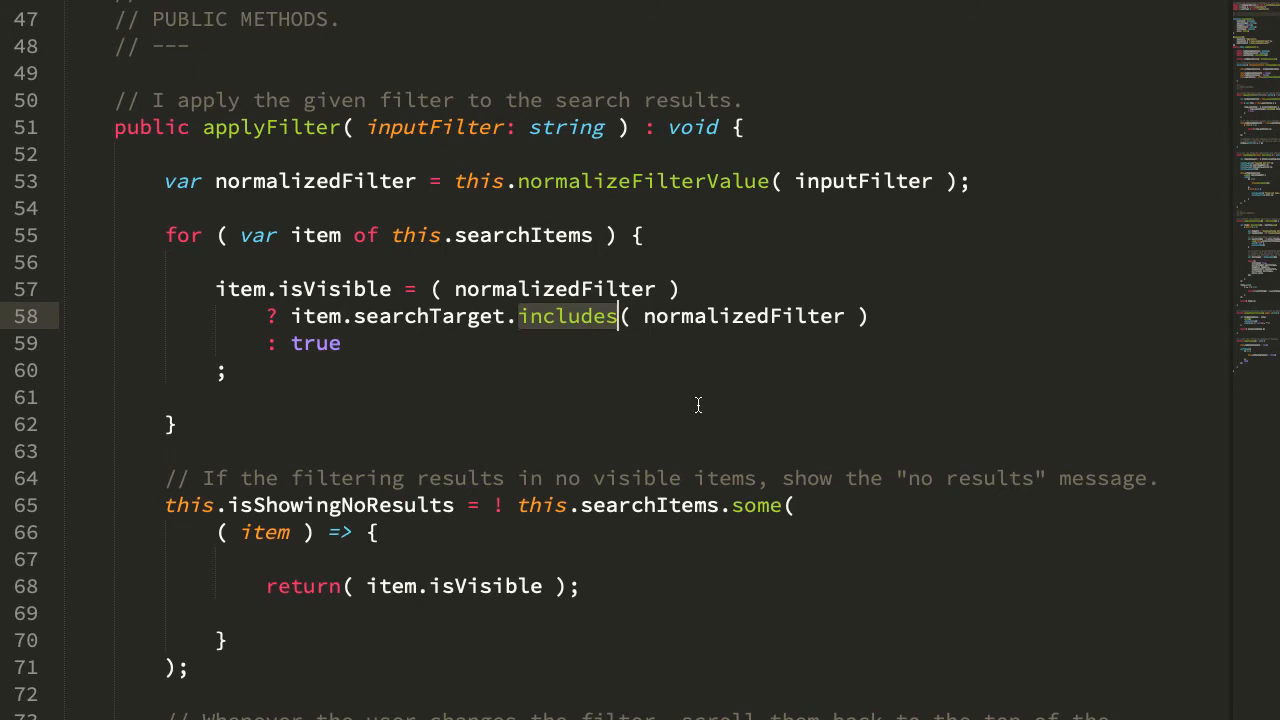
{"action": "mouse_move", "coordinate": [406, 338]}
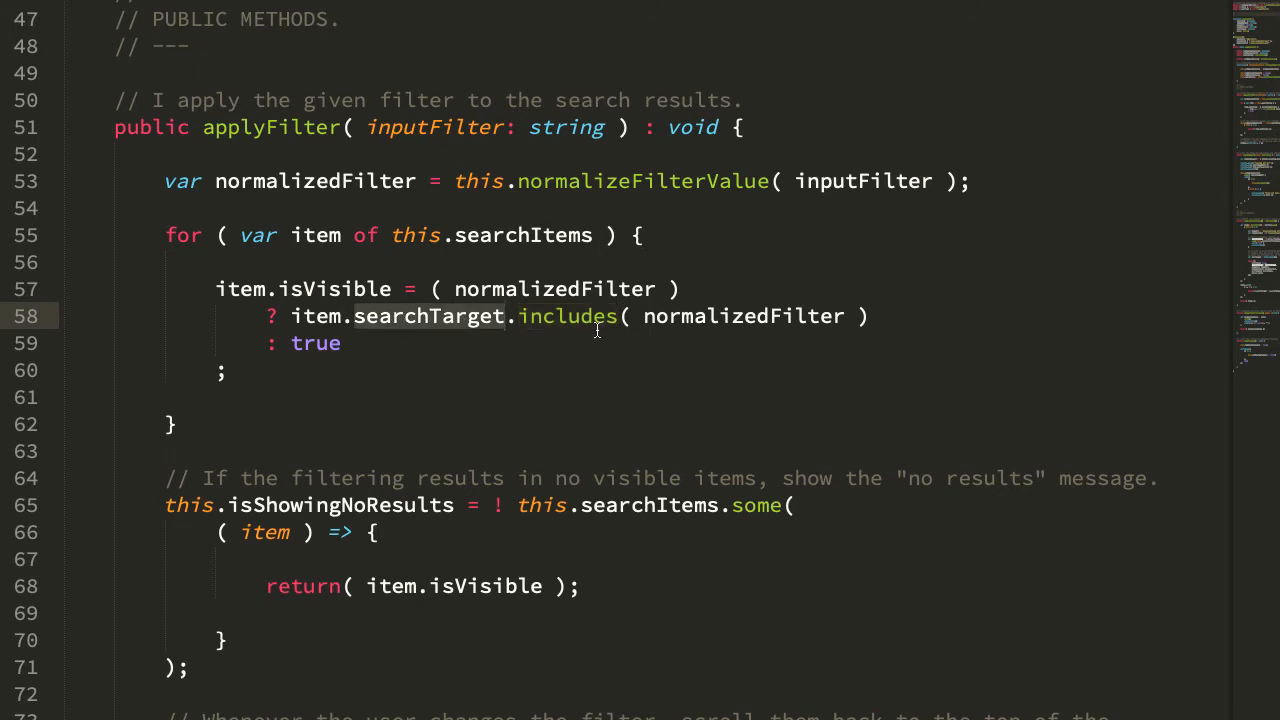
{"action": "double_click", "coordinate": [743, 316]}
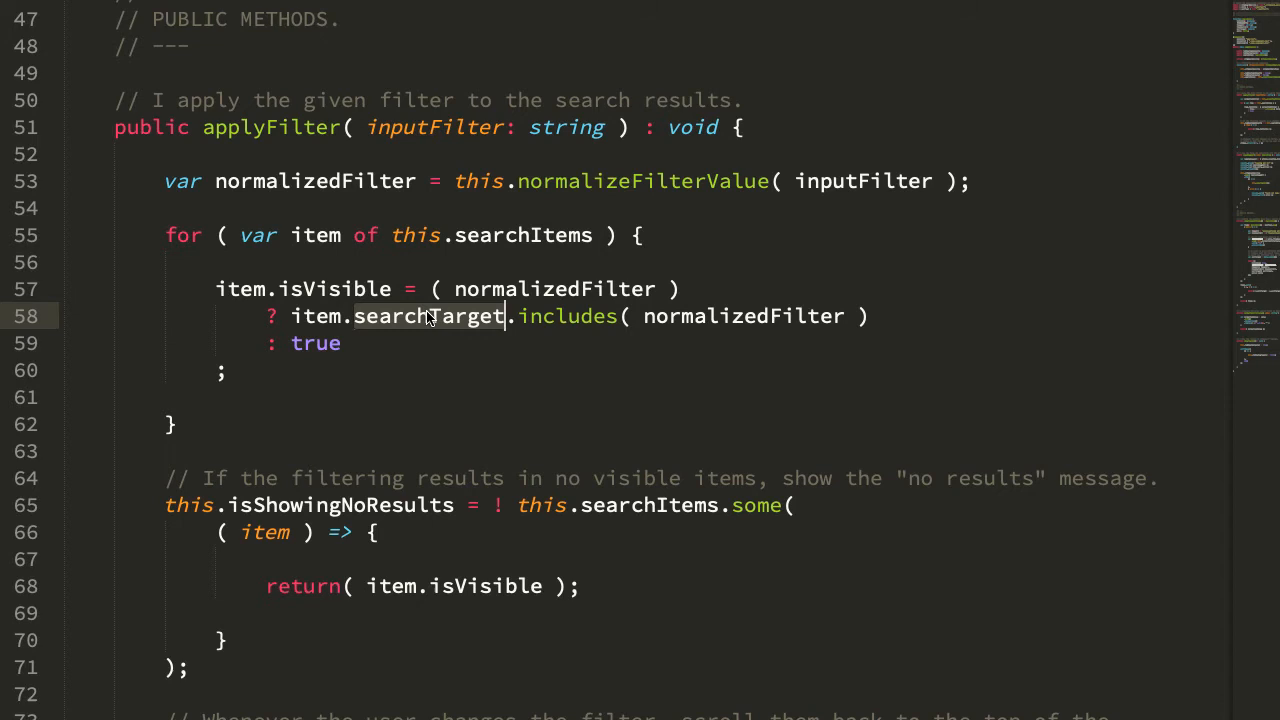
{"action": "mouse_move", "coordinate": [398, 379]}
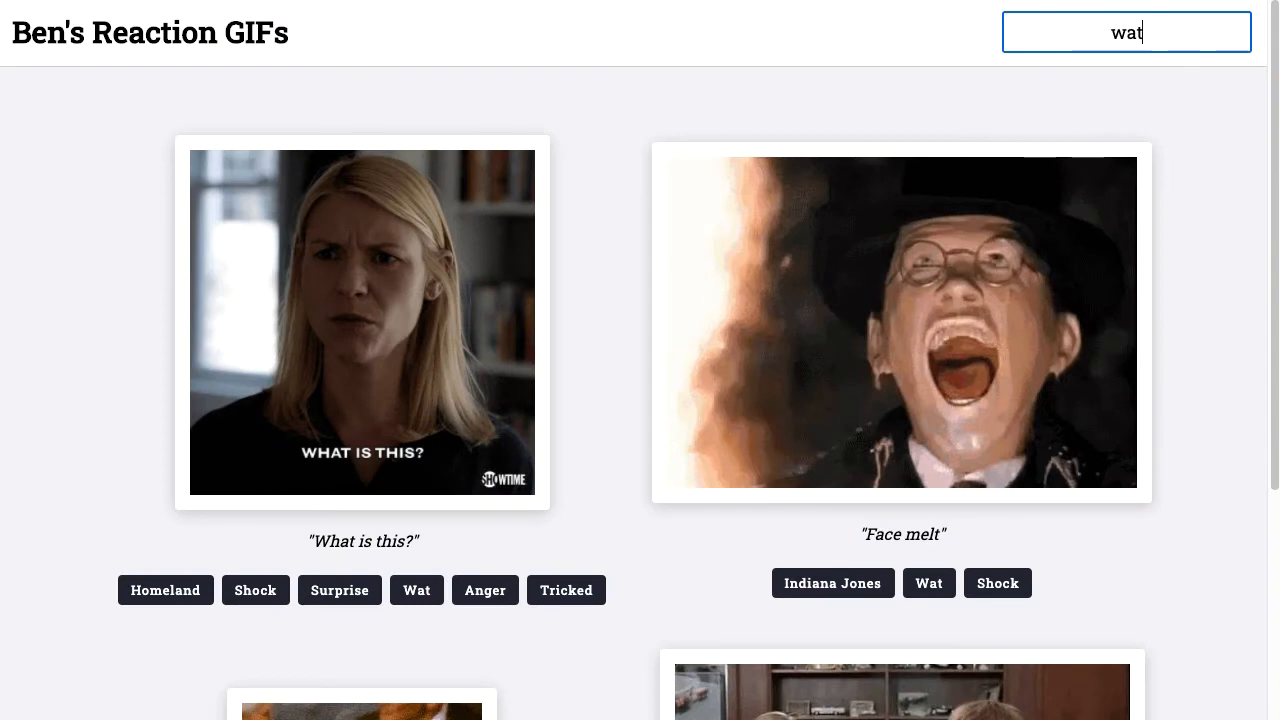
Step: Search the gallery for happy, celebr, then dim, and retype it as 'dimi'
{"action": "type", "text": "happy"}
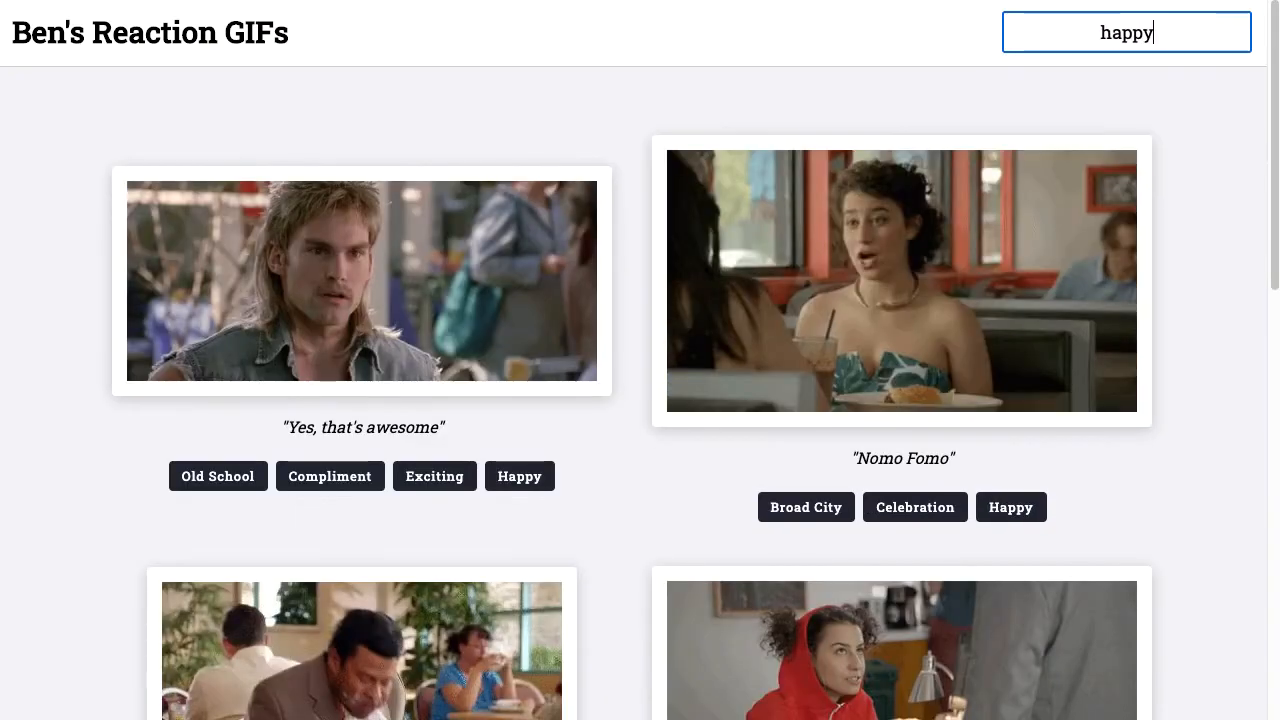
{"action": "type", "text": "celebr"}
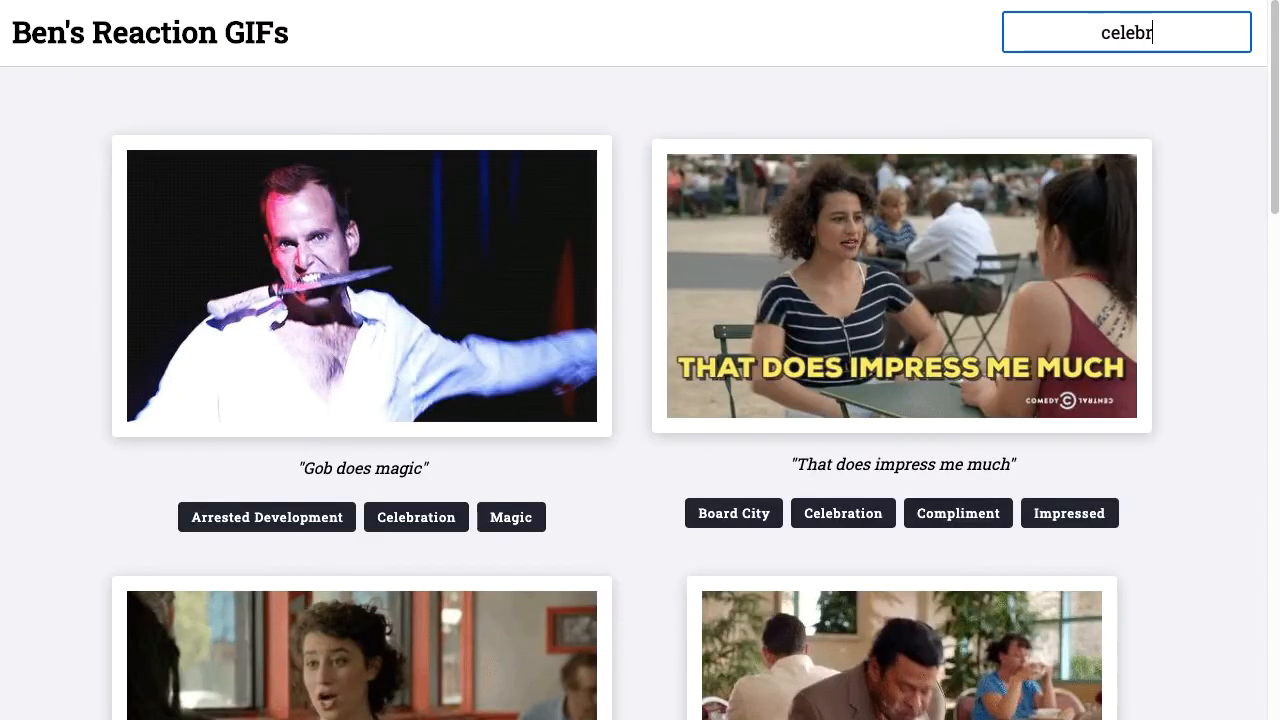
{"action": "type", "text": "dim"}
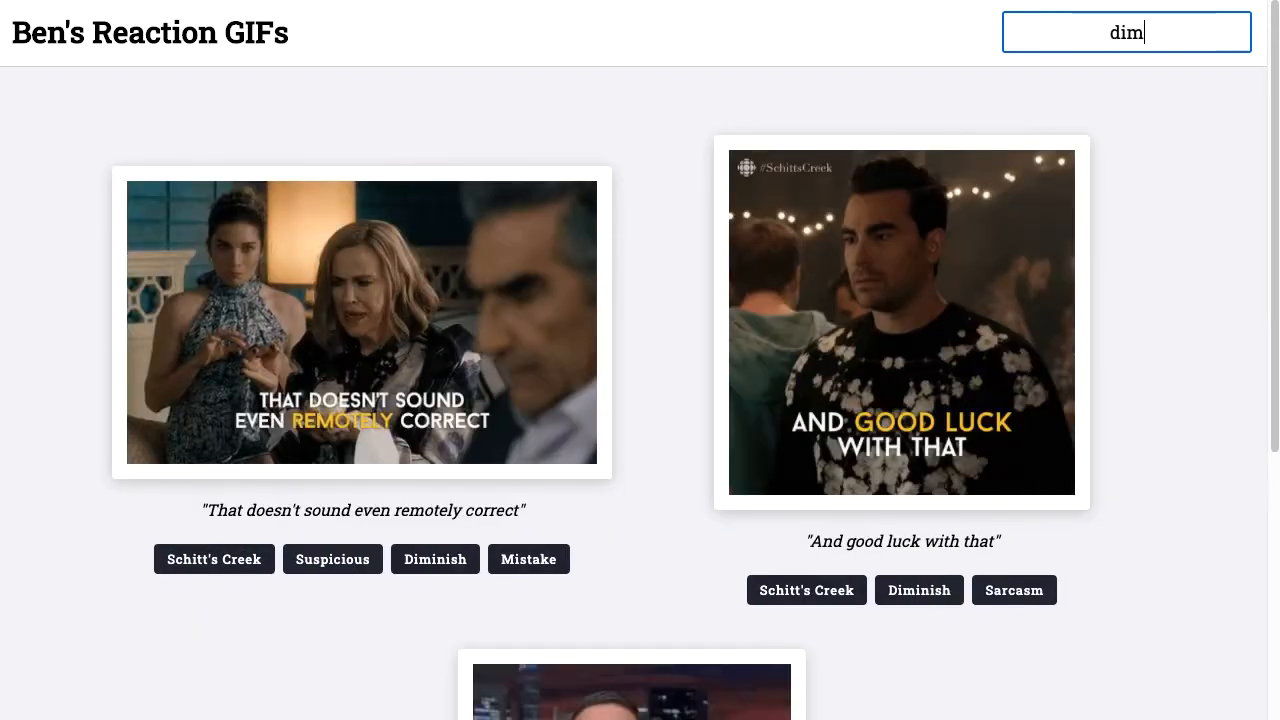
{"action": "key", "text": "Backspace"}
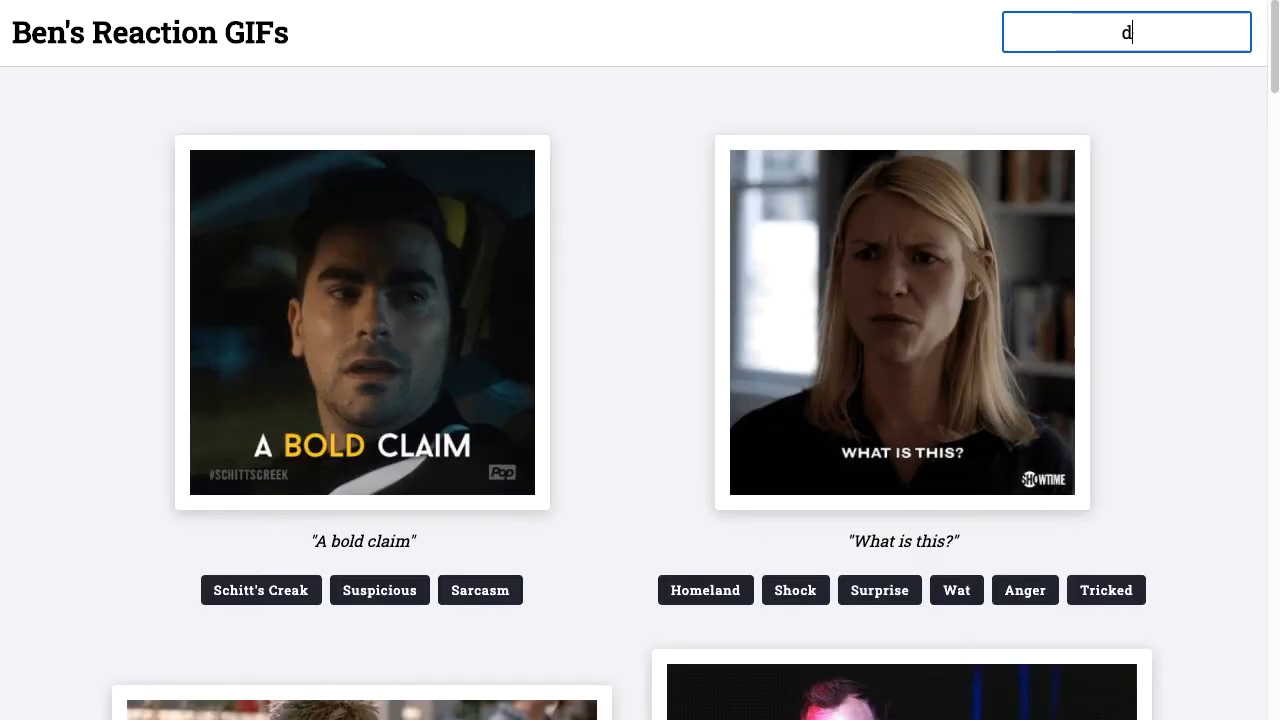
{"action": "type", "text": "imi"}
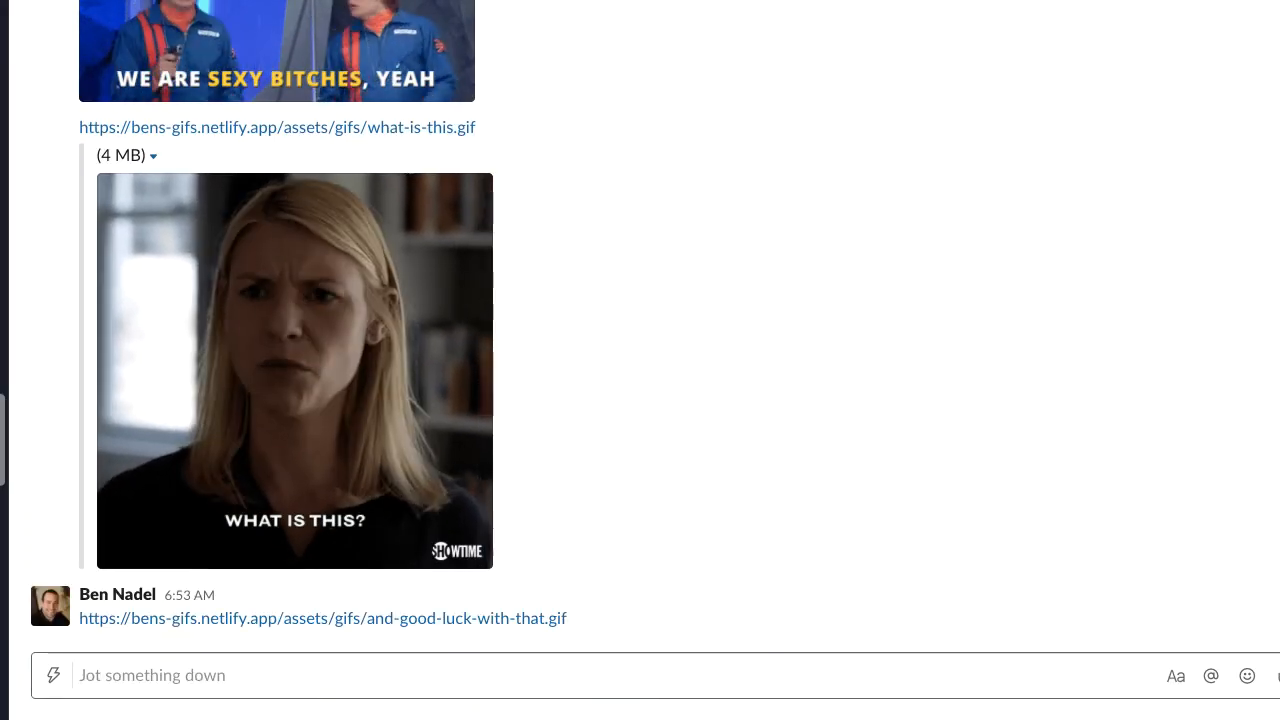
Step: Scroll the Slack conversation to view the posted GIF links and previews
{"action": "scroll", "scroll_direction": "down", "scroll_amount": 3}
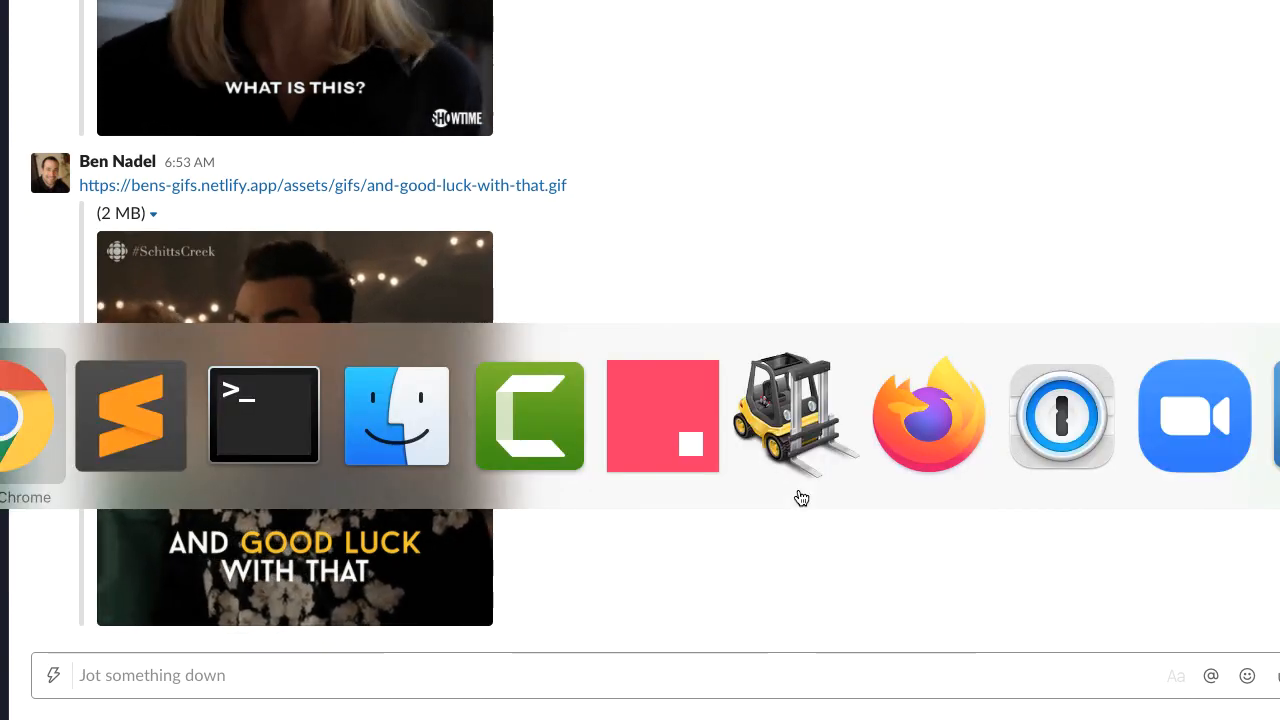
Step: Return to the GIF app, refocus the search box, and search for 'happy'
{"action": "left_click", "coordinate": [30, 415]}
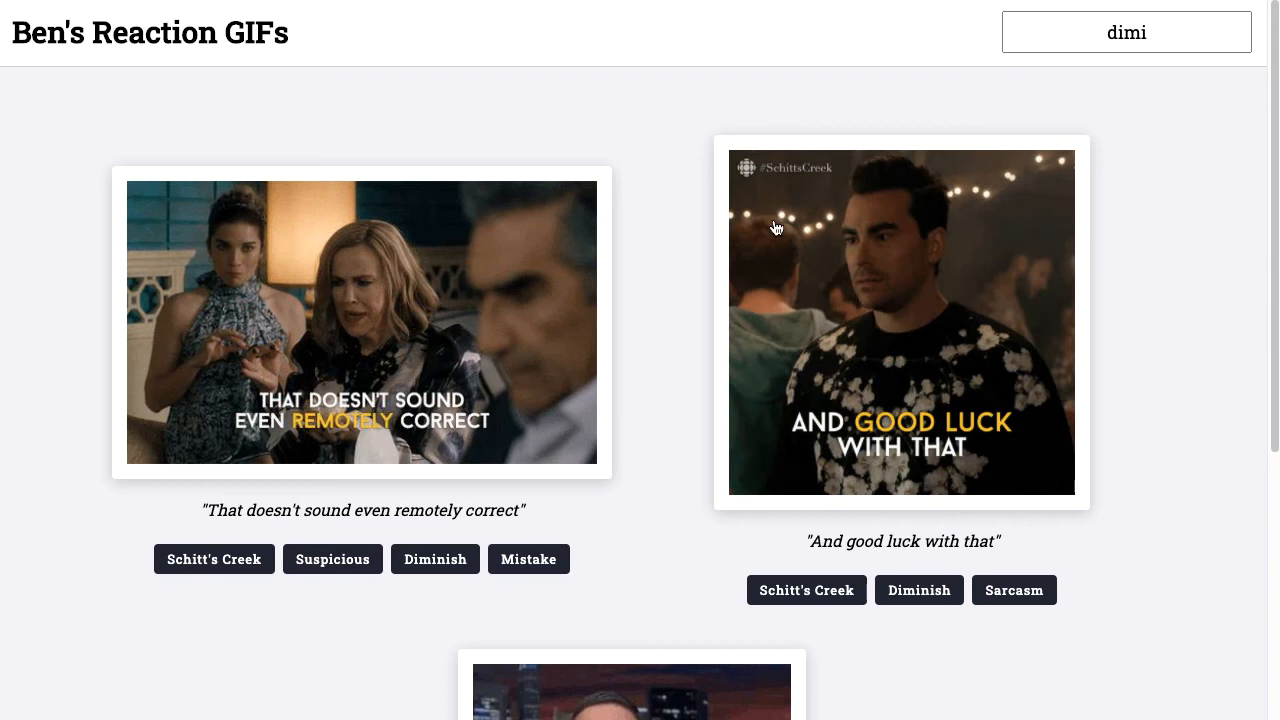
{"action": "left_click", "coordinate": [1126, 32]}
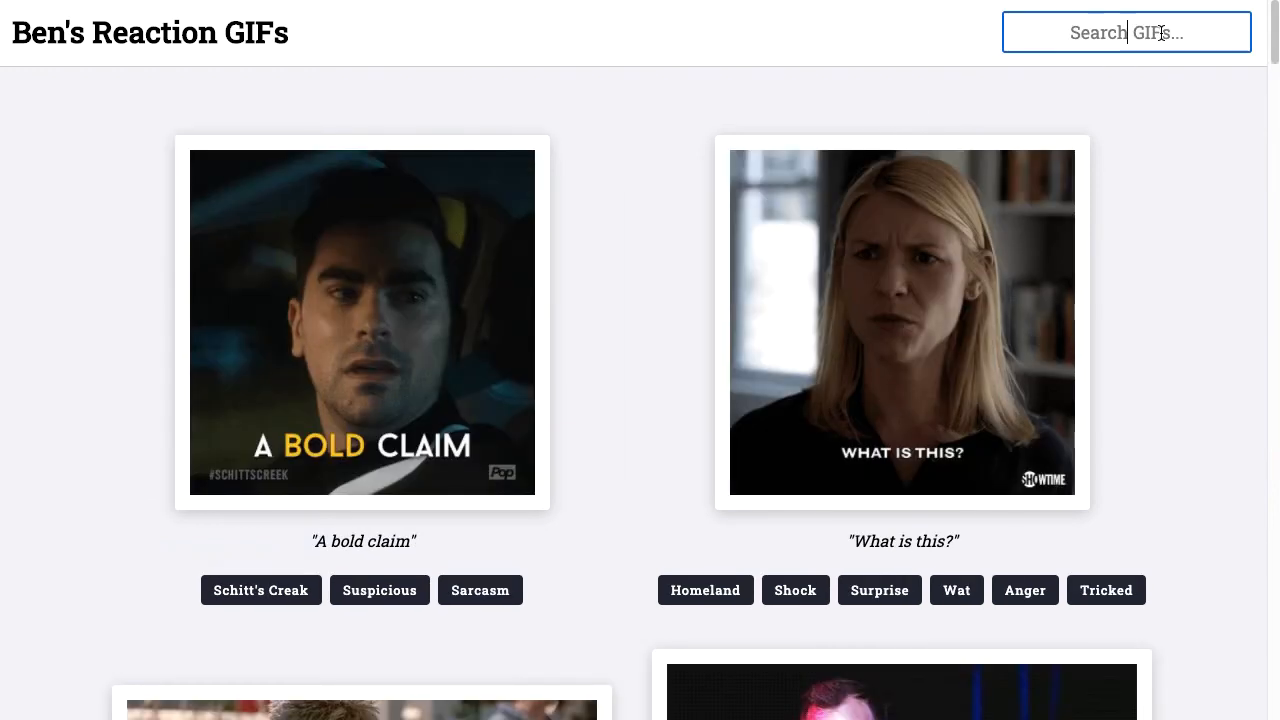
{"action": "mouse_move", "coordinate": [1148, 353]}
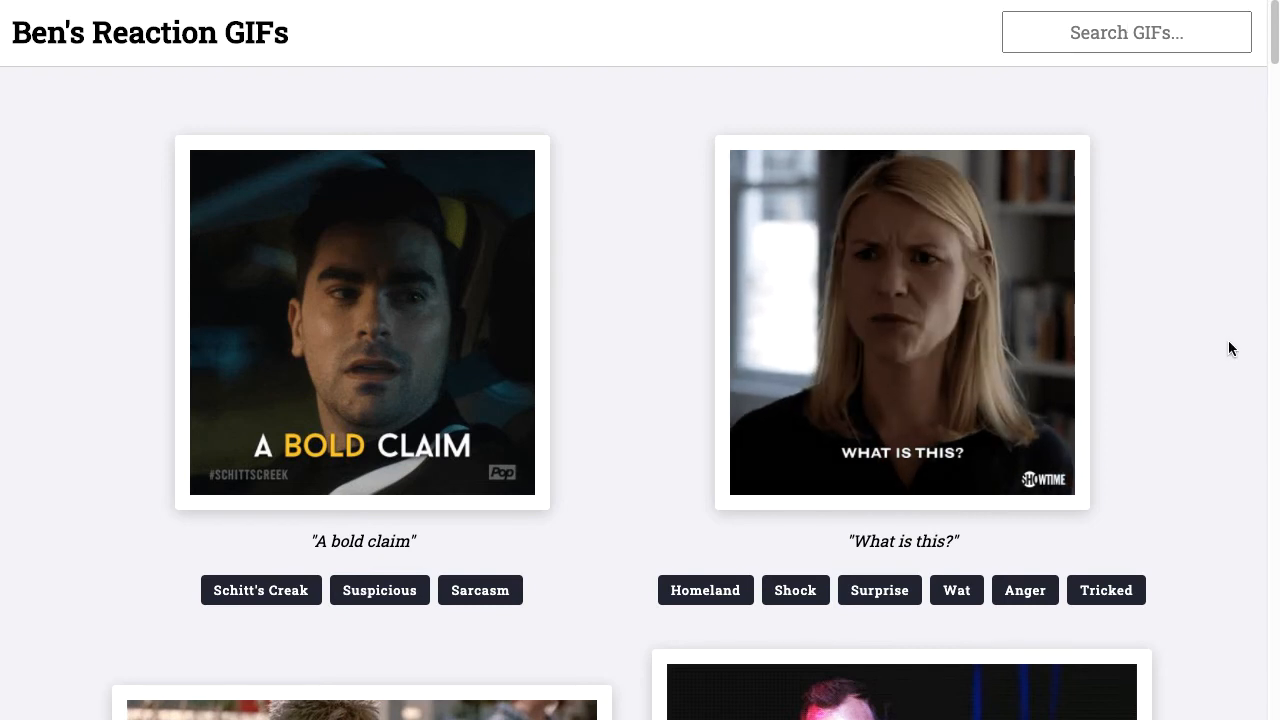
{"action": "mouse_move", "coordinate": [131, 421]}
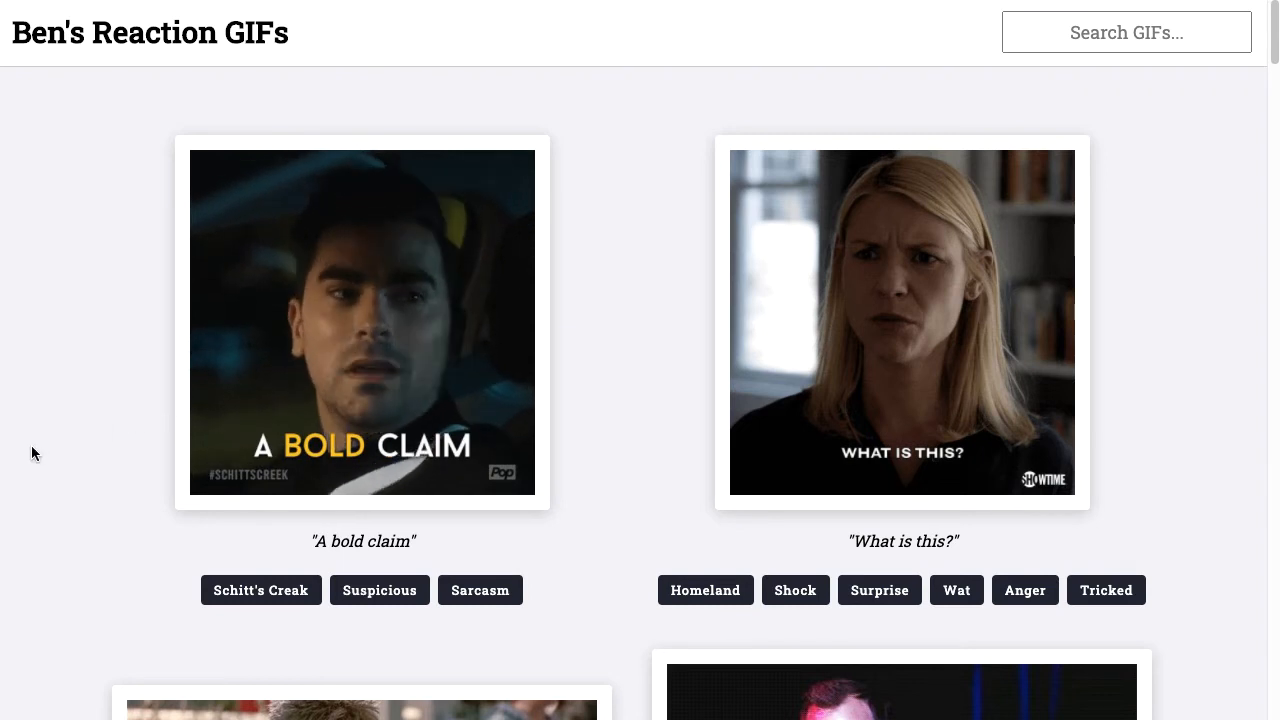
{"action": "left_click", "coordinate": [1126, 32]}
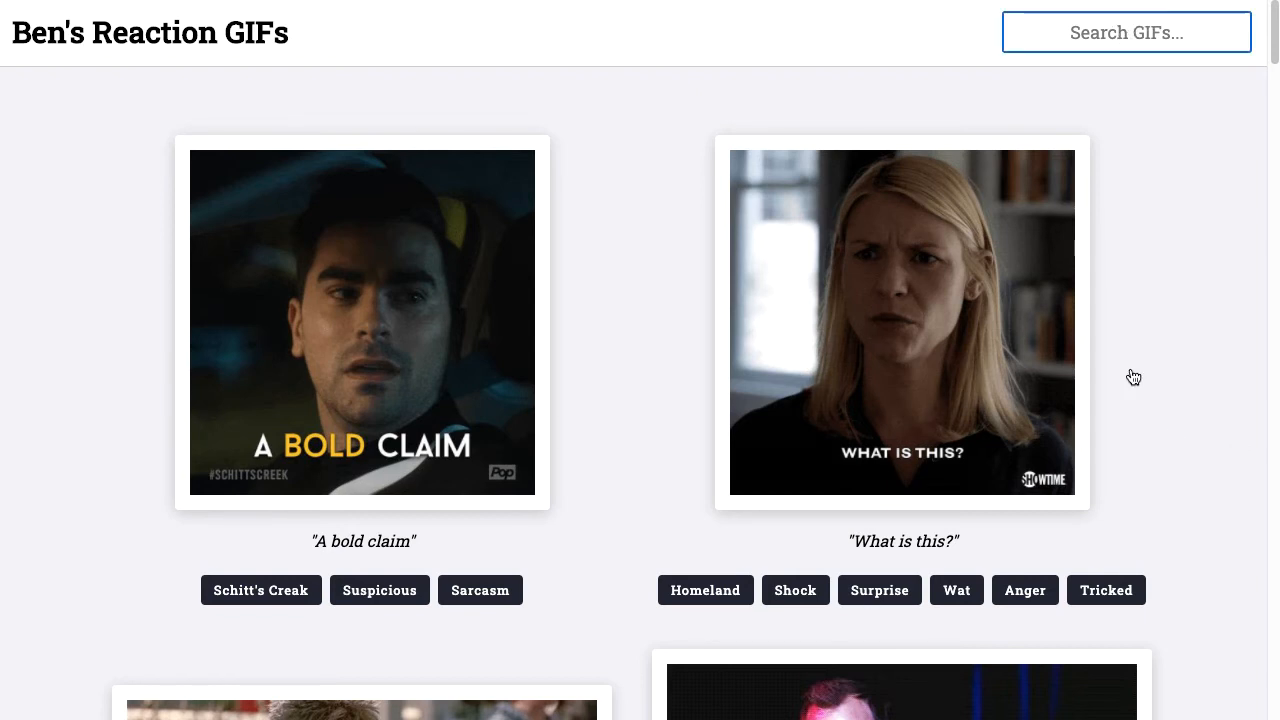
{"action": "type", "text": "happy"}
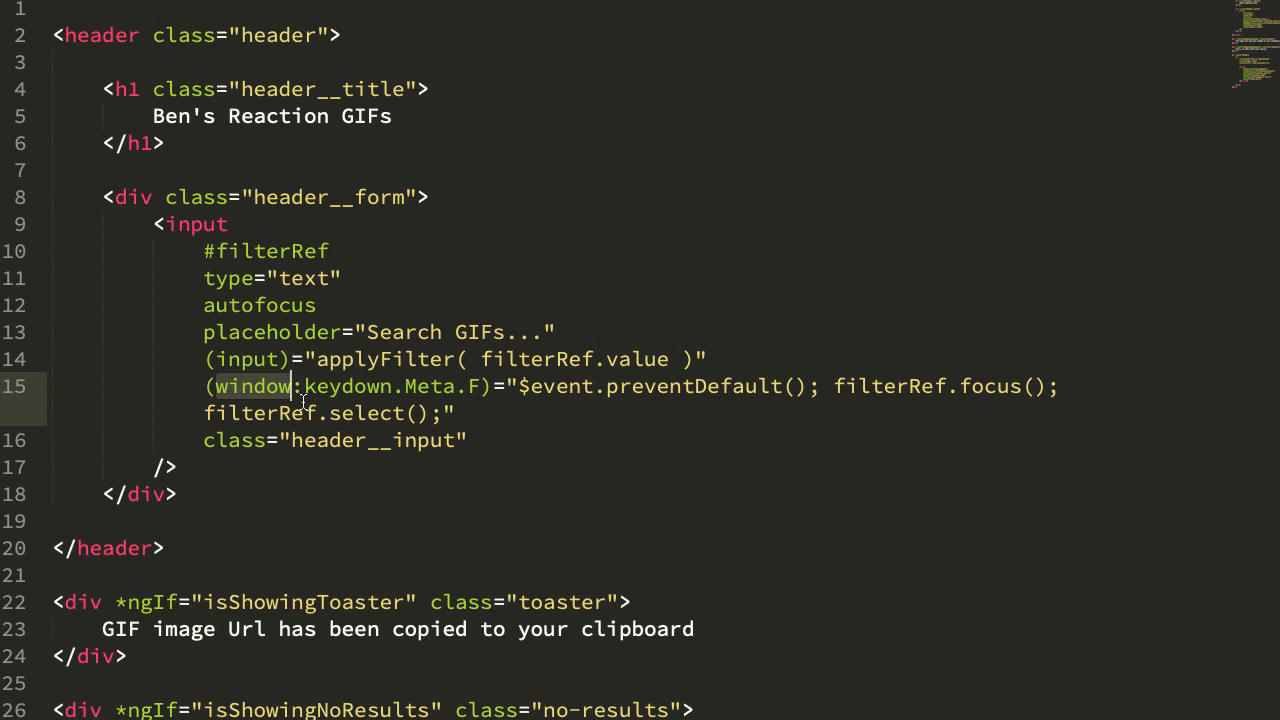
{"action": "mouse_move", "coordinate": [250, 462]}
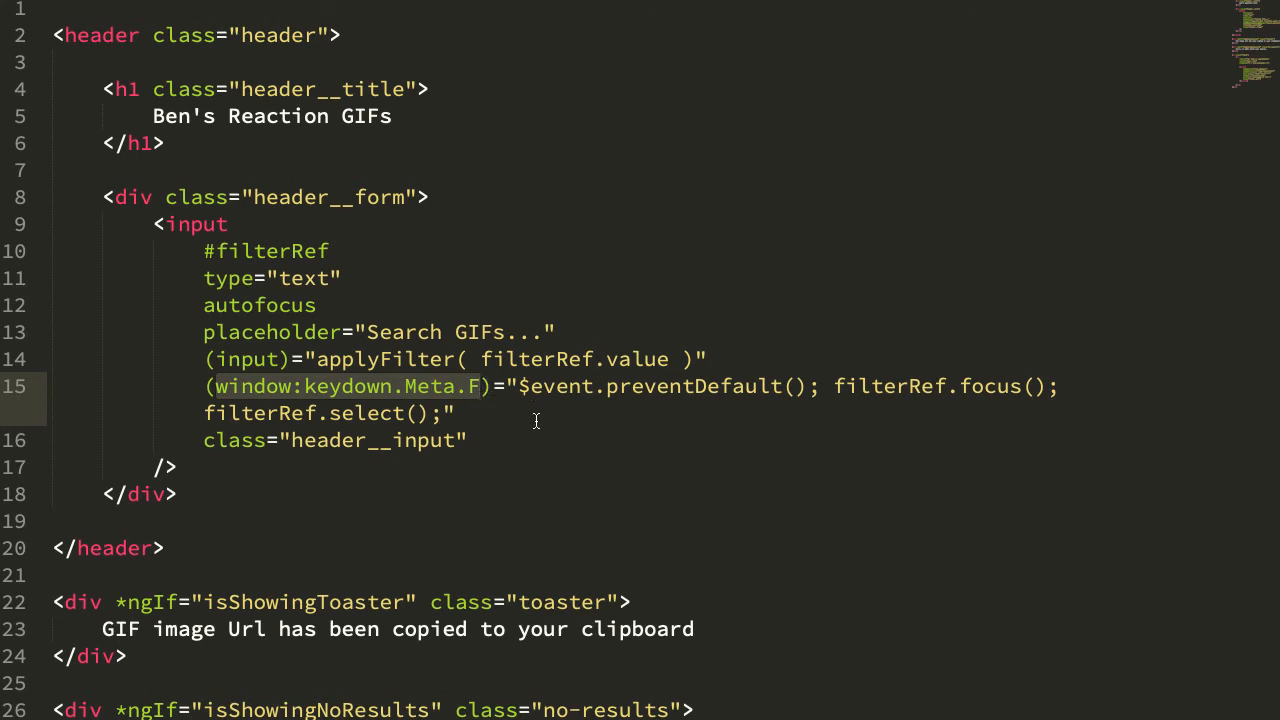
{"action": "mouse_move", "coordinate": [665, 393]}
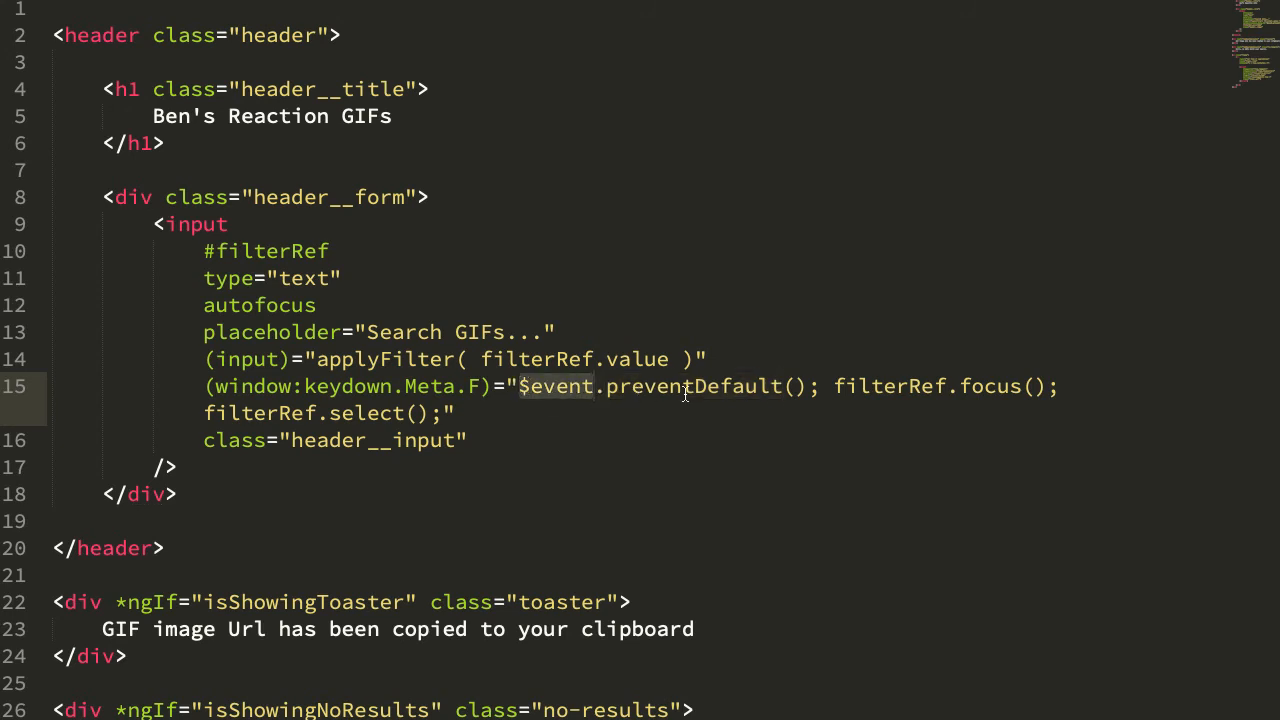
Step: Select $event in the header's (window:keydown.Meta.F) handler
{"action": "double_click", "coordinate": [363, 413]}
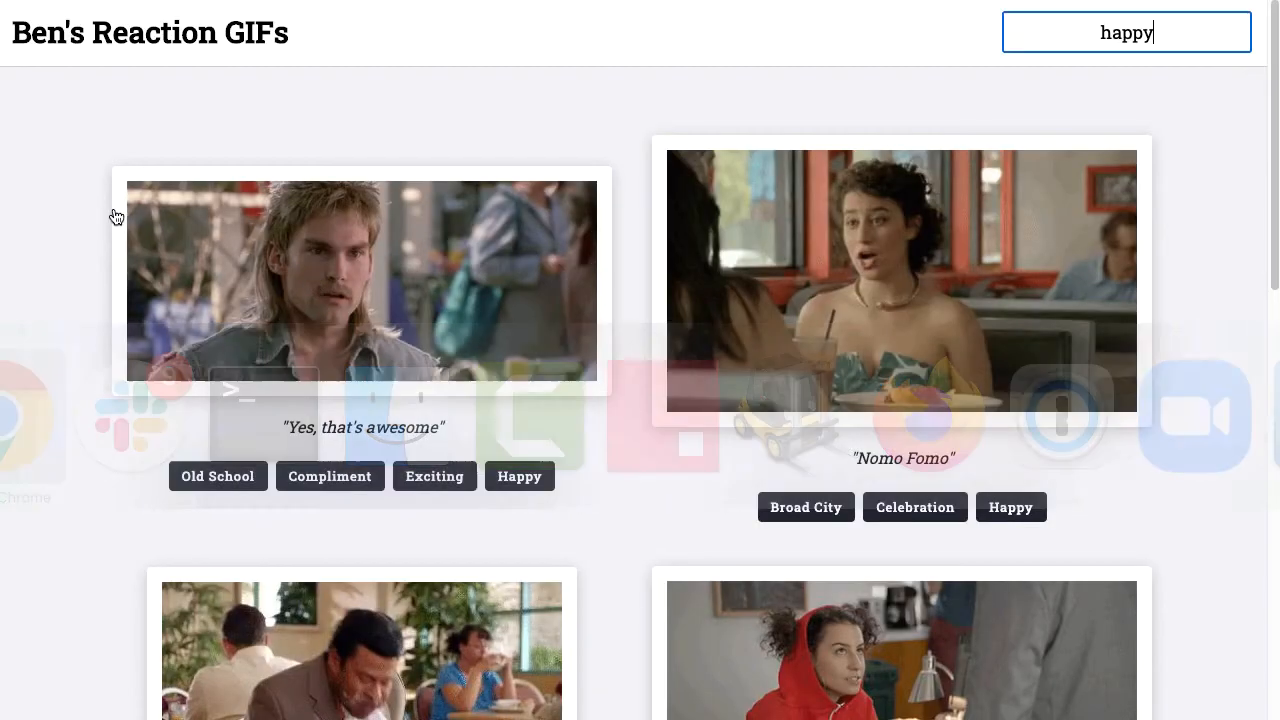
Step: Replace the 'happy' search term by typing 'com'
{"action": "triple_click", "coordinate": [1125, 32]}
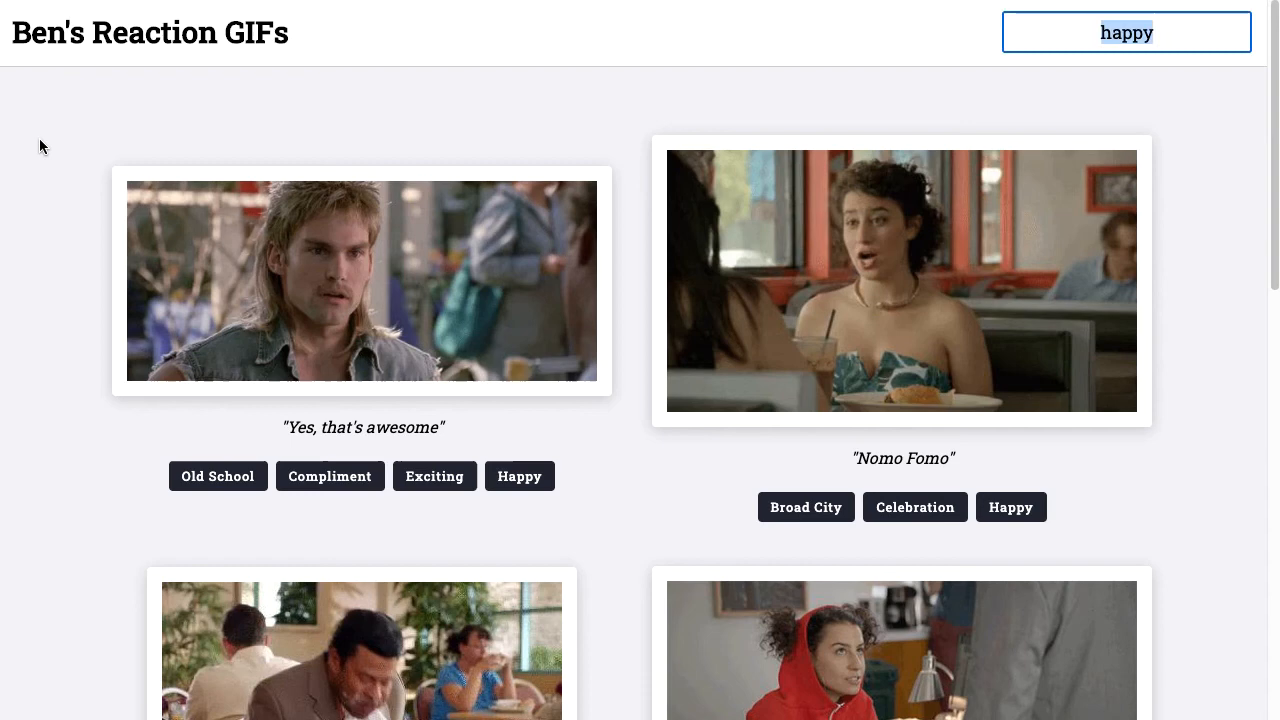
{"action": "mouse_move", "coordinate": [1190, 147]}
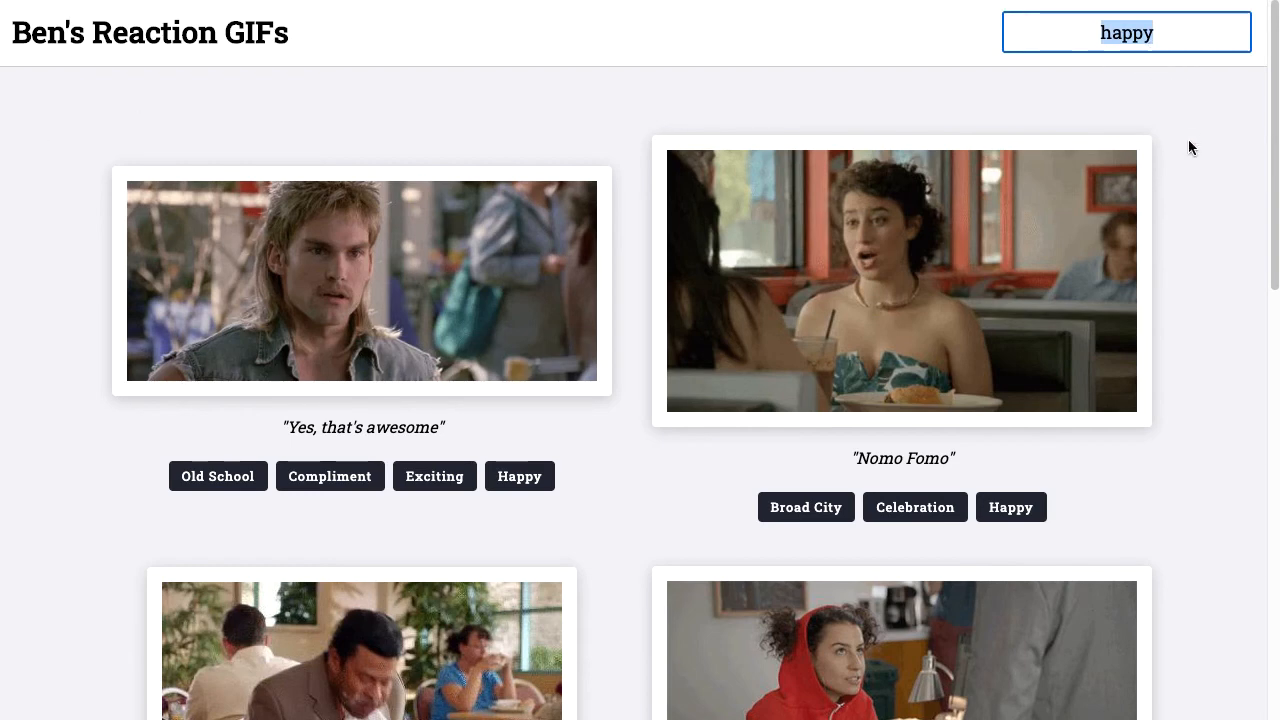
{"action": "type", "text": "com"}
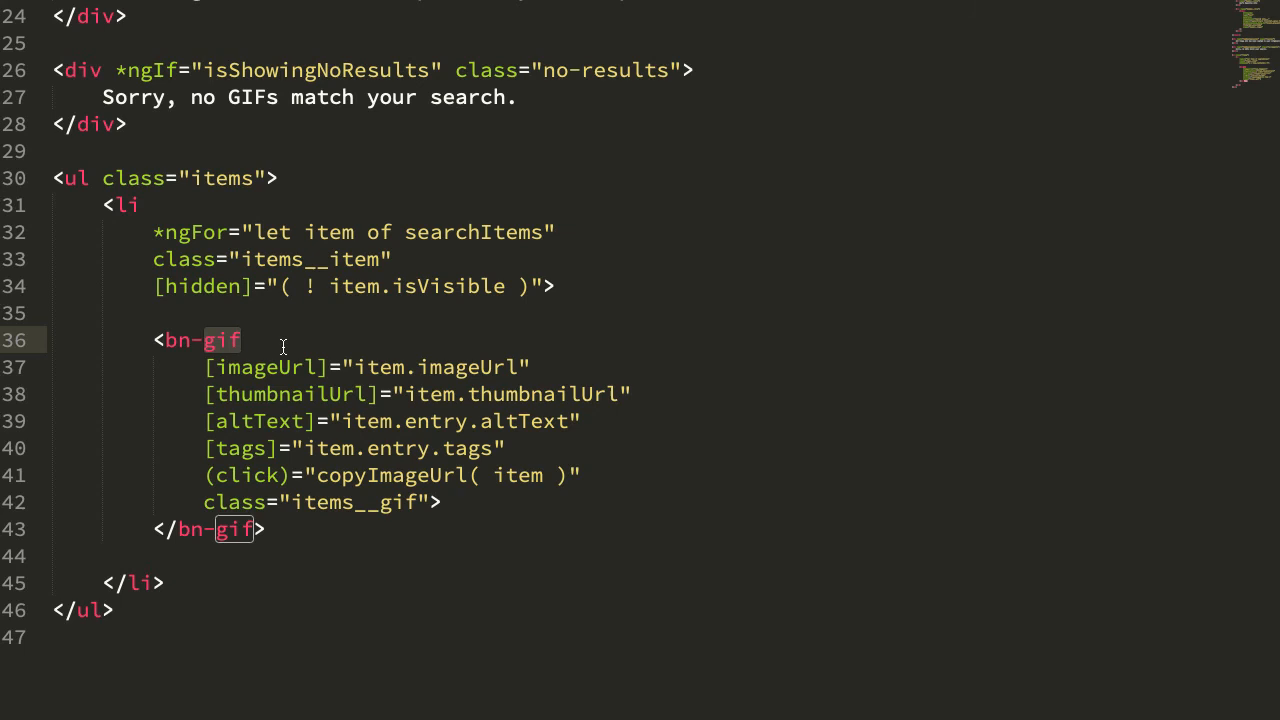
{"action": "mouse_move", "coordinate": [304, 531]}
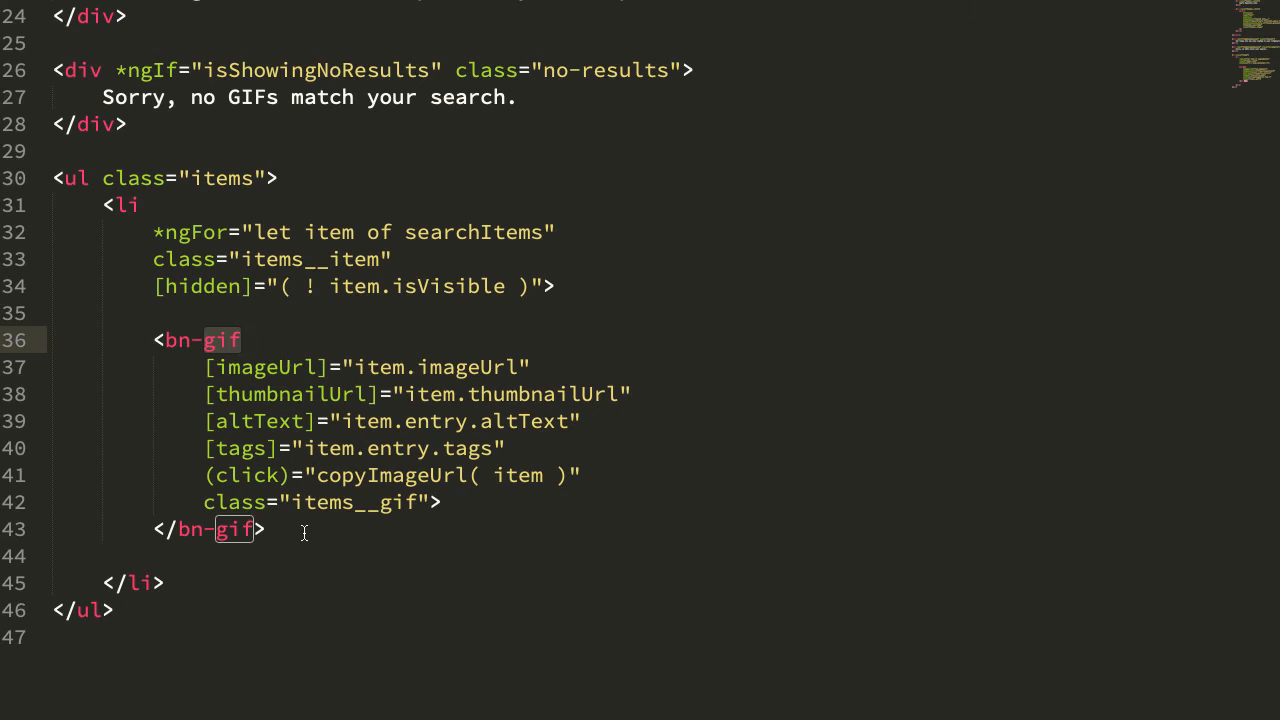
{"action": "mouse_move", "coordinate": [1035, 14]}
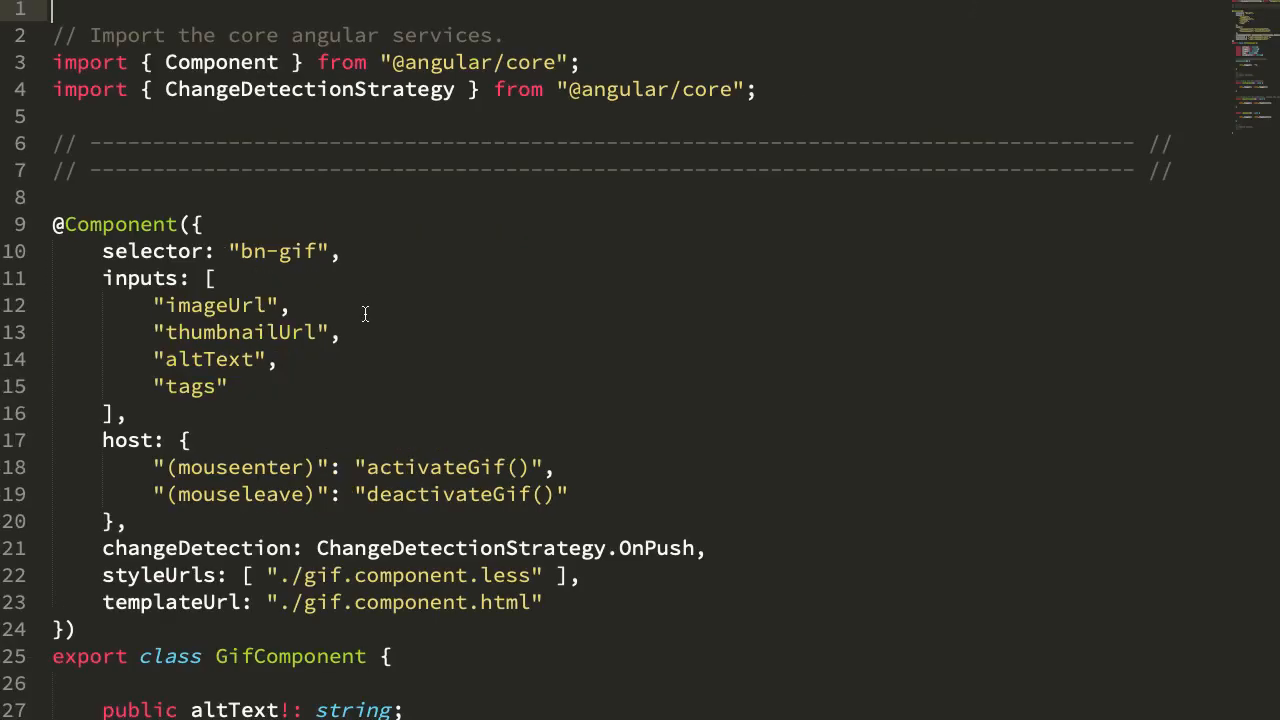
Step: Highlight imageSrc, the imageUrl assignment in activateGif, and thumbnailUrl in deactivateGif
{"action": "scroll", "scroll_direction": "down", "scroll_amount": 3}
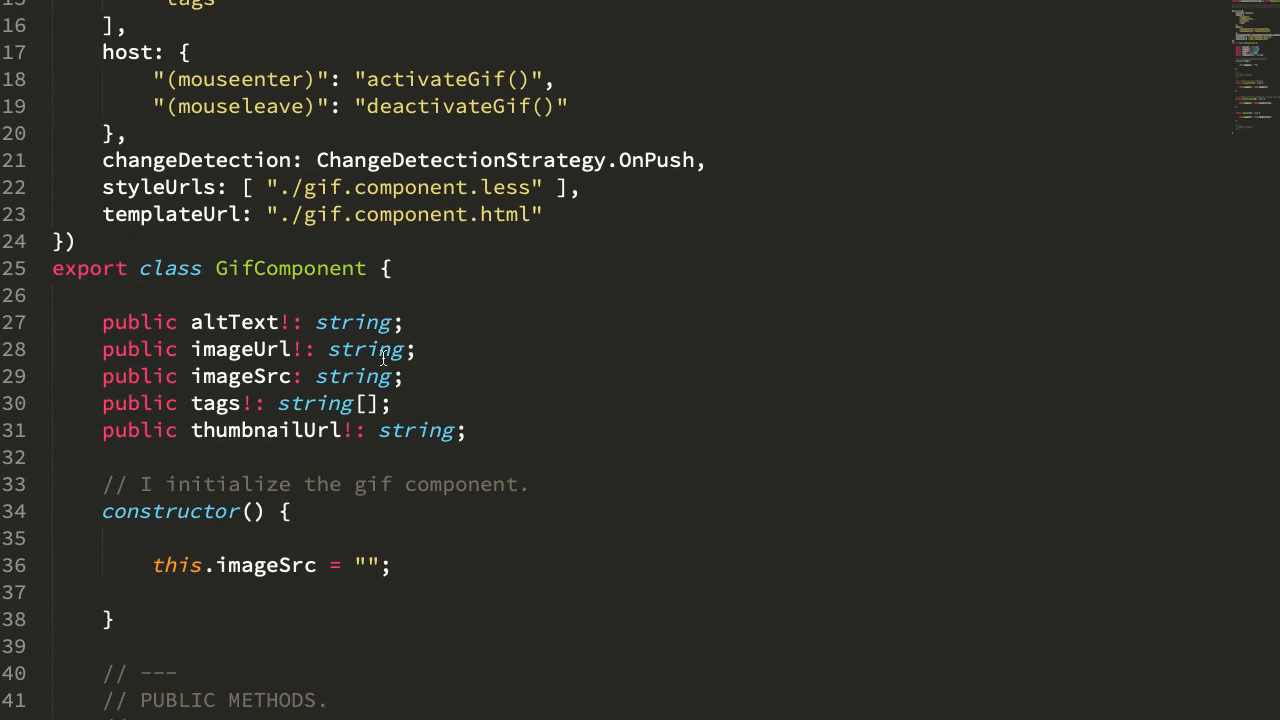
{"action": "double_click", "coordinate": [240, 376]}
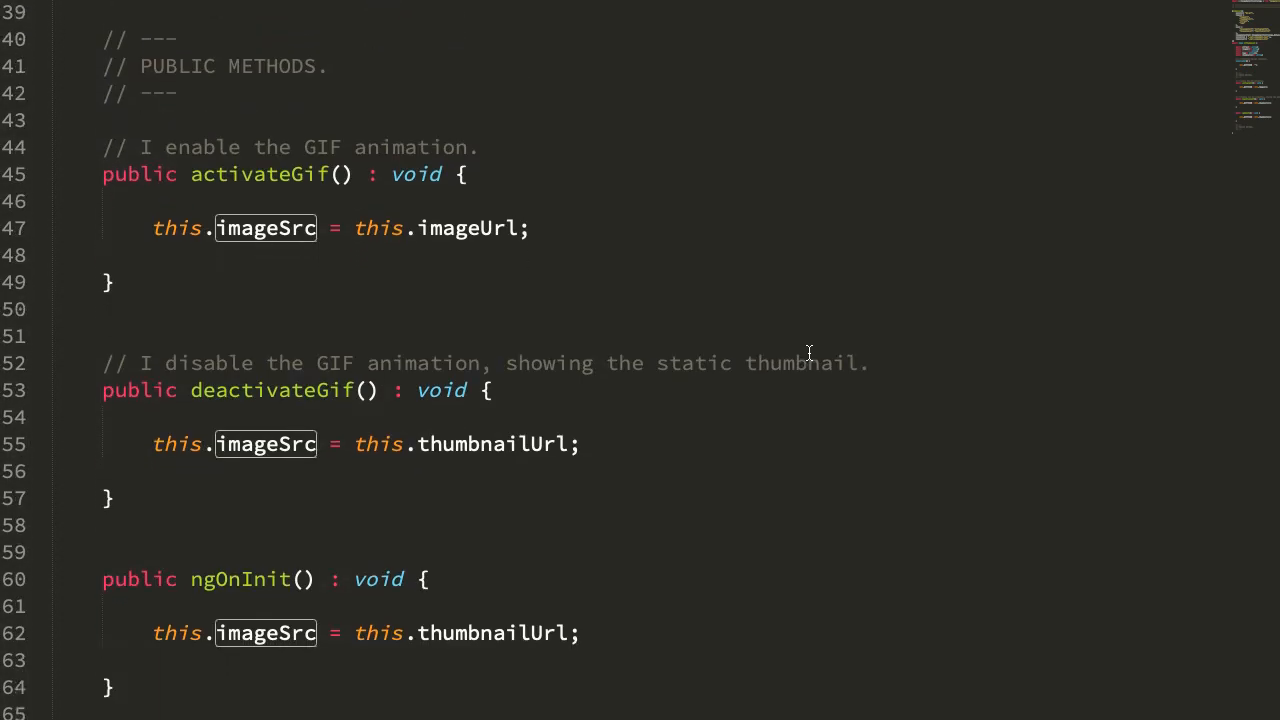
{"action": "scroll", "scroll_direction": "down", "scroll_amount": 3}
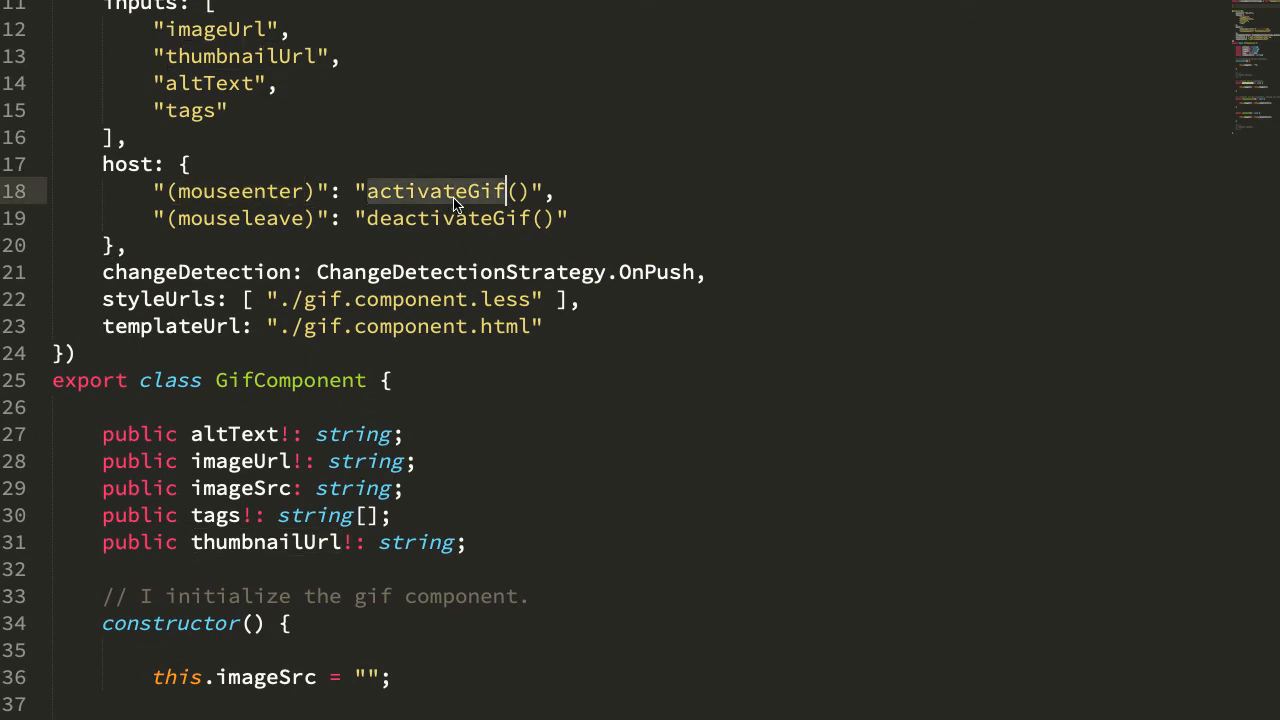
{"action": "scroll", "scroll_direction": "down", "scroll_amount": 3}
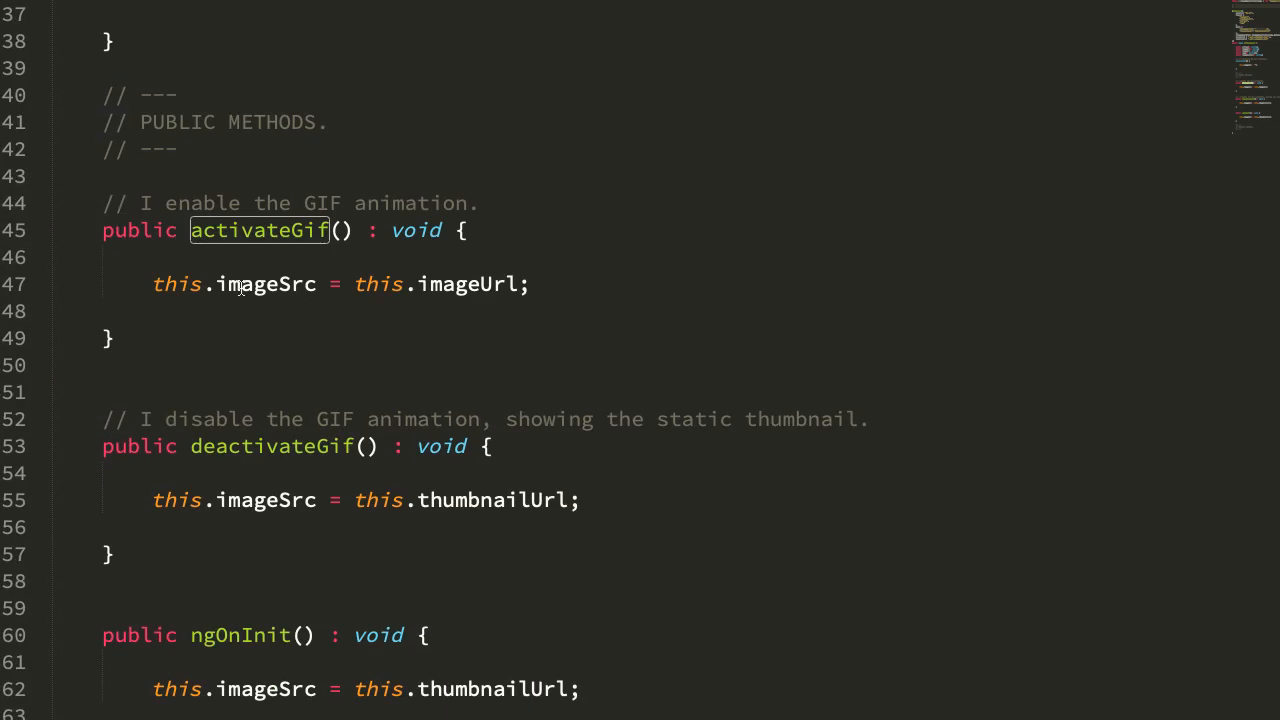
{"action": "left_click", "coordinate": [455, 284]}
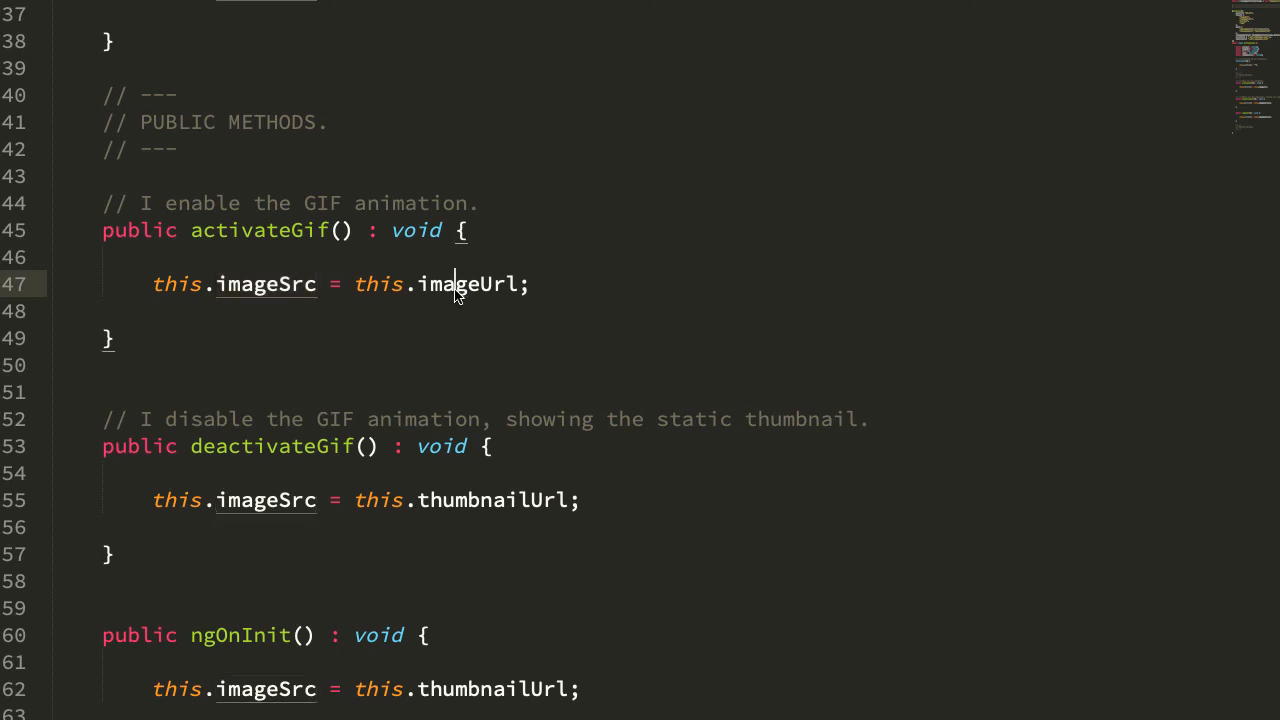
{"action": "double_click", "coordinate": [490, 500]}
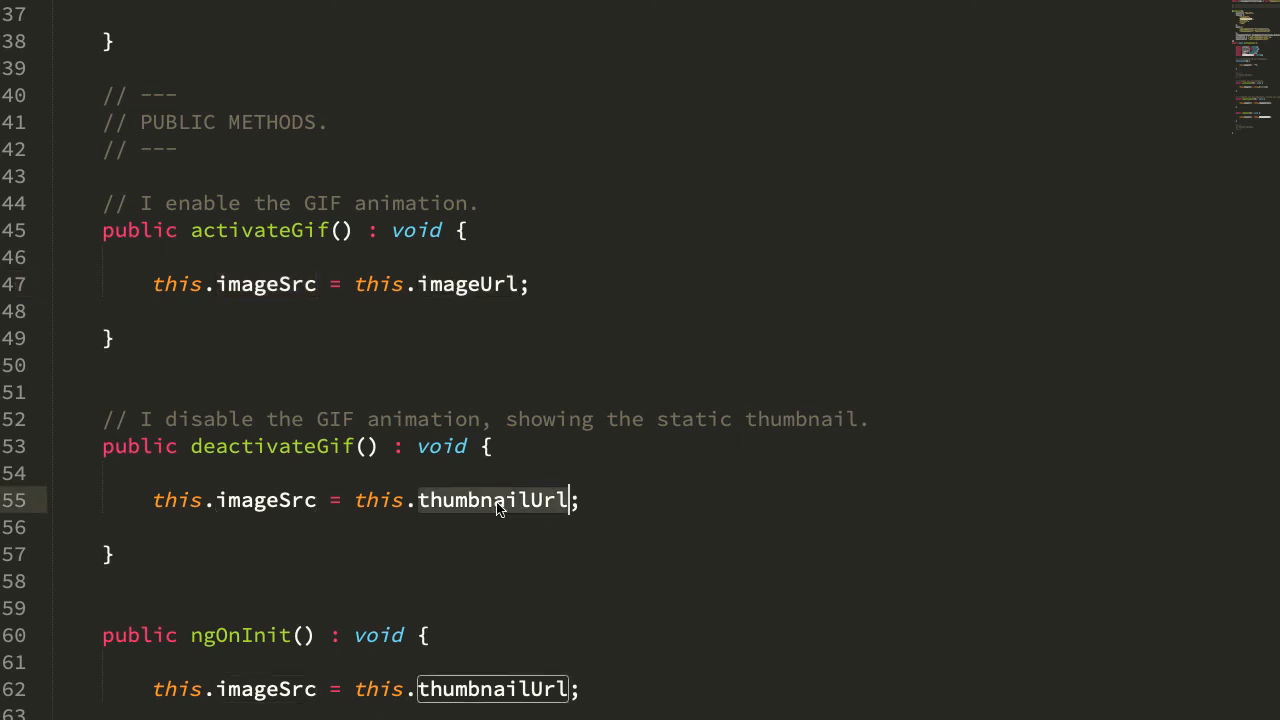
{"action": "mouse_move", "coordinate": [272, 446]}
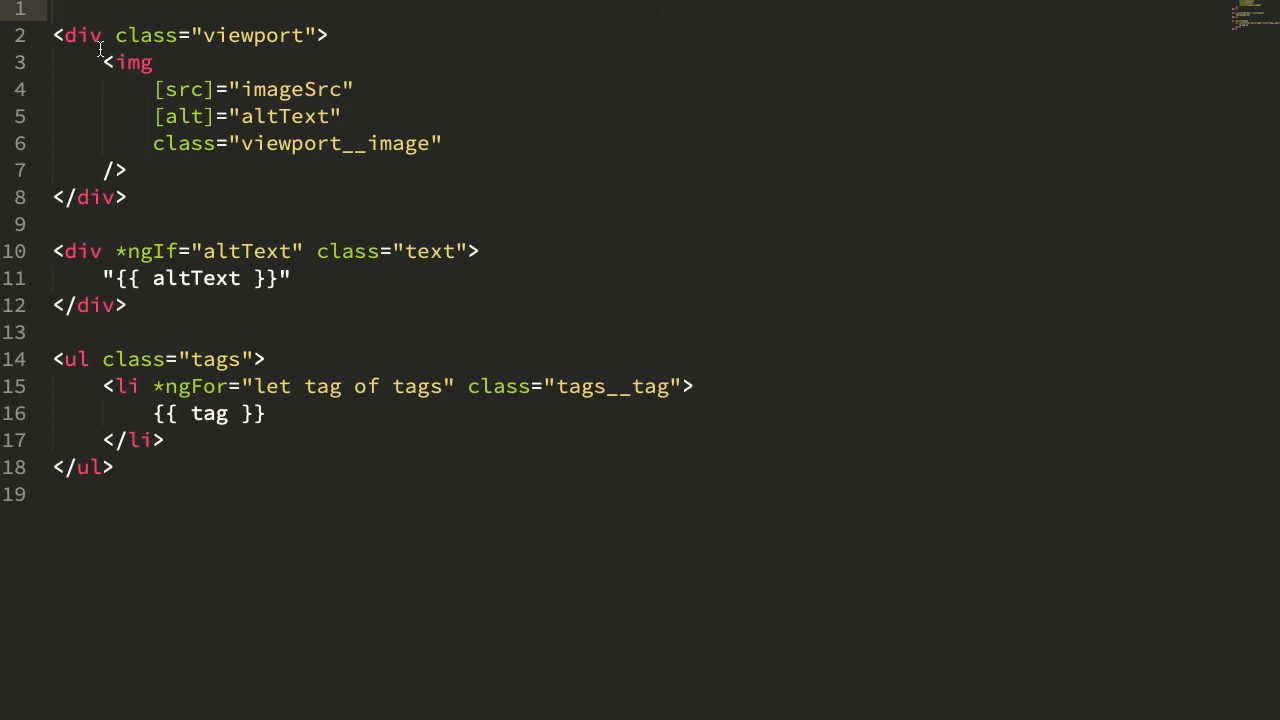
Step: Select imageSrc in gif.component.html's img [src] binding
{"action": "double_click", "coordinate": [293, 89]}
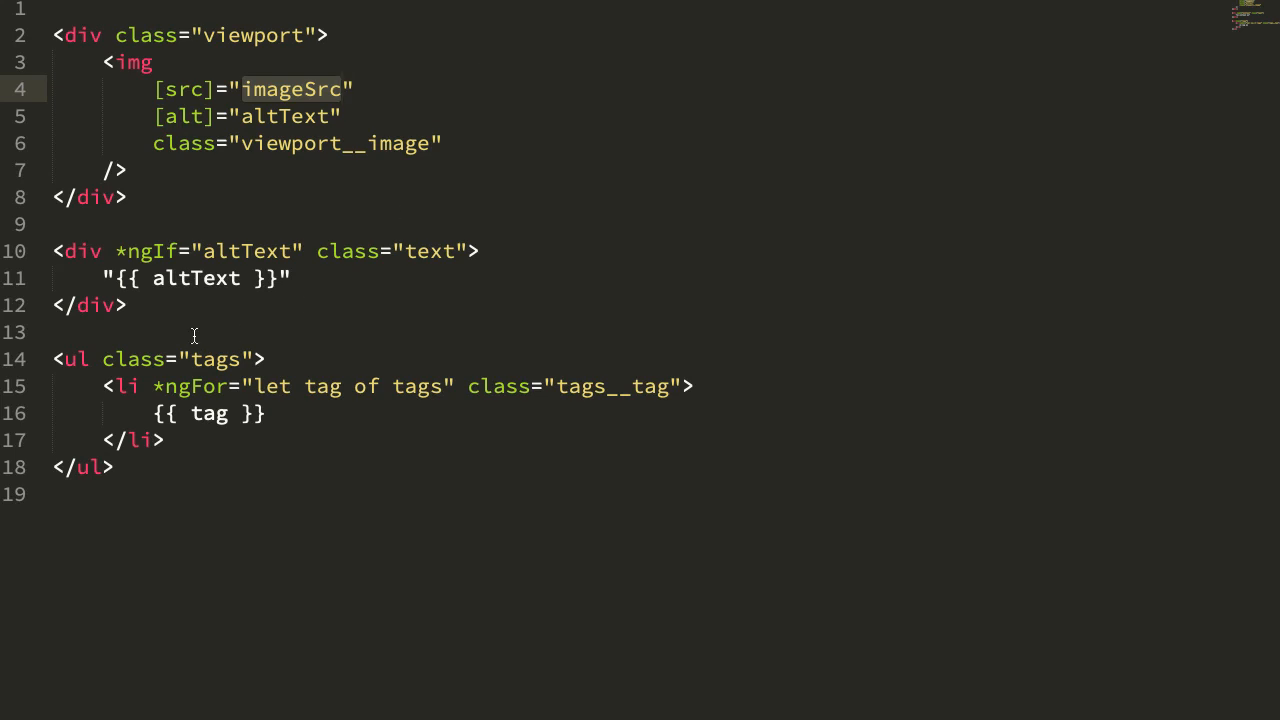
{"action": "mouse_move", "coordinate": [318, 555]}
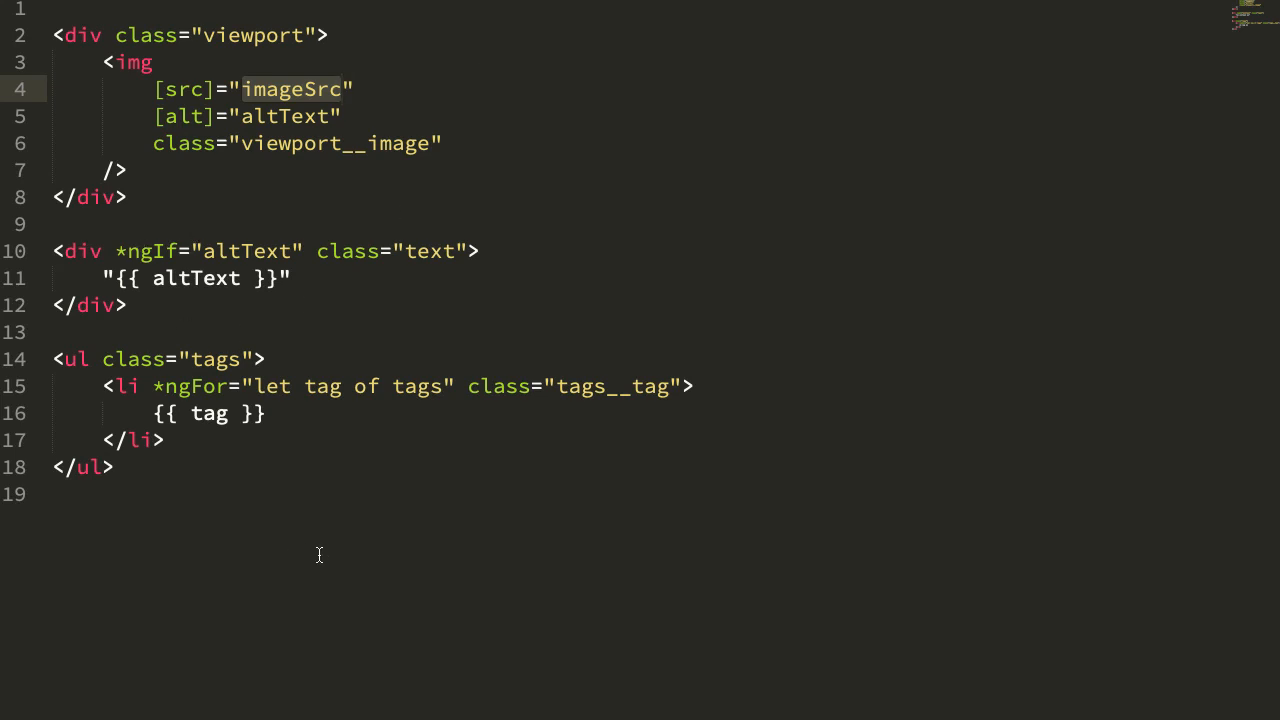
{"action": "mouse_move", "coordinate": [328, 562]}
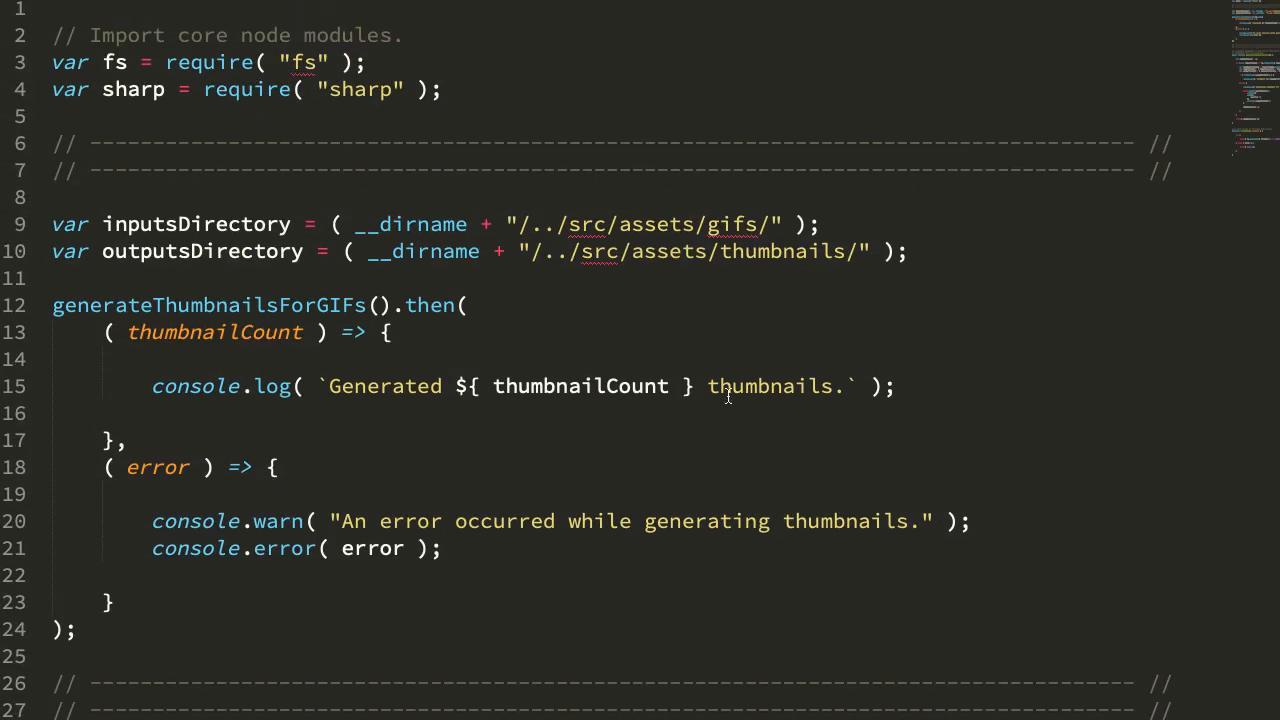
Step: Select the word 'thumbnails' in the sharp thumbnail script
{"action": "double_click", "coordinate": [740, 224]}
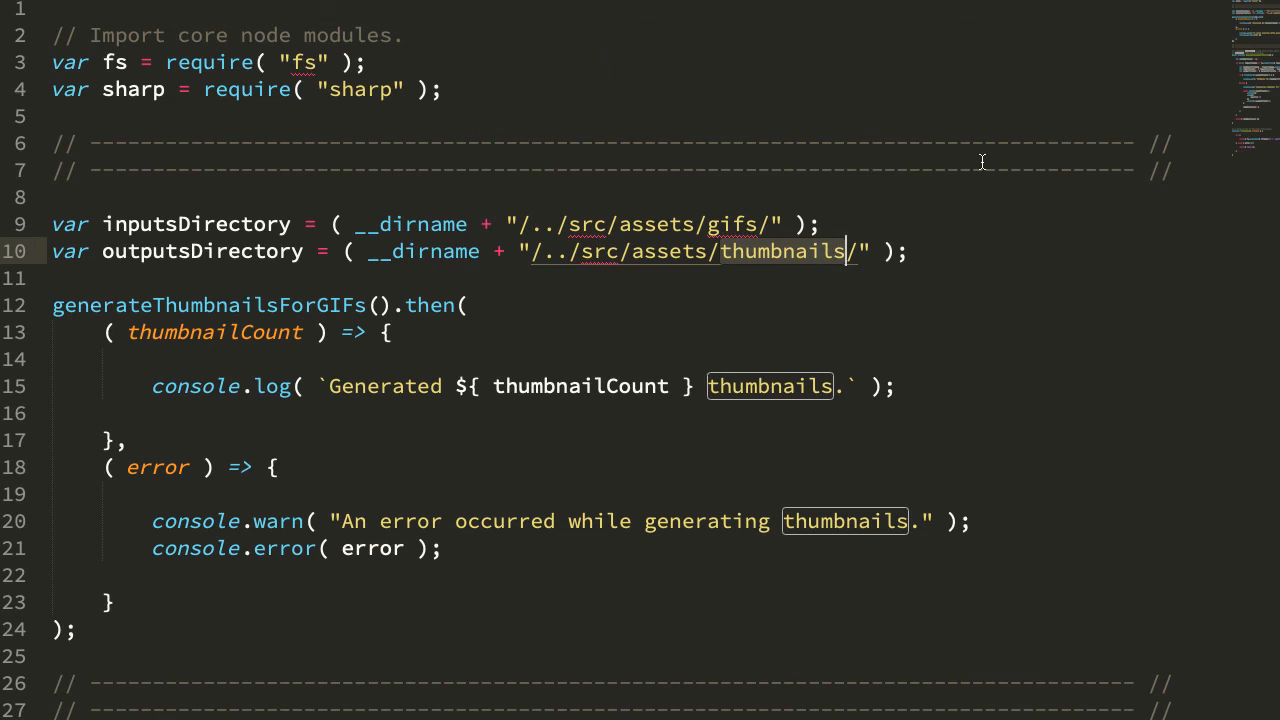
{"action": "mouse_move", "coordinate": [946, 230]}
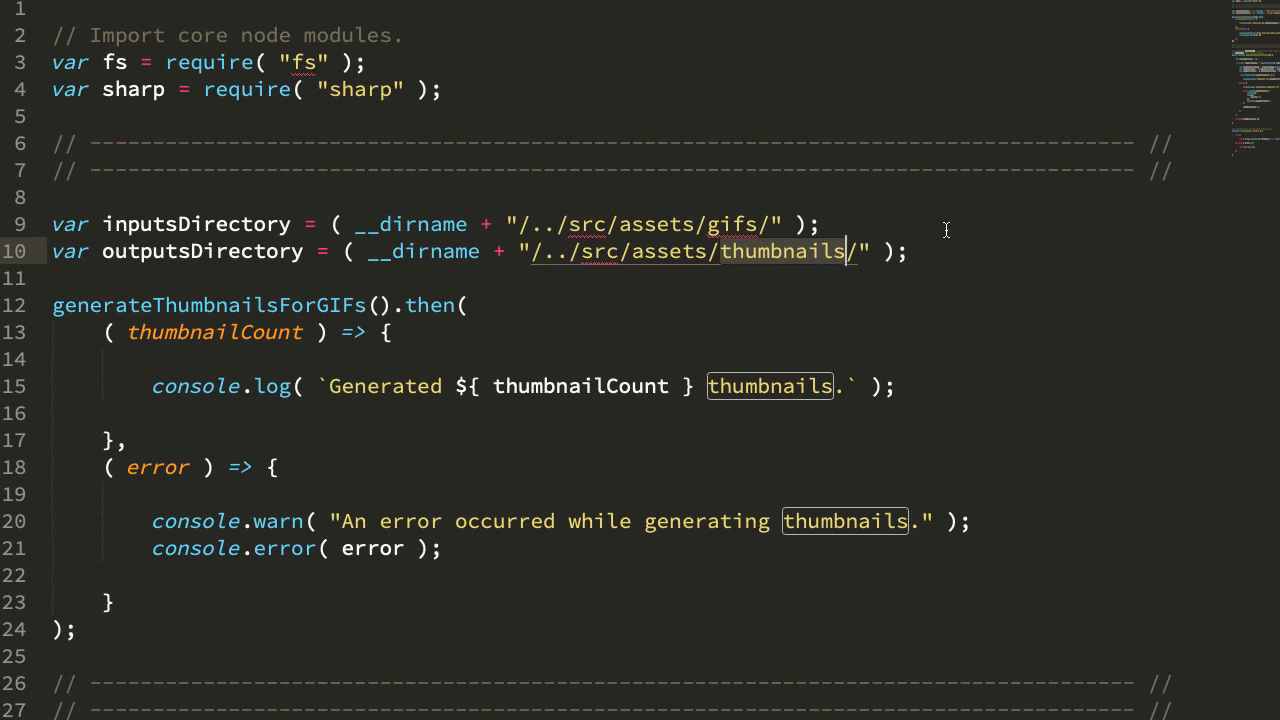